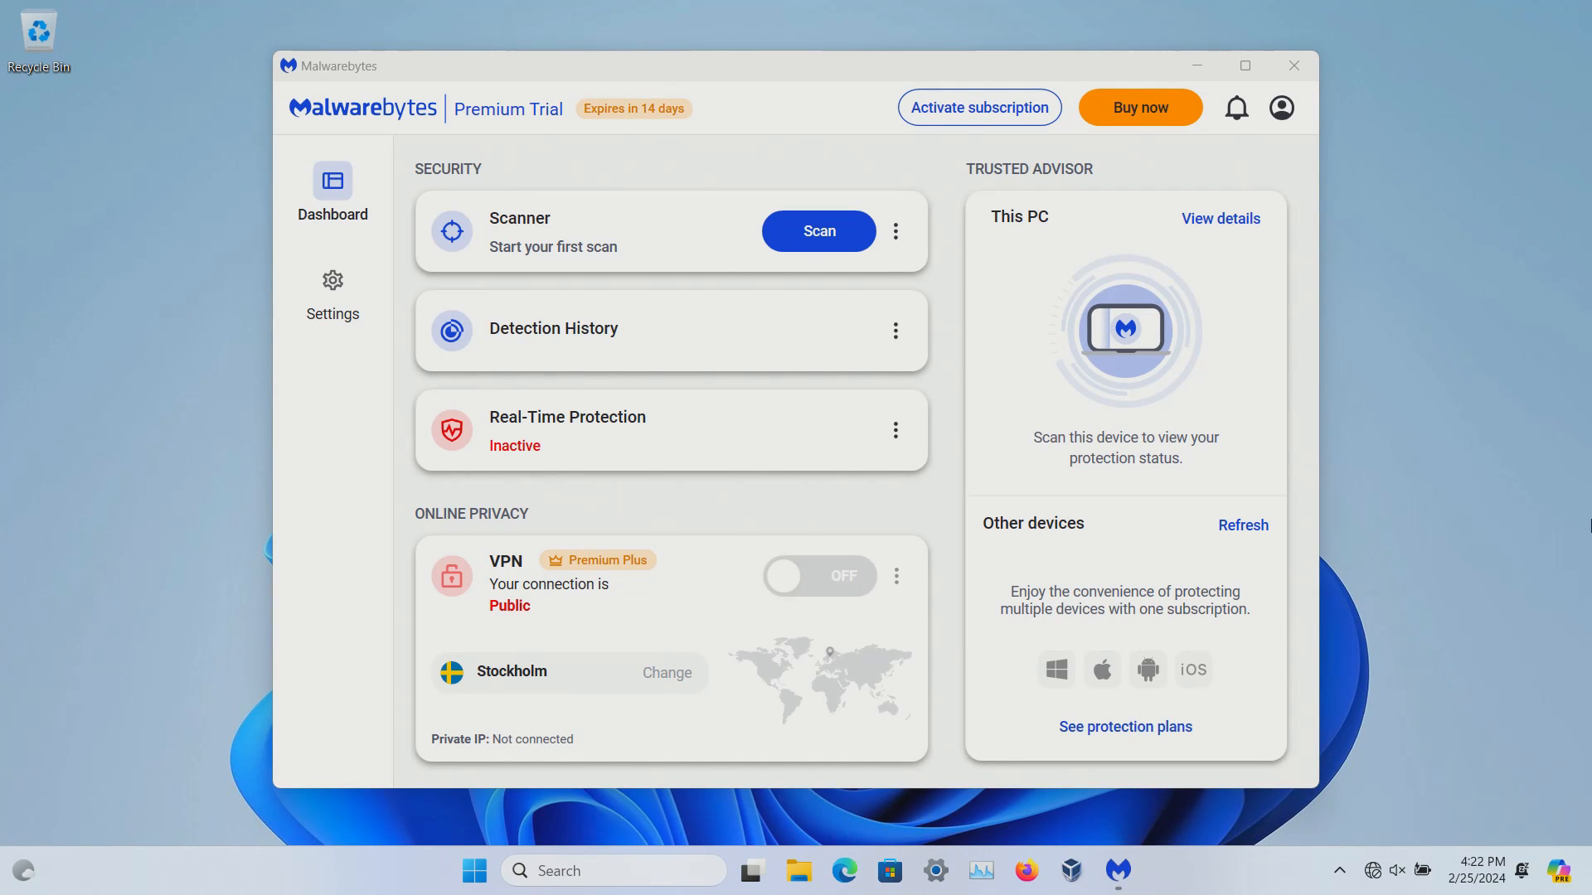
mouse_move(1320, 444)
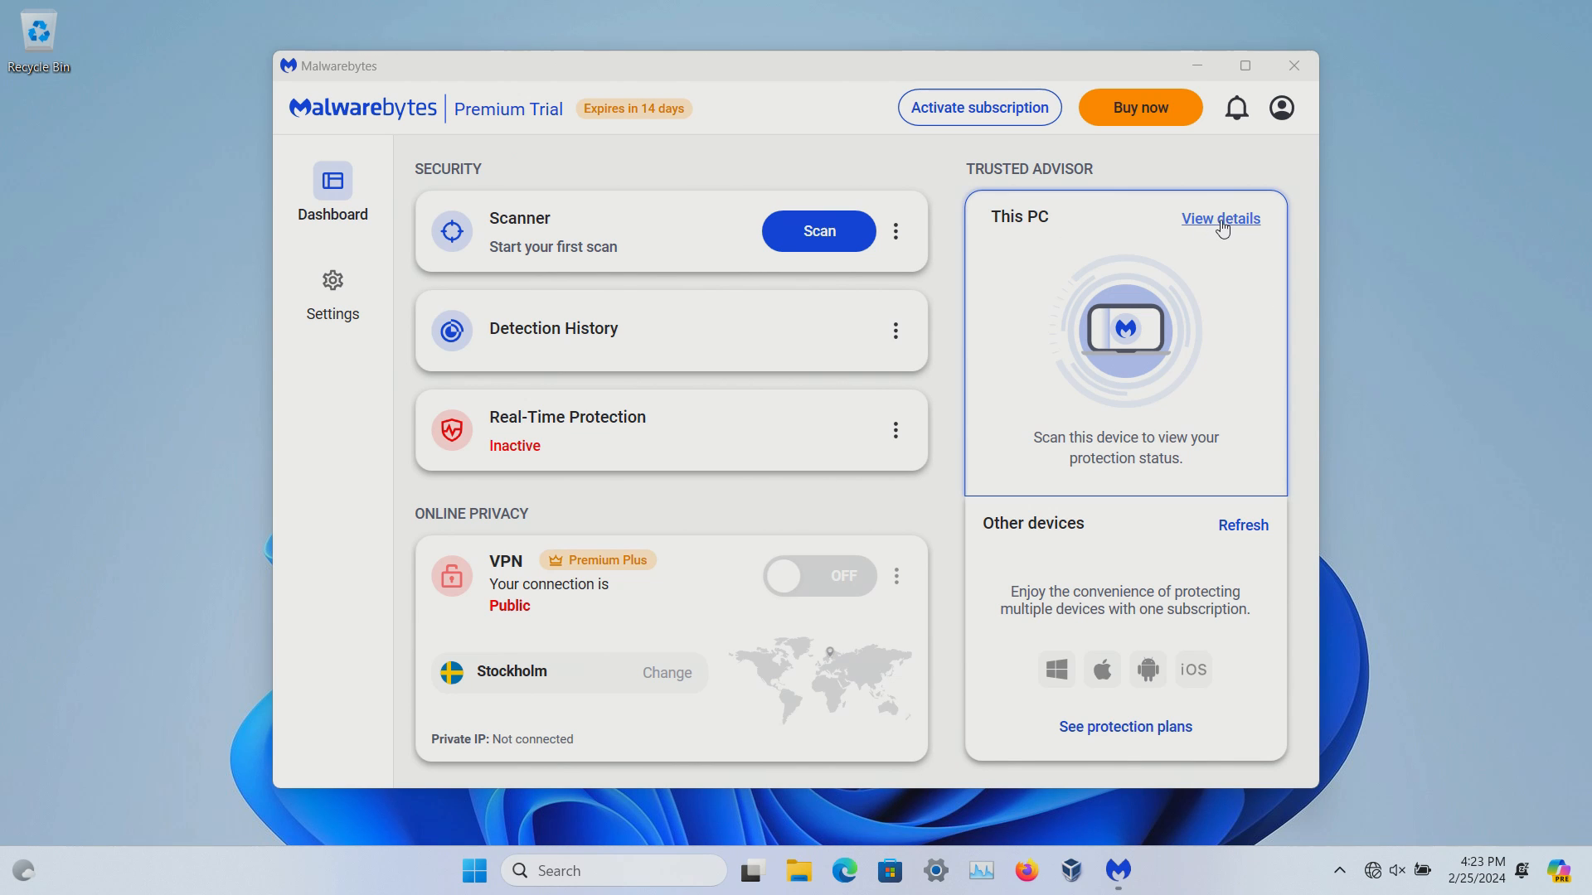
Review Trusted Advisor critical issues and recommendations, then show Scanner's Quick and Custom scan options
click(1220, 218)
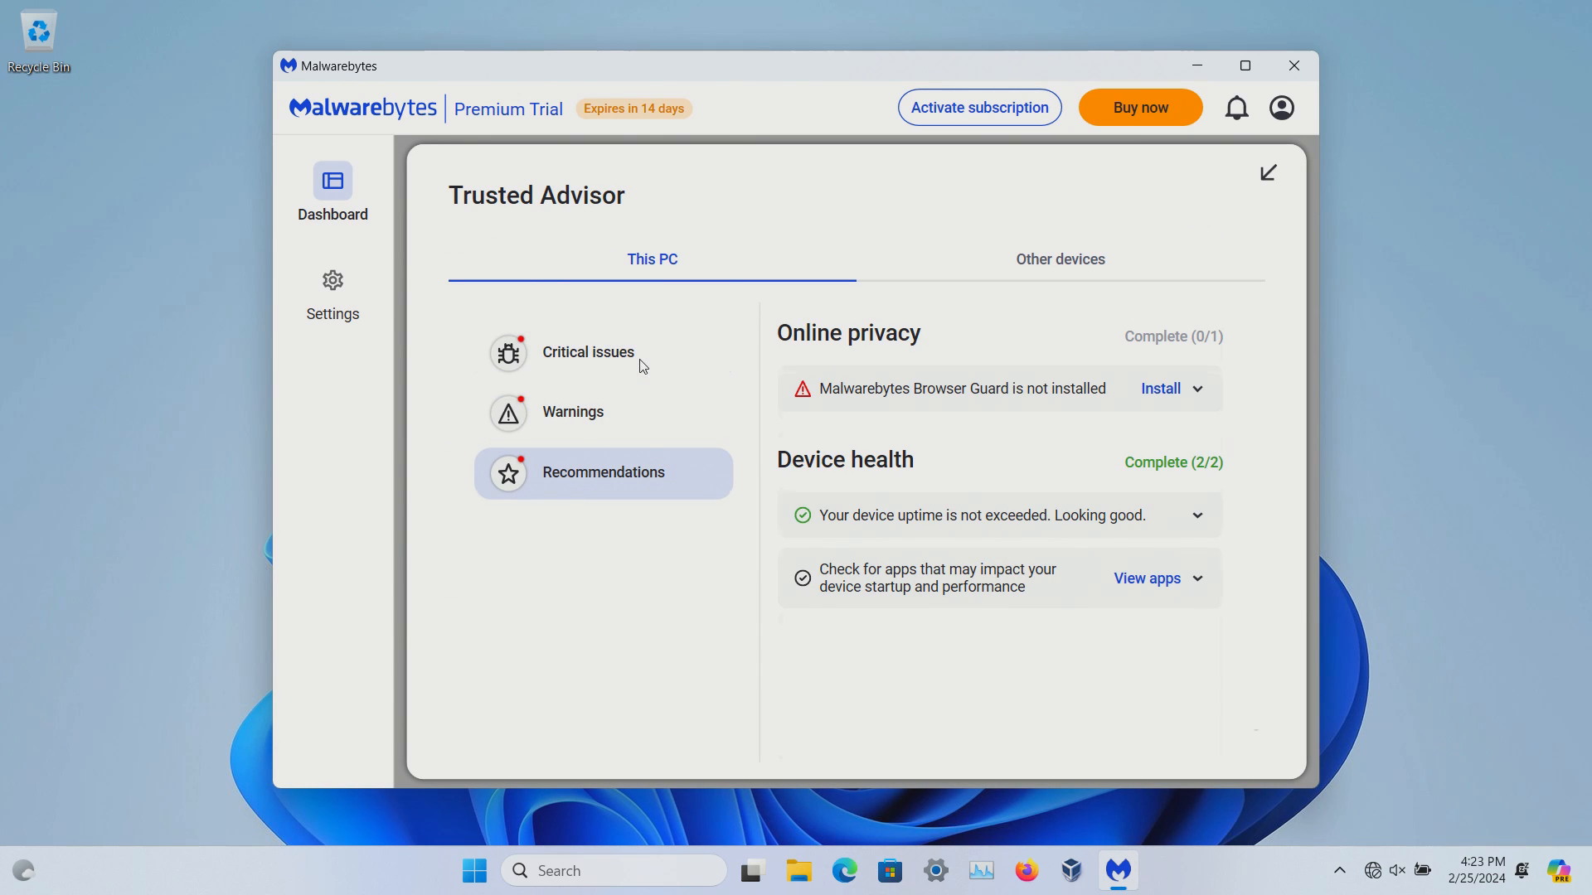
click(586, 352)
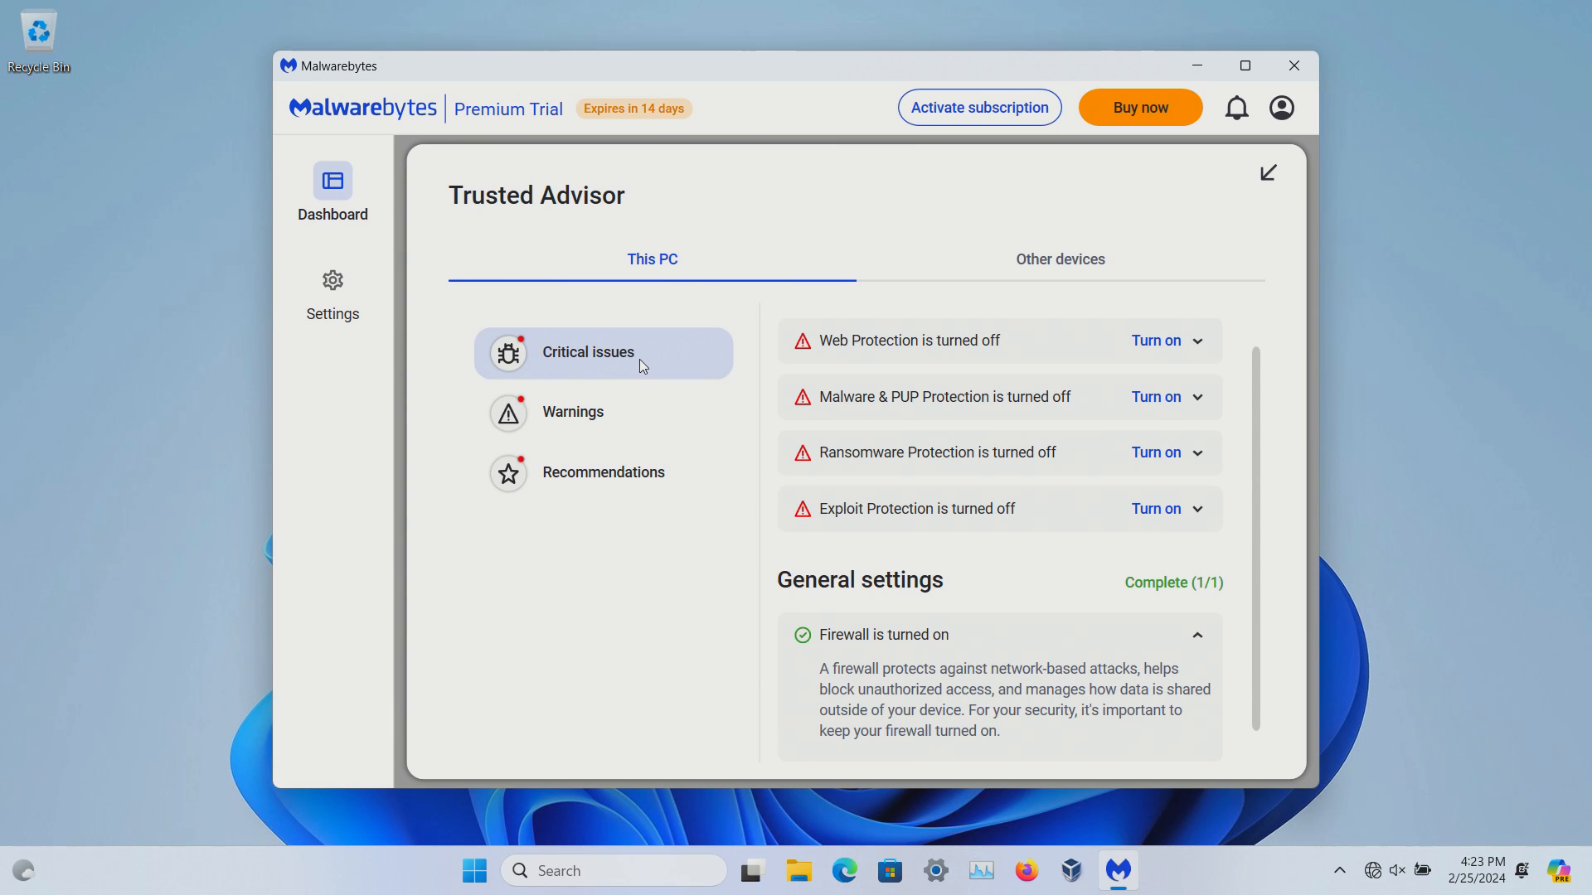
mouse_move(680, 354)
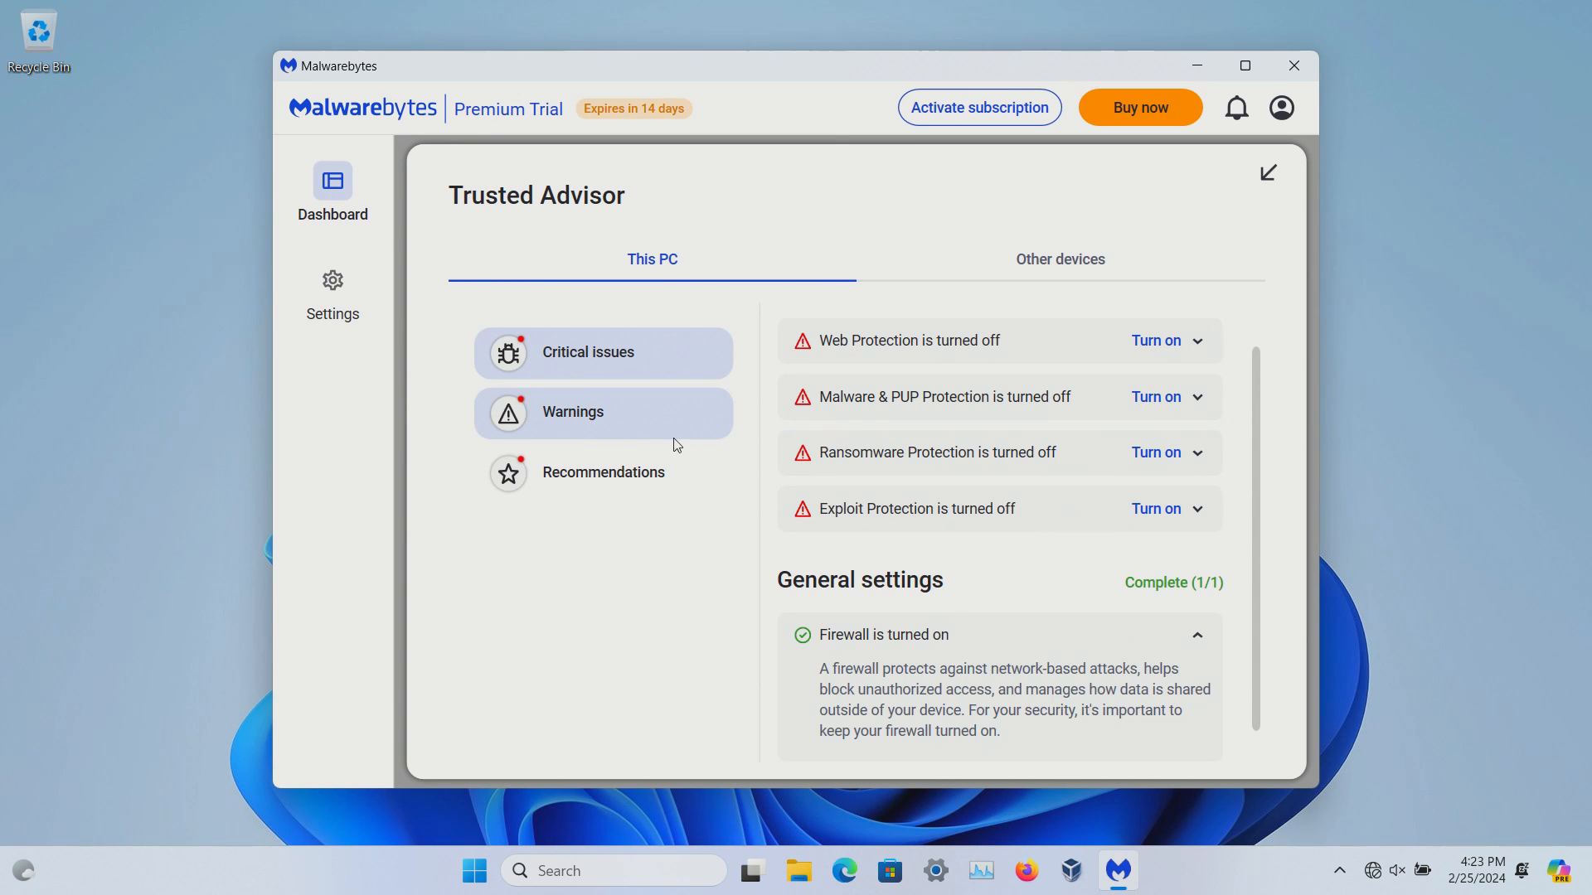
mouse_move(640, 427)
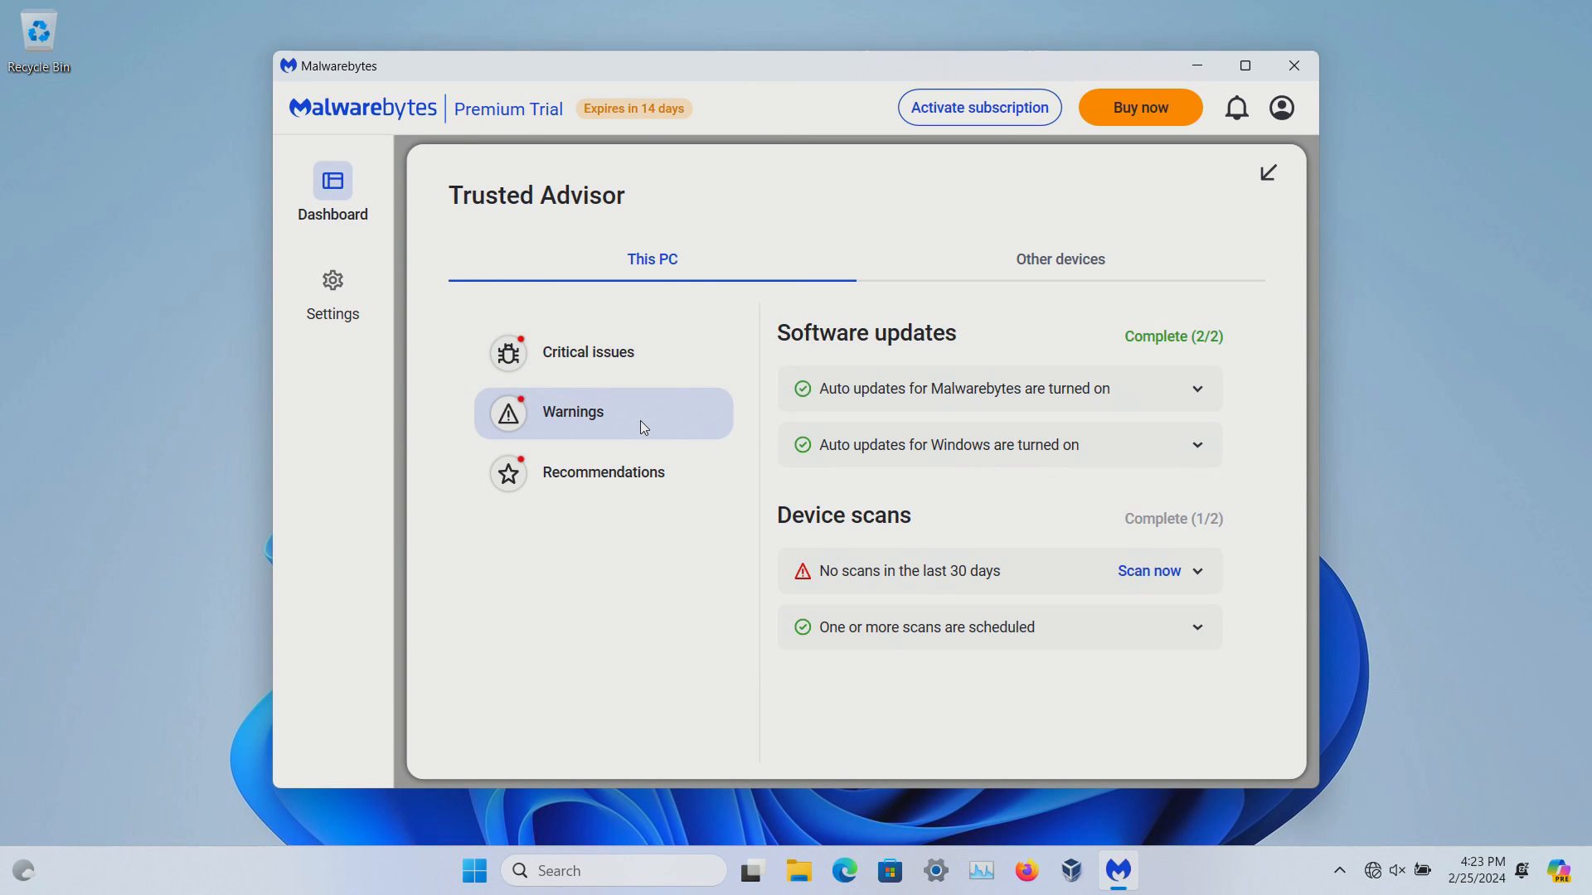
click(603, 472)
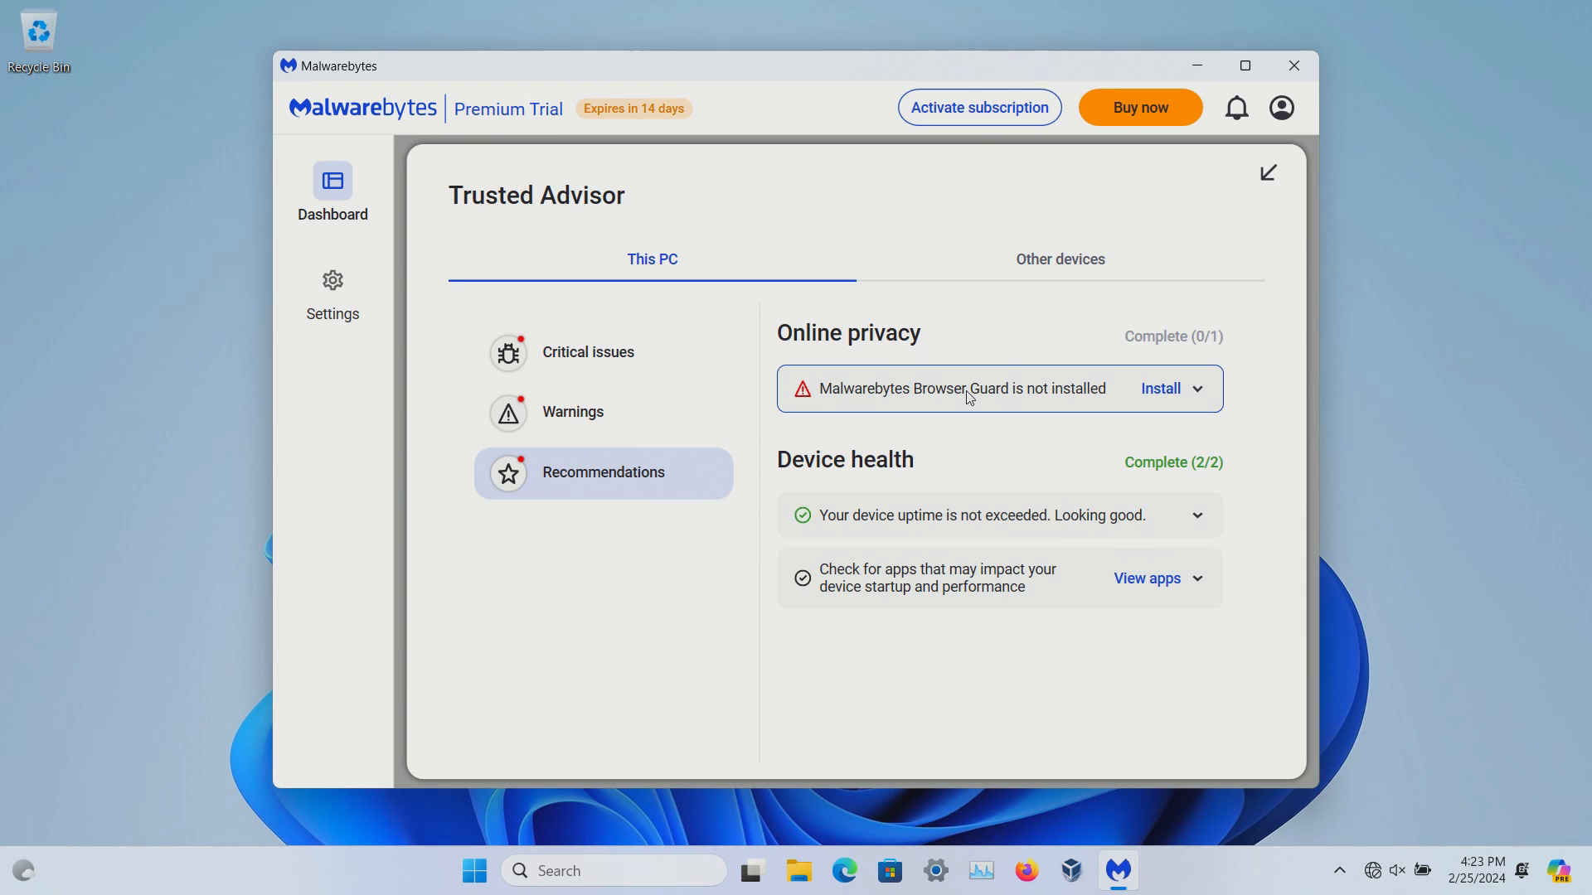
mouse_move(995, 388)
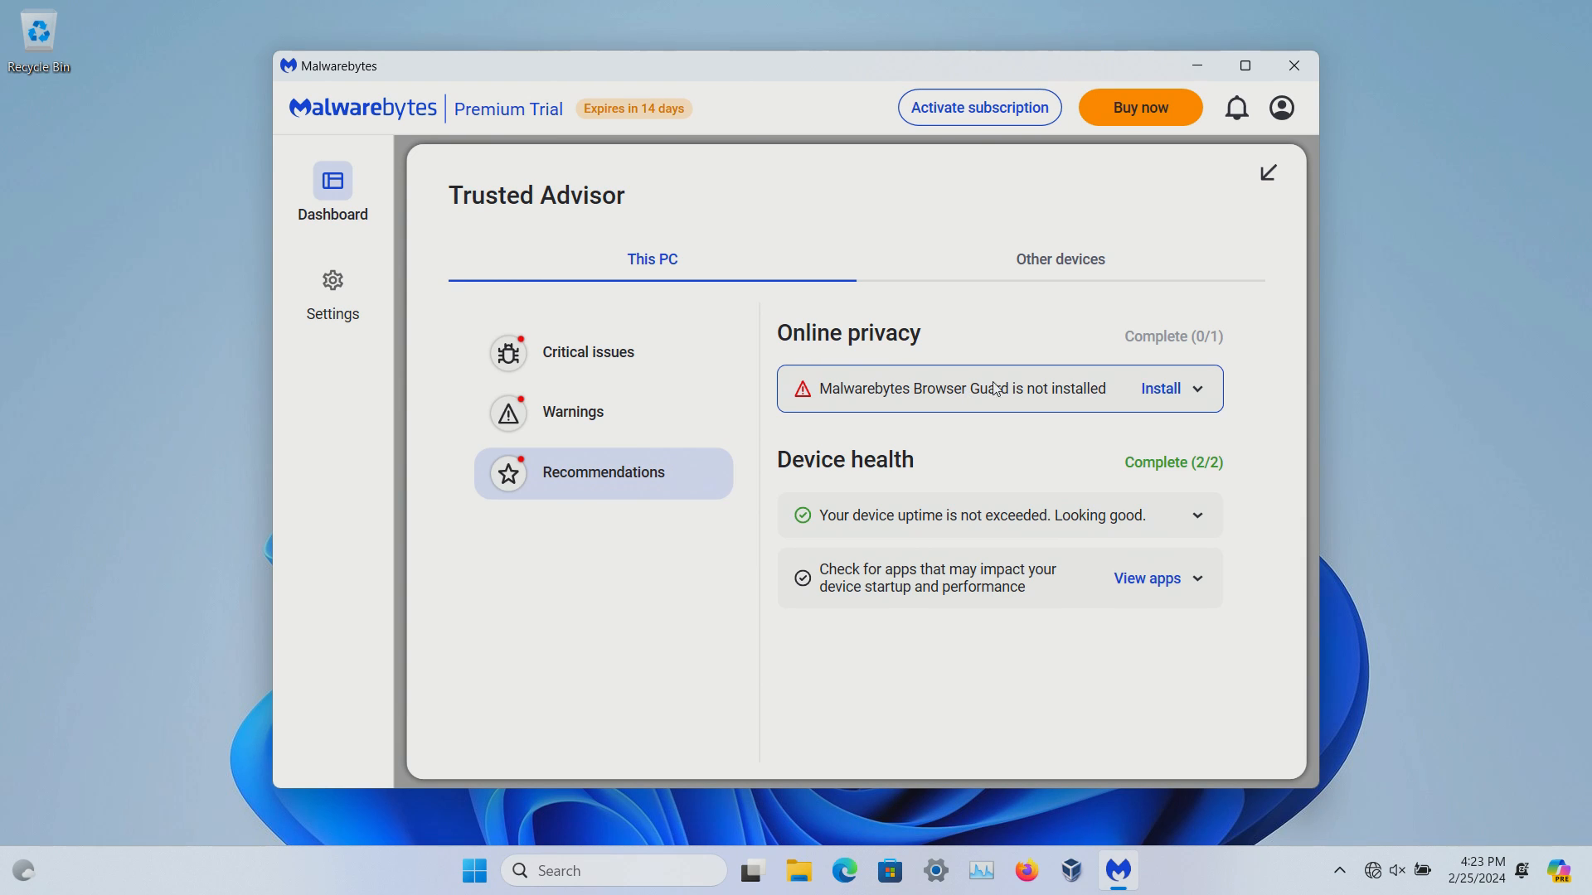
mouse_move(956, 398)
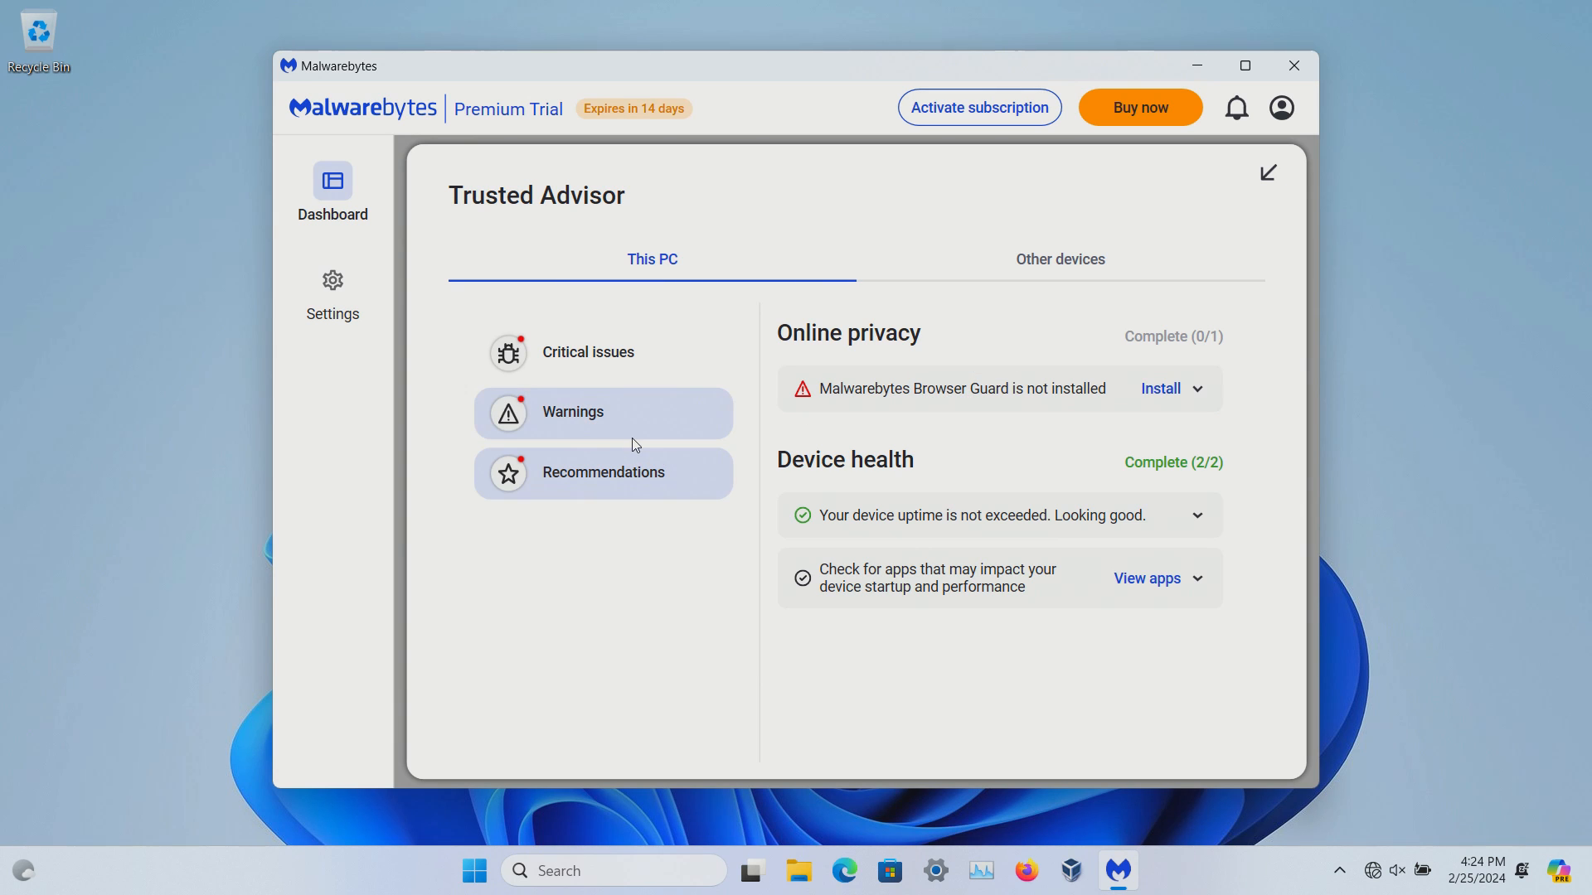
click(587, 352)
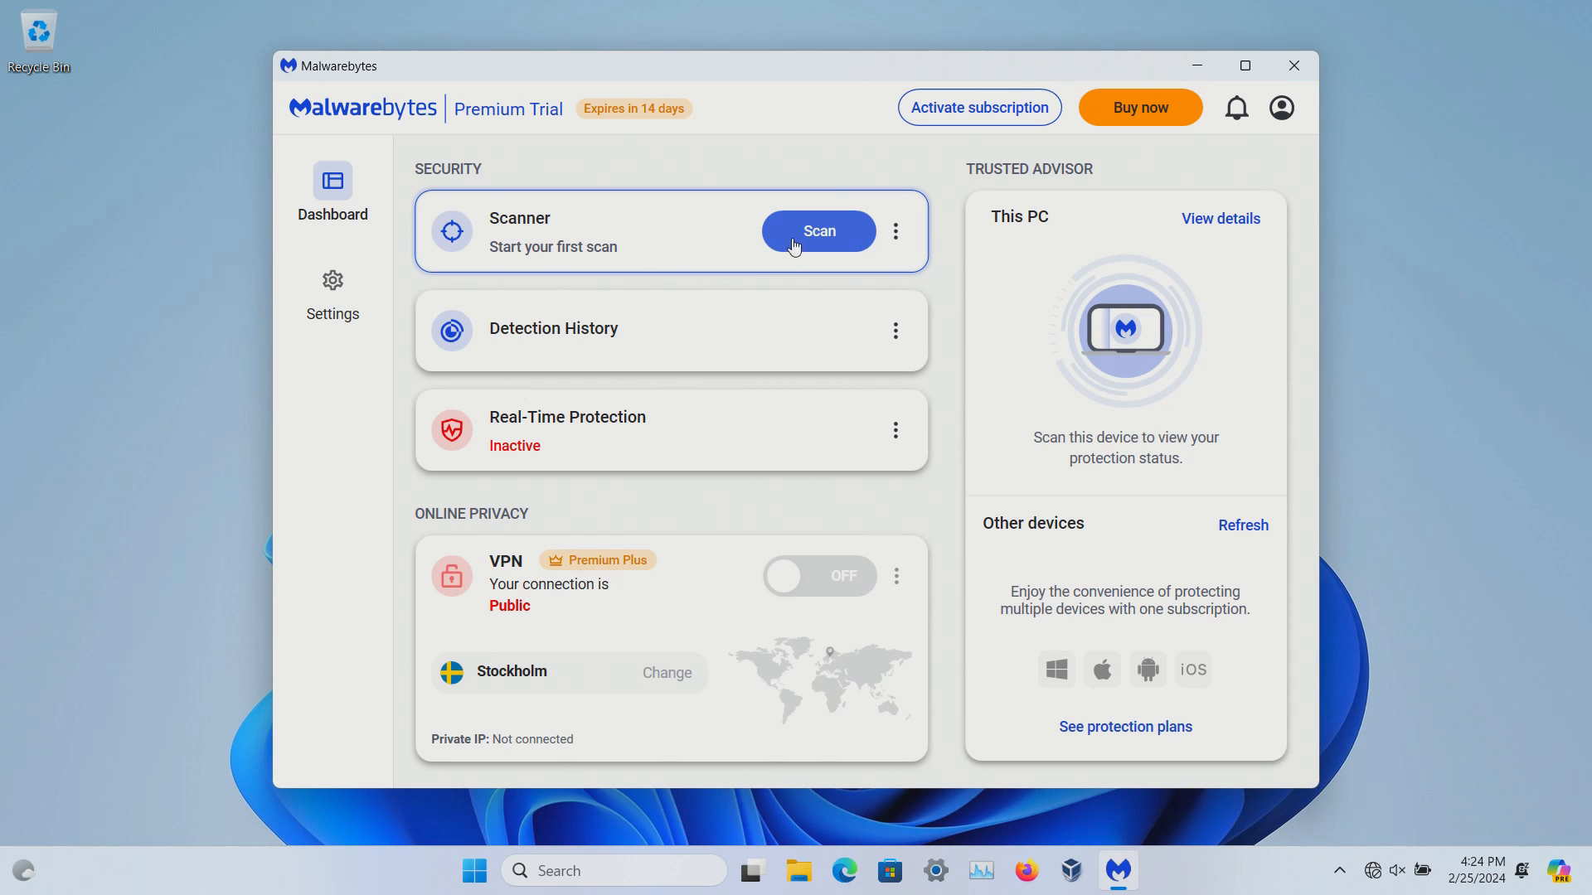
click(553, 231)
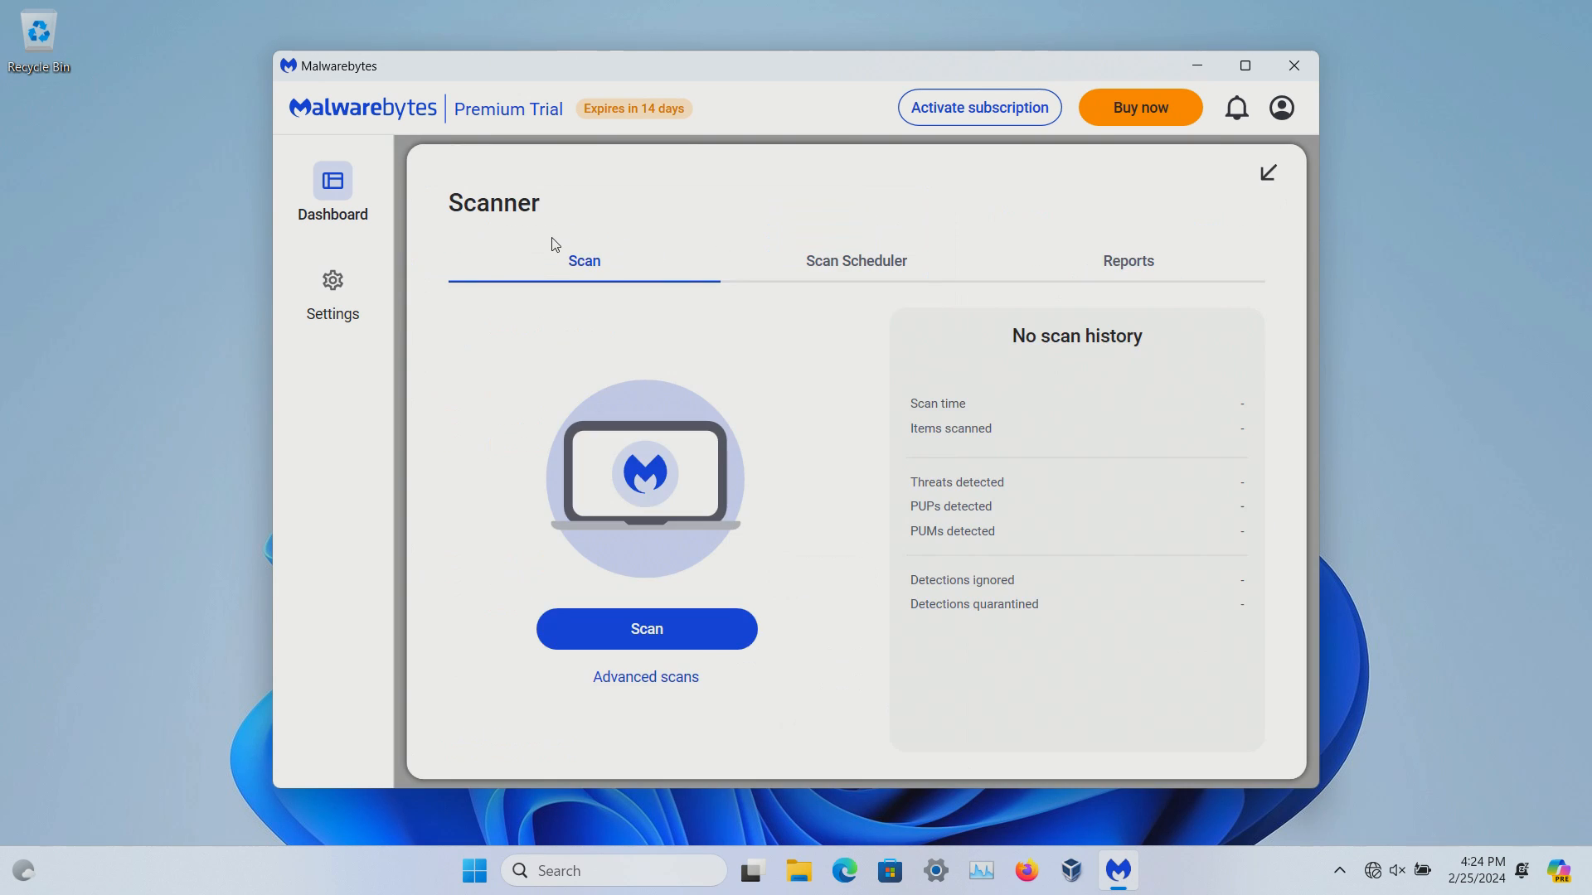
mouse_move(680, 611)
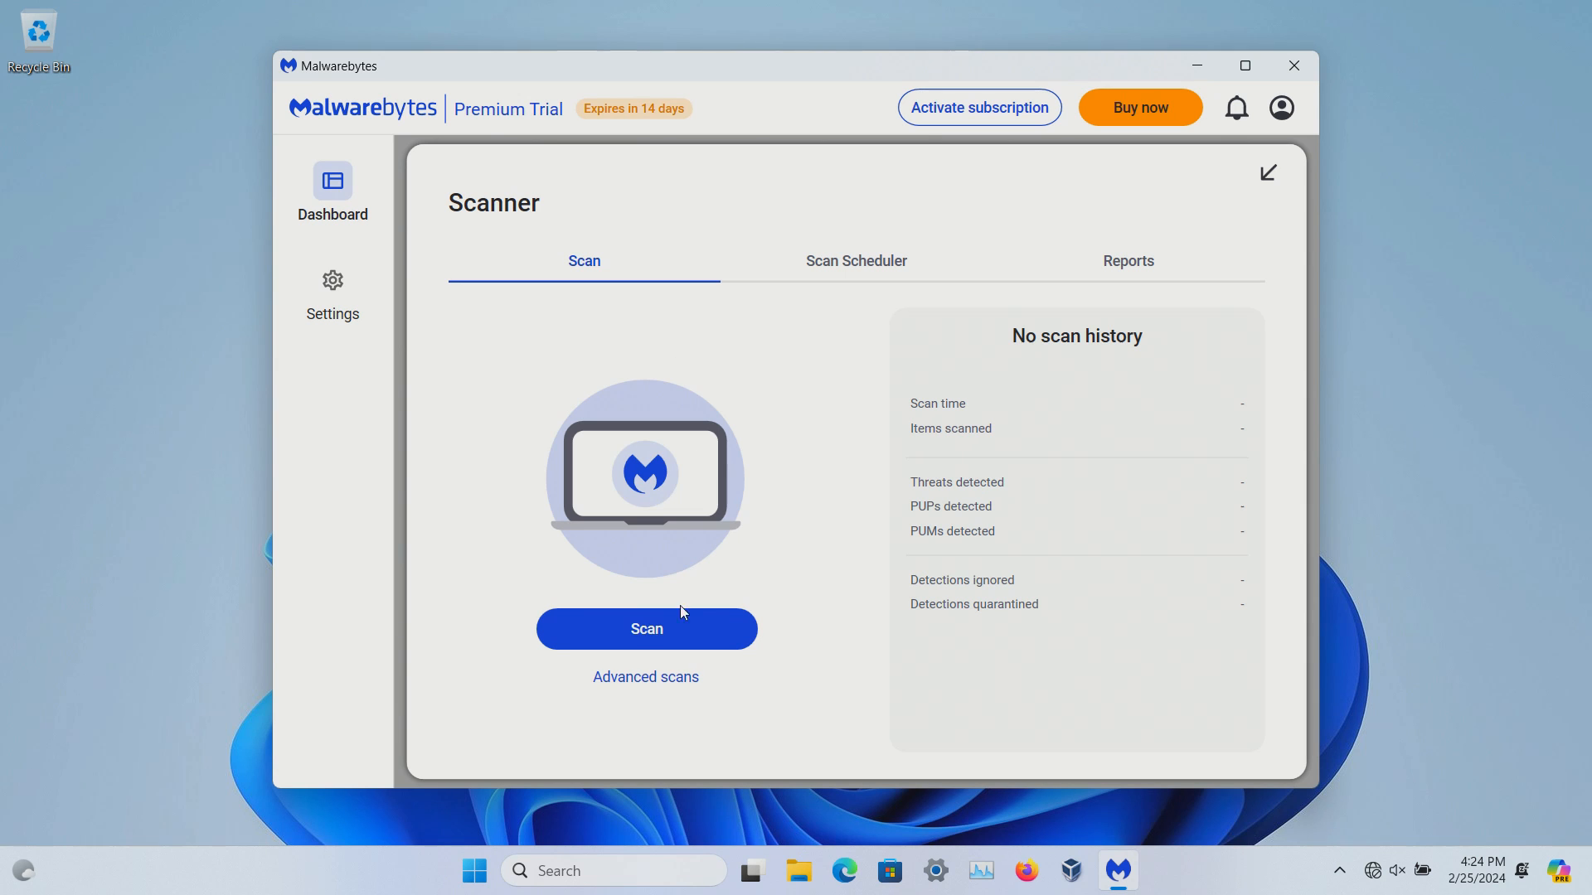
click(645, 677)
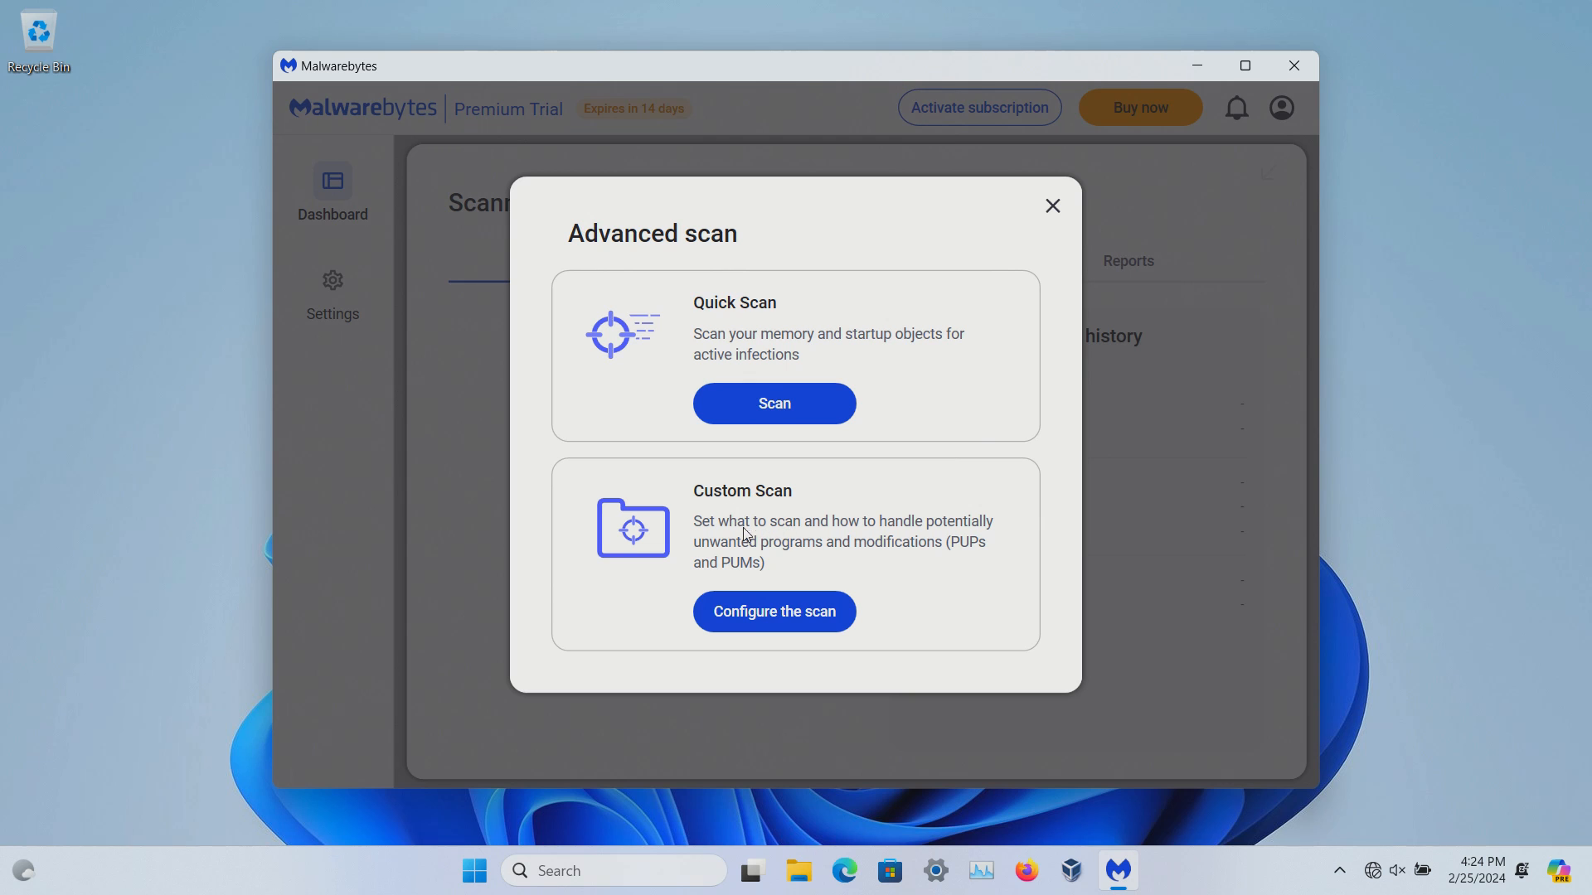
Turn on rootkit scanning in the custom scan setup, then close it and the Scanner panel
click(773, 611)
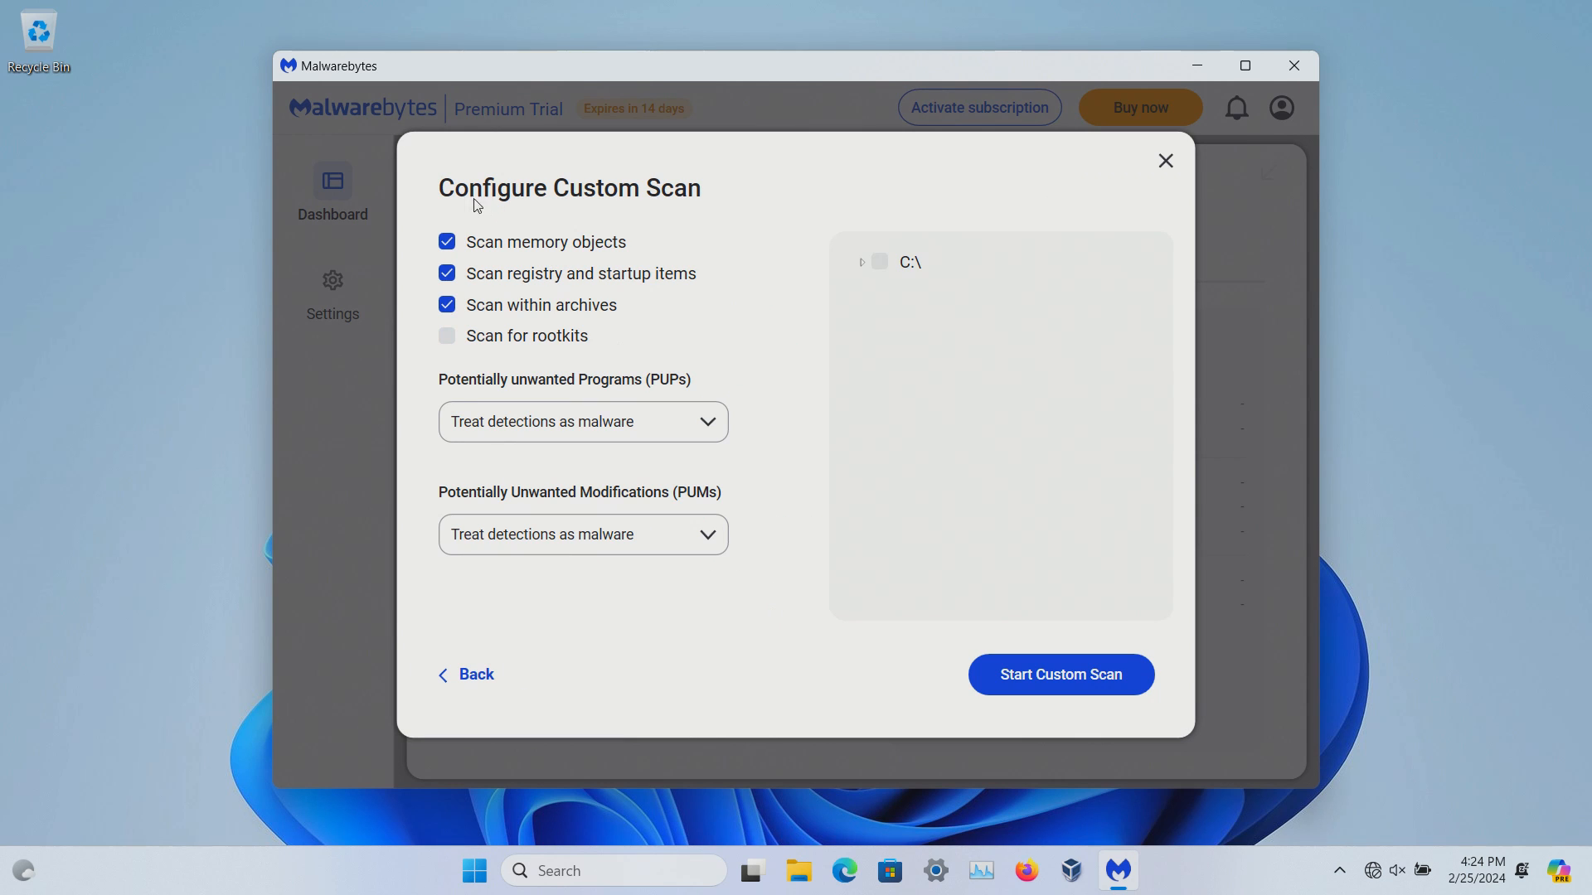
click(447, 336)
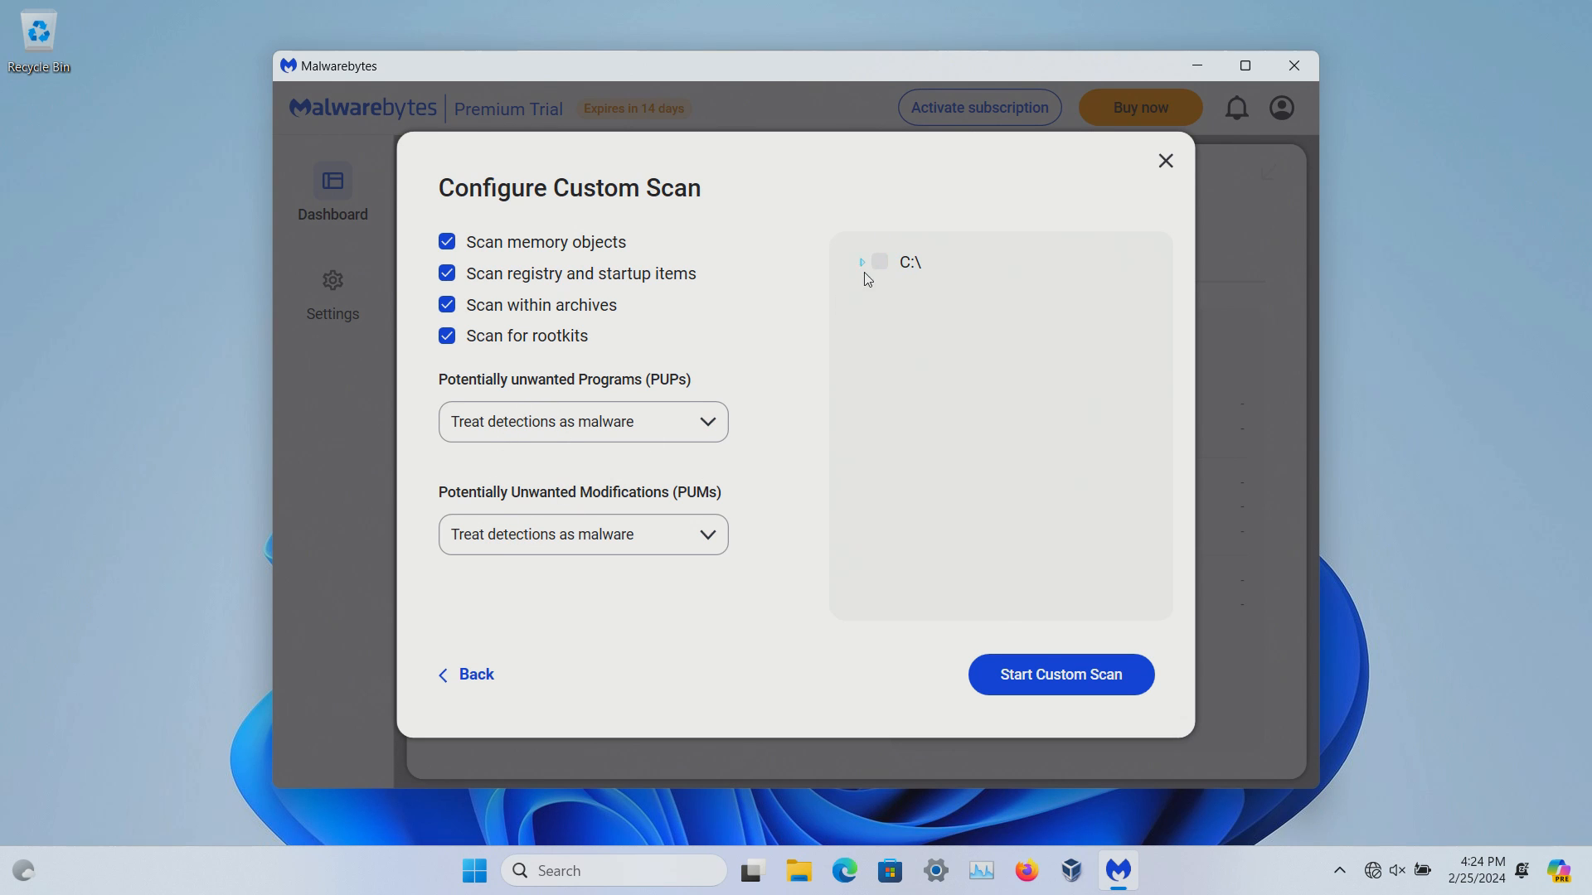
click(1164, 160)
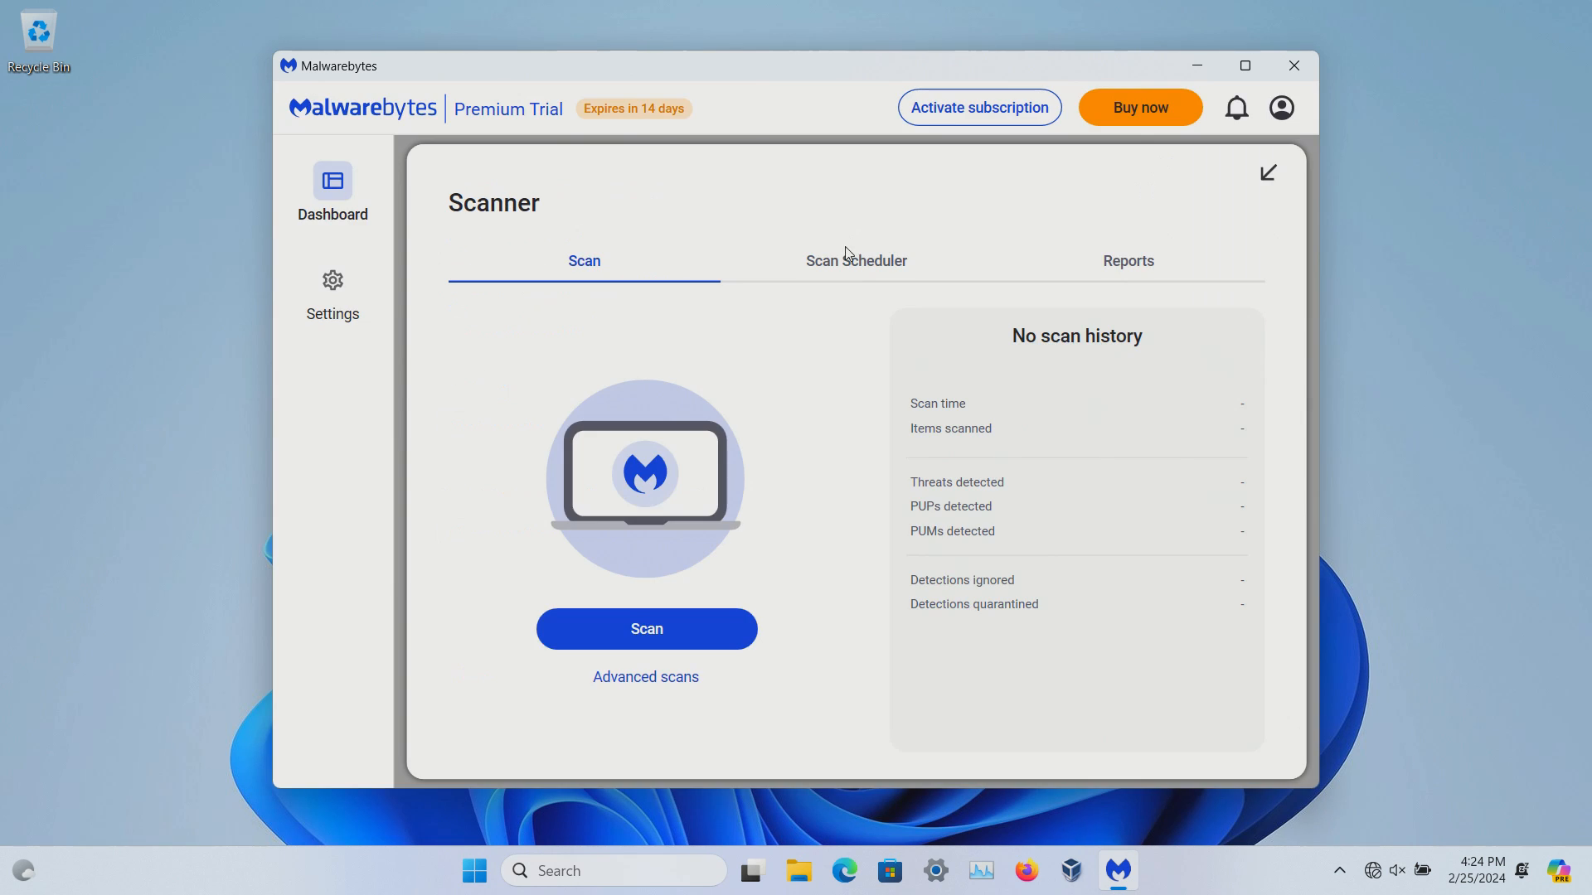
click(855, 262)
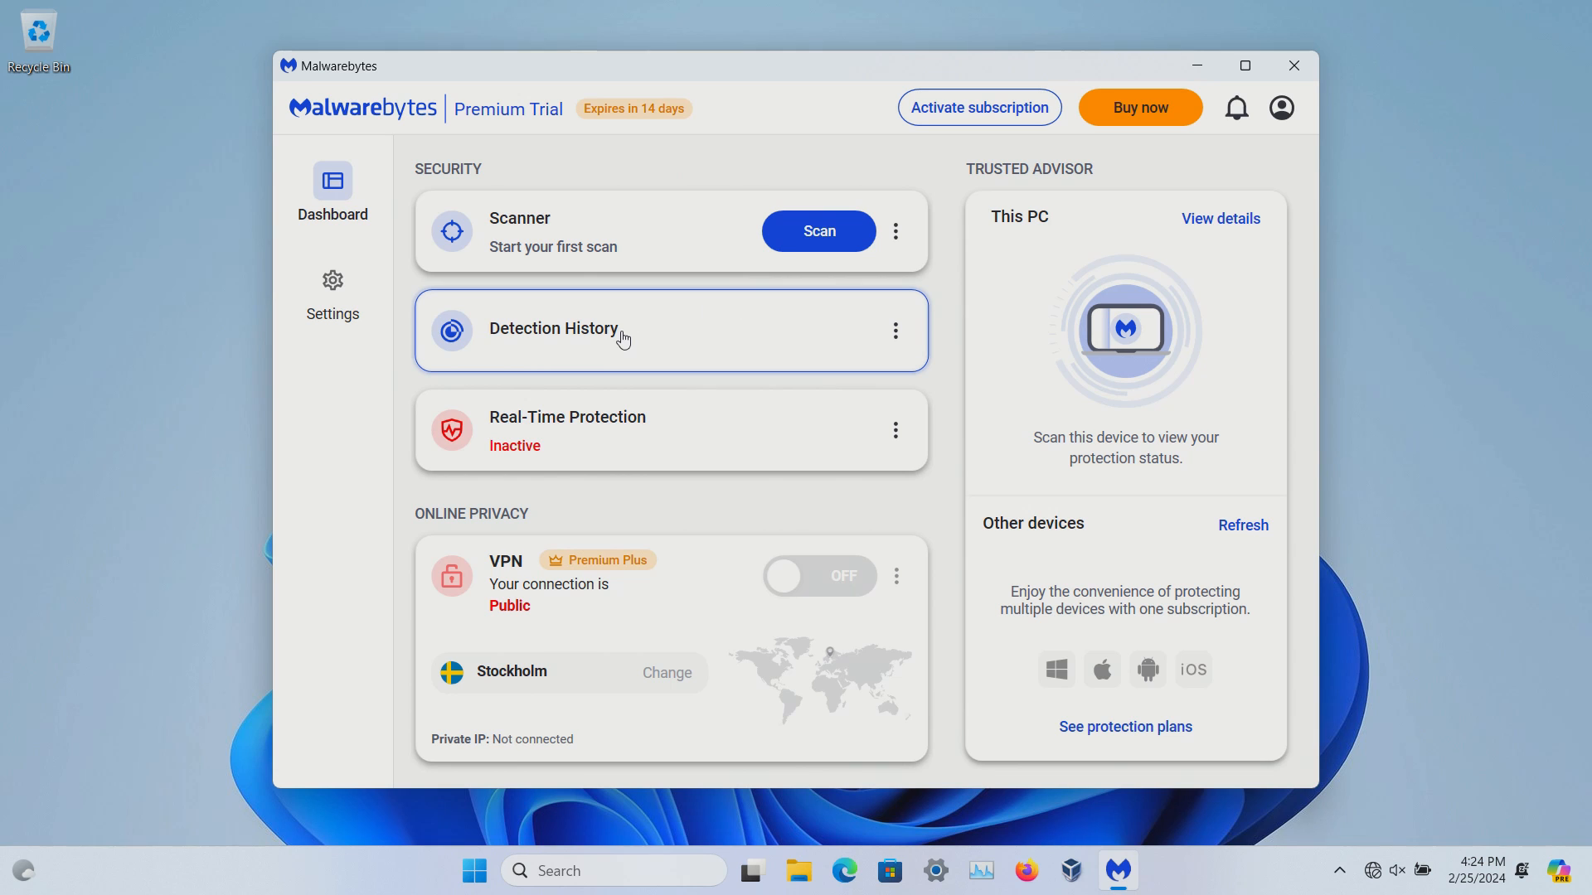
click(553, 328)
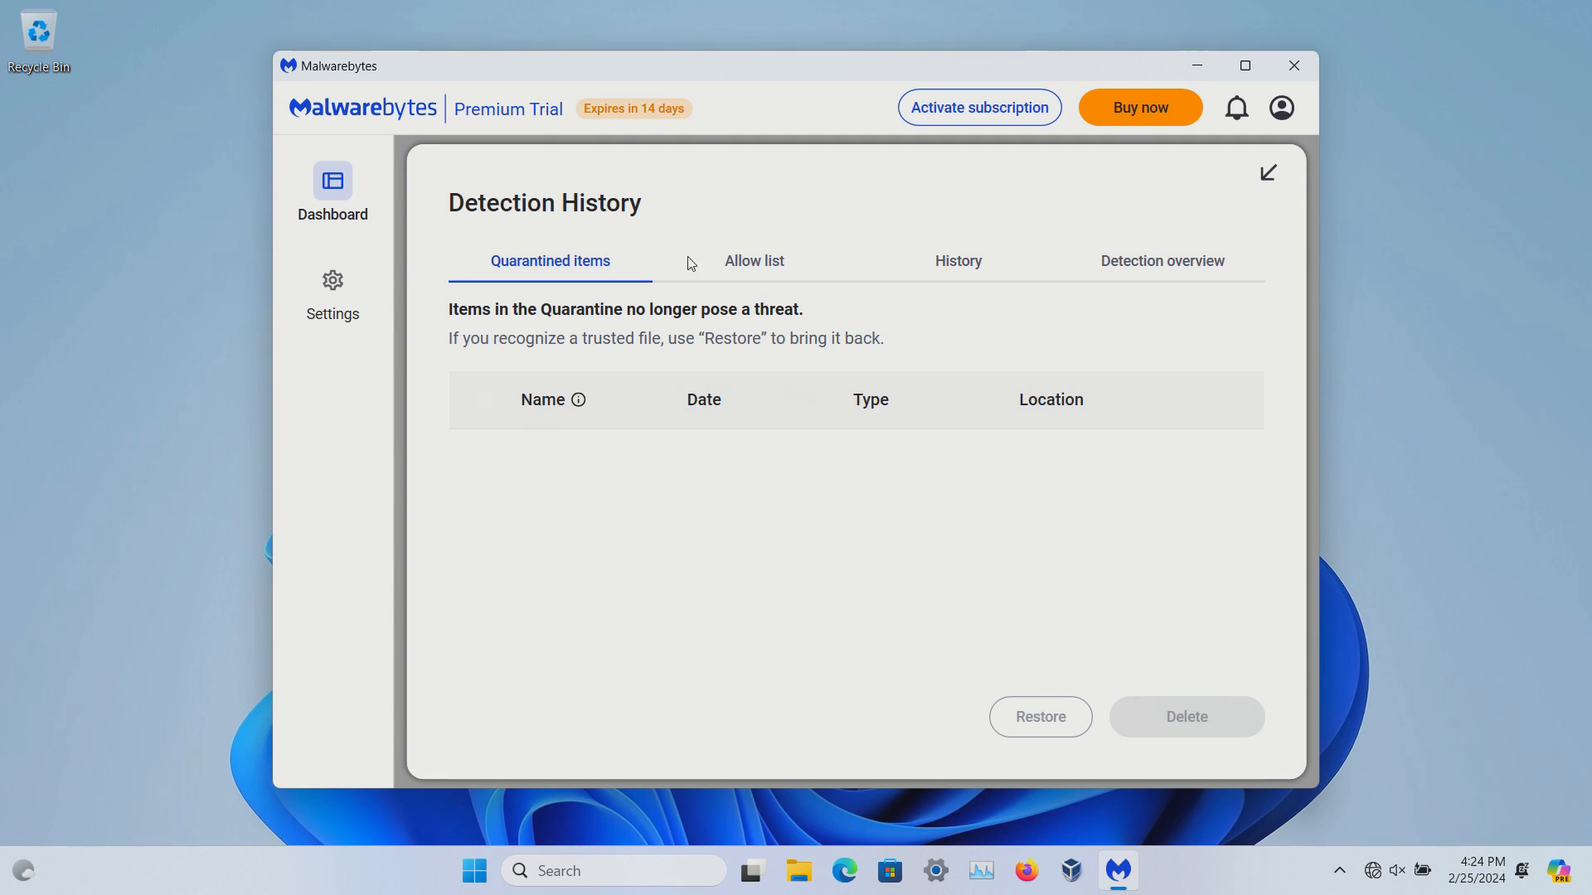
click(956, 261)
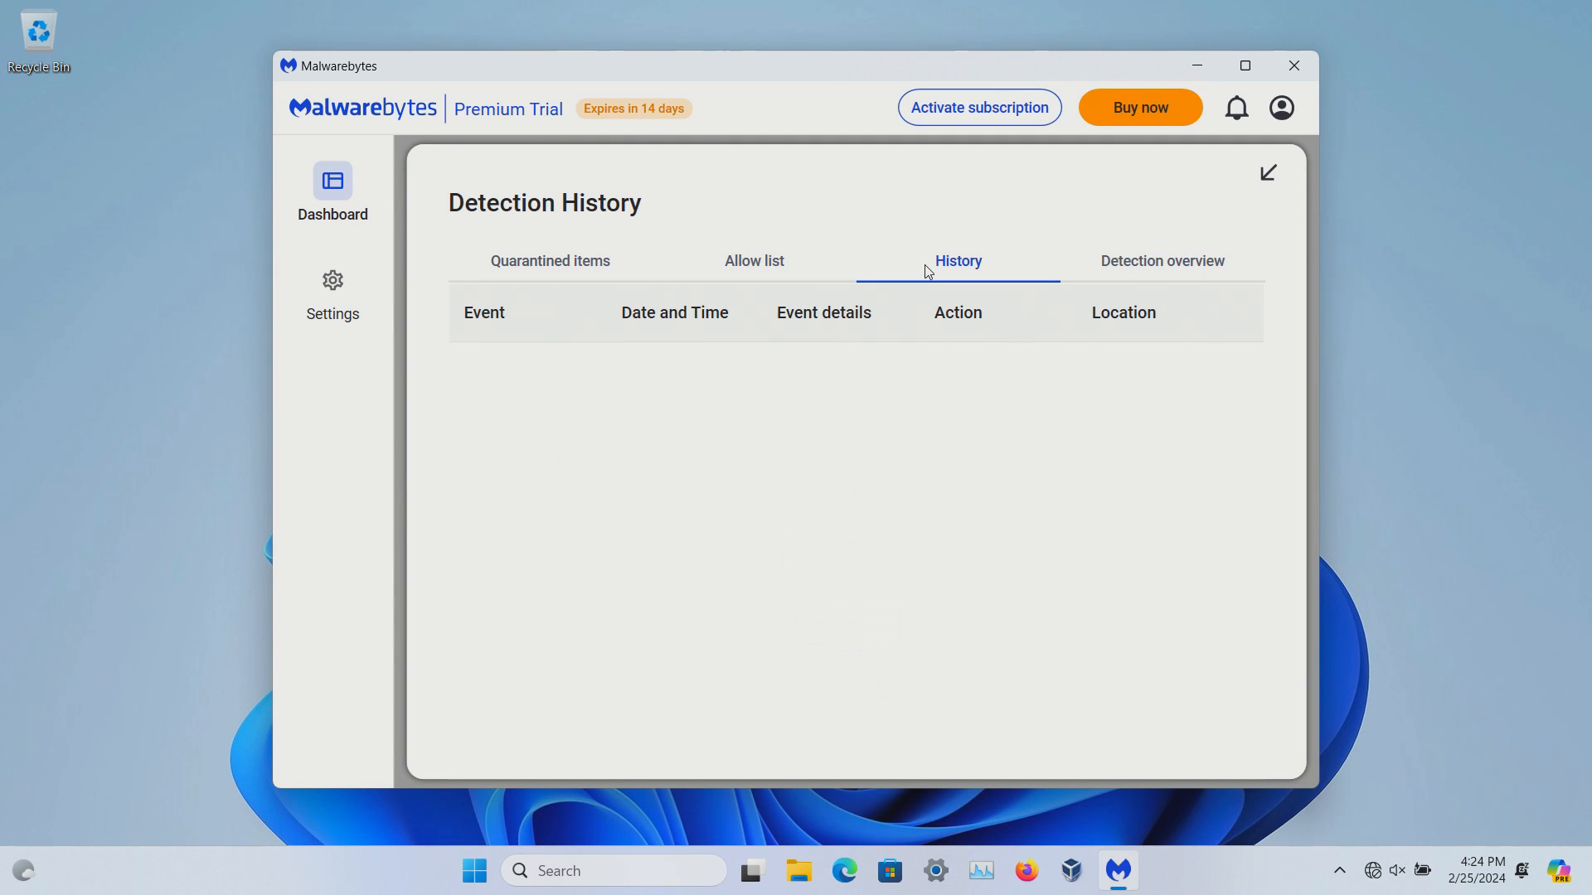
click(1160, 261)
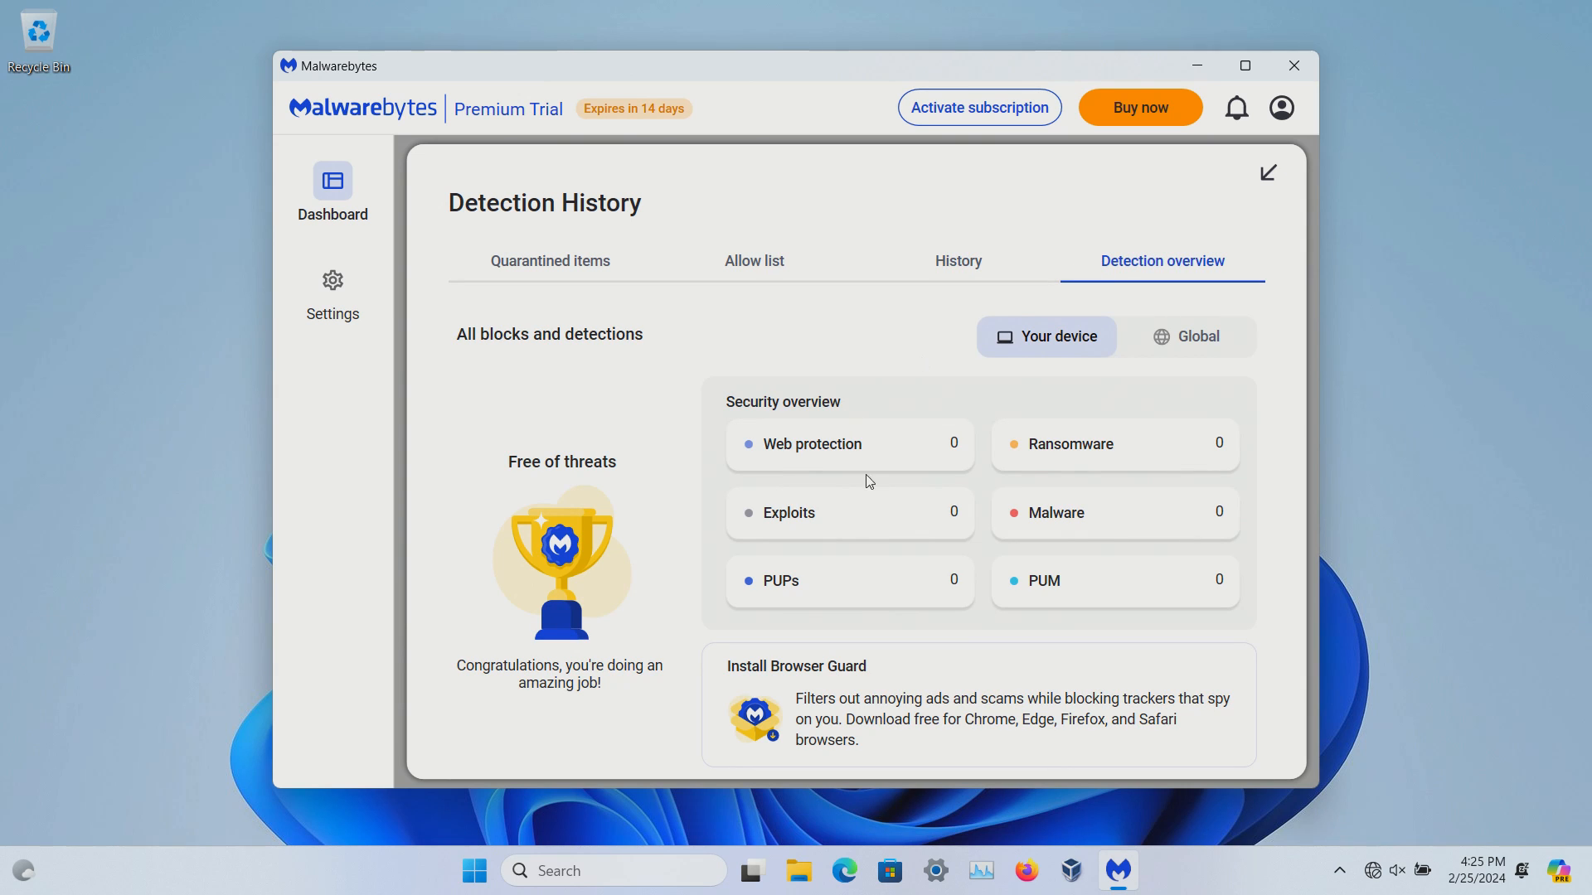
mouse_move(1012, 375)
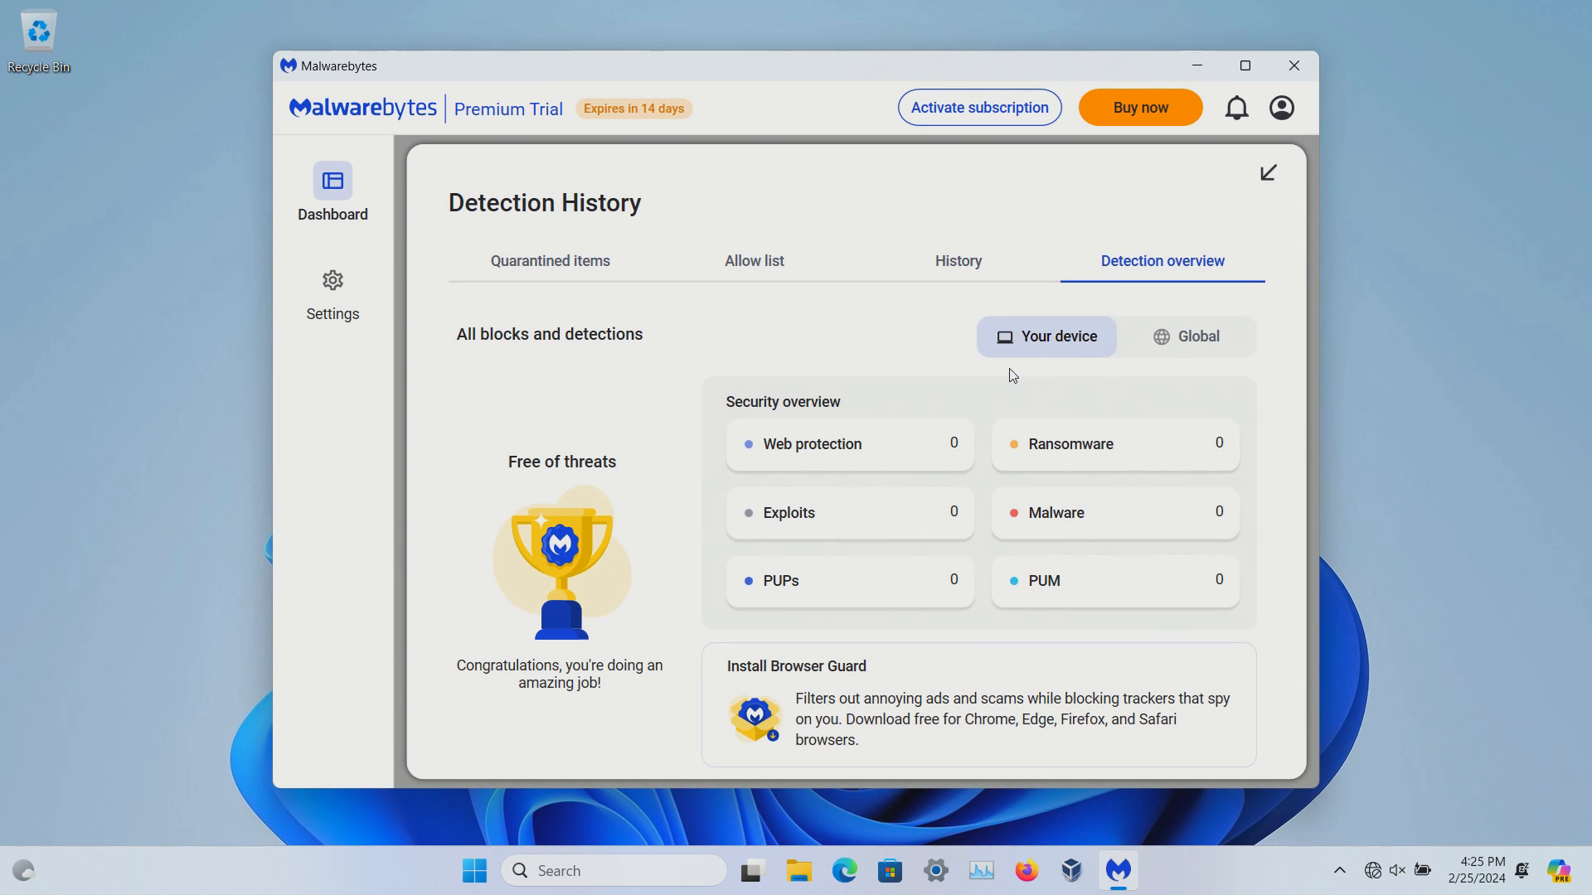
click(332, 187)
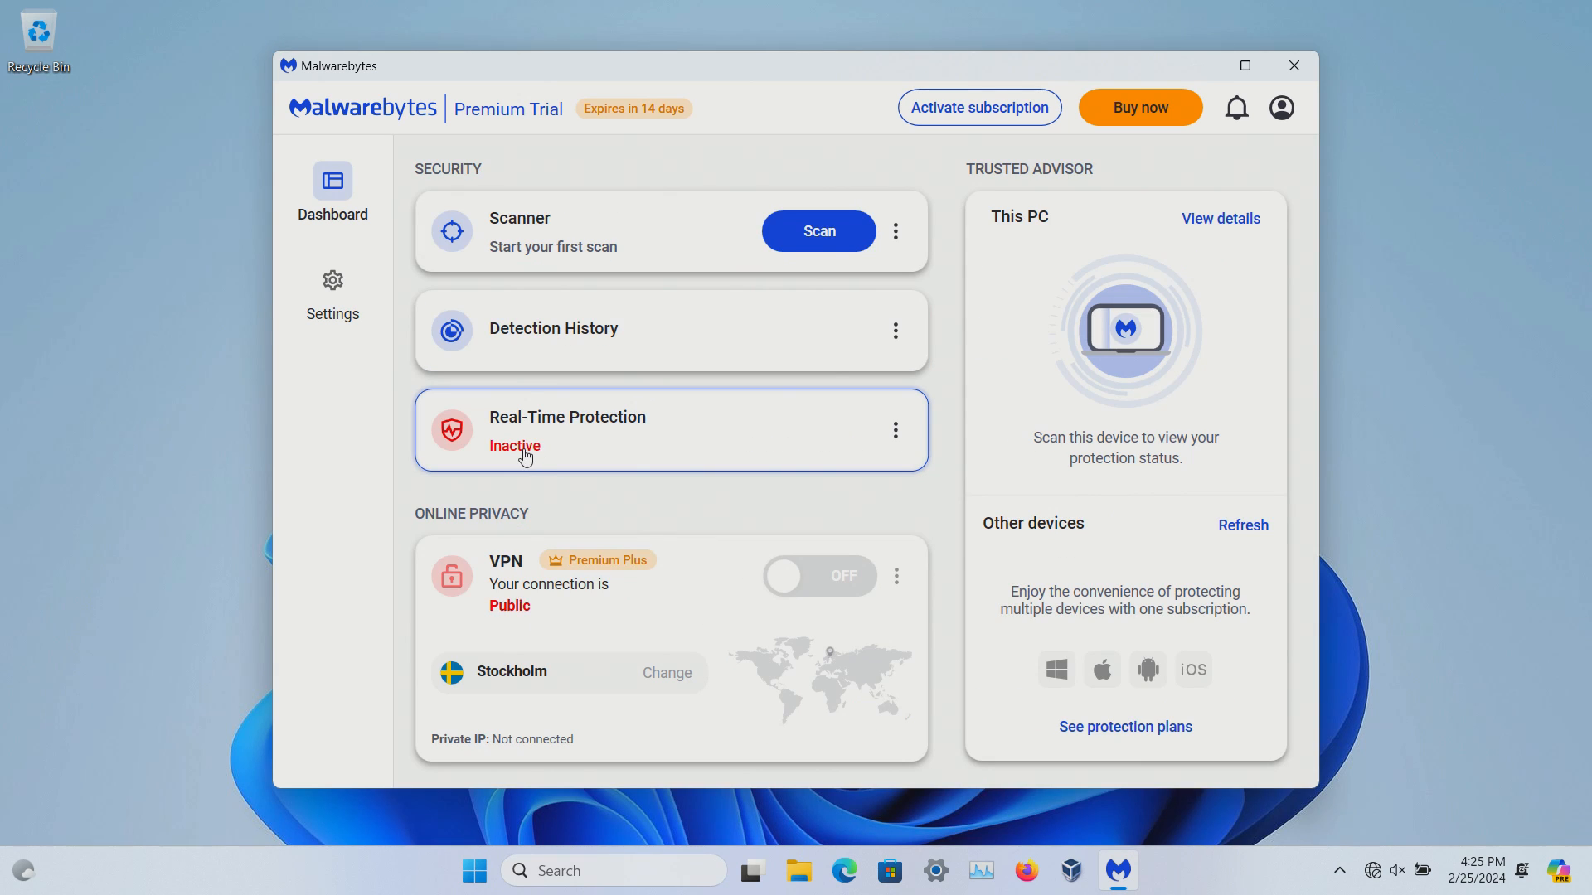
mouse_move(556, 445)
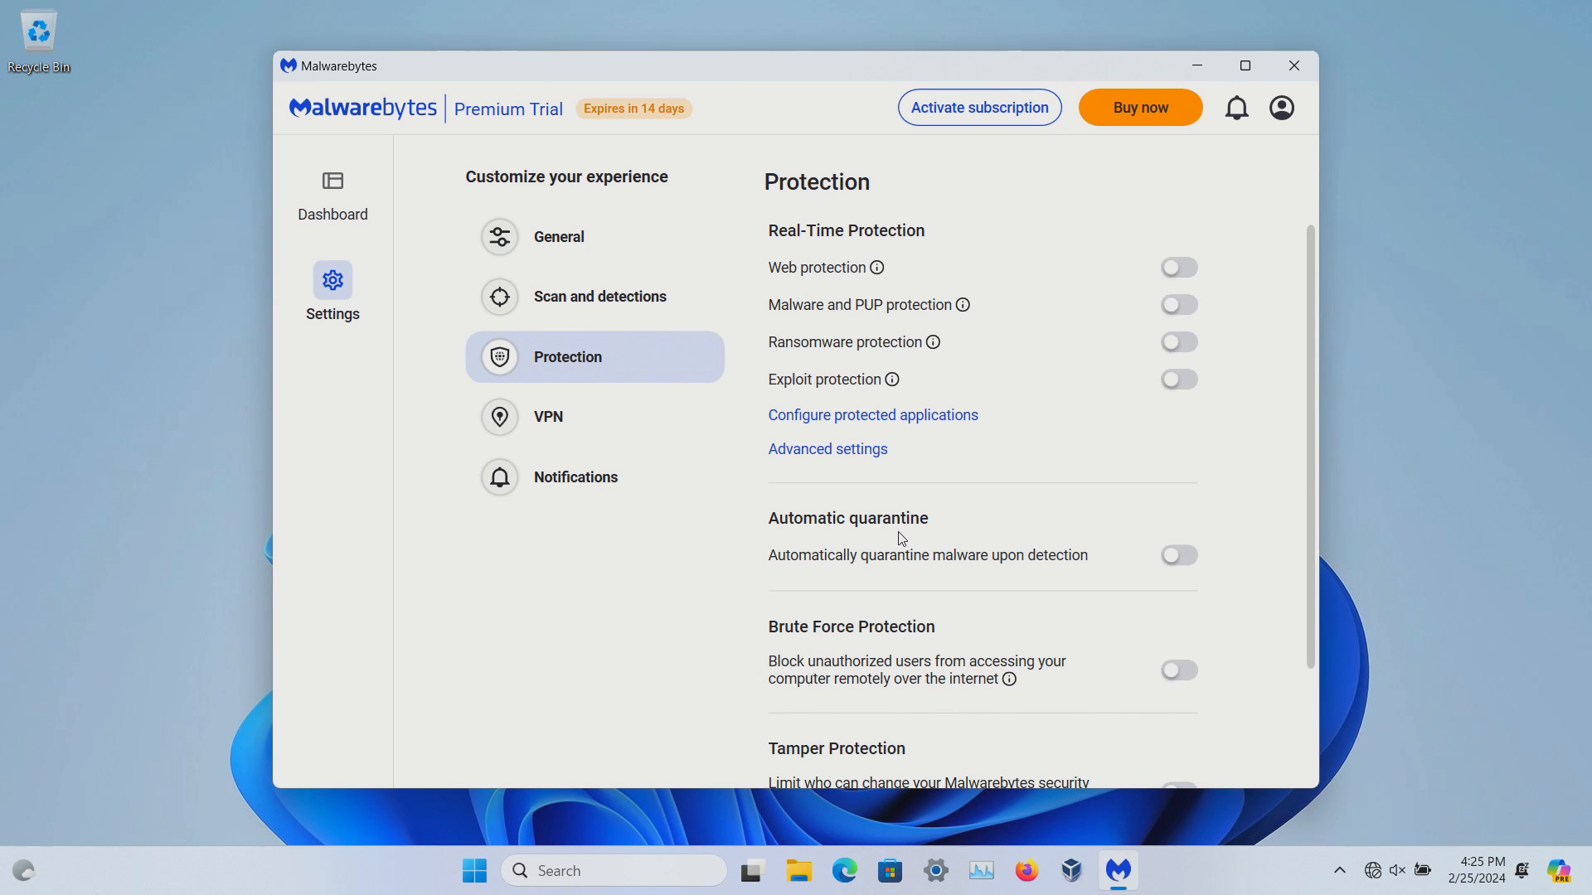
mouse_move(1173, 573)
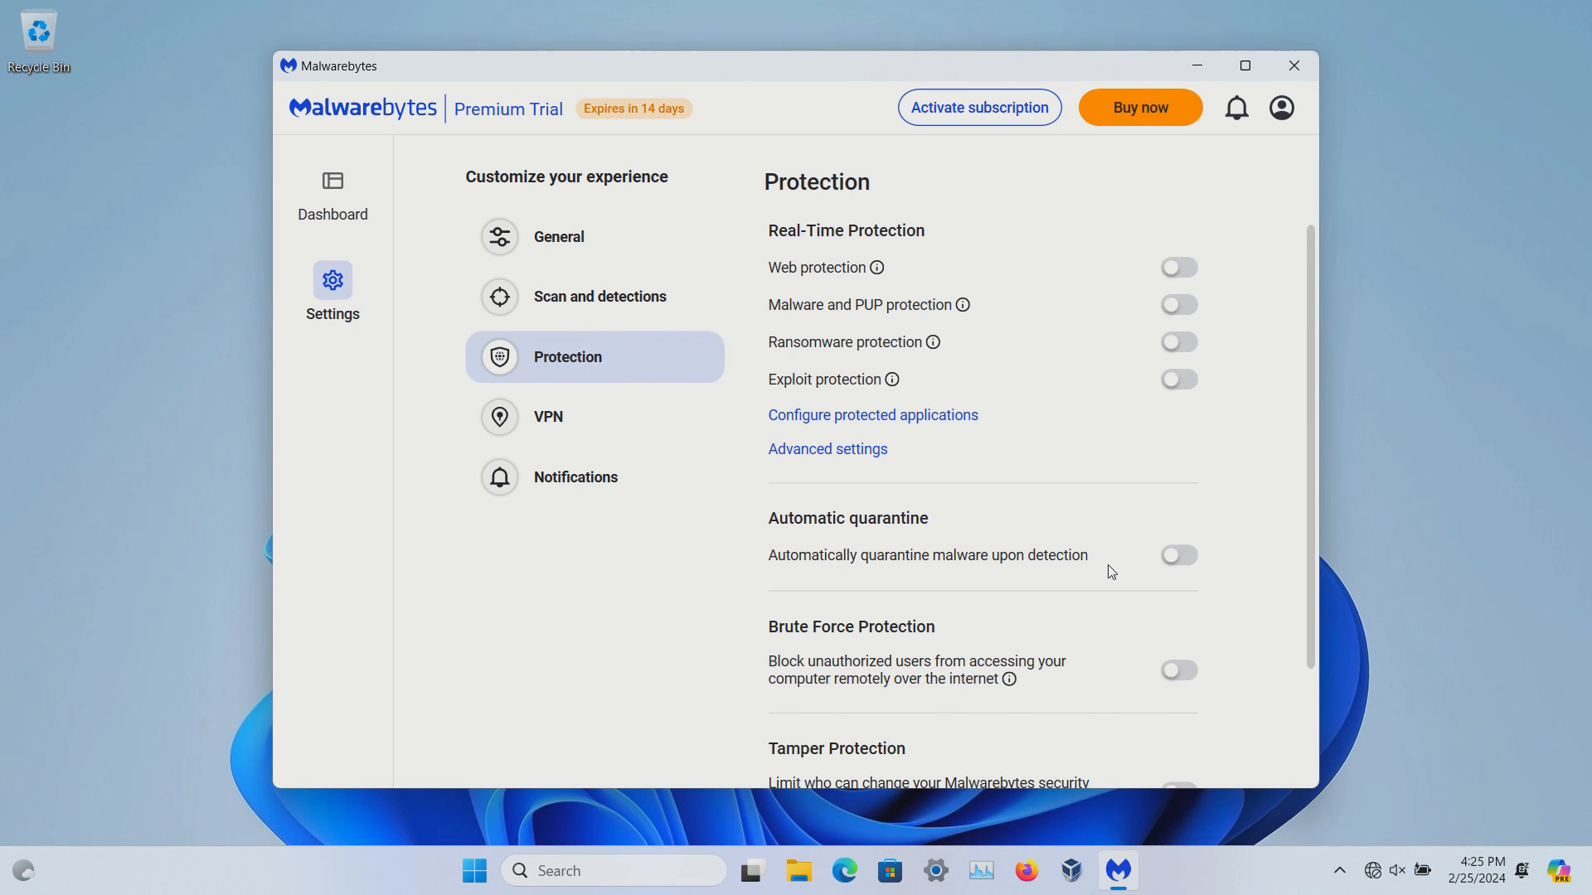
scroll(down, 3)
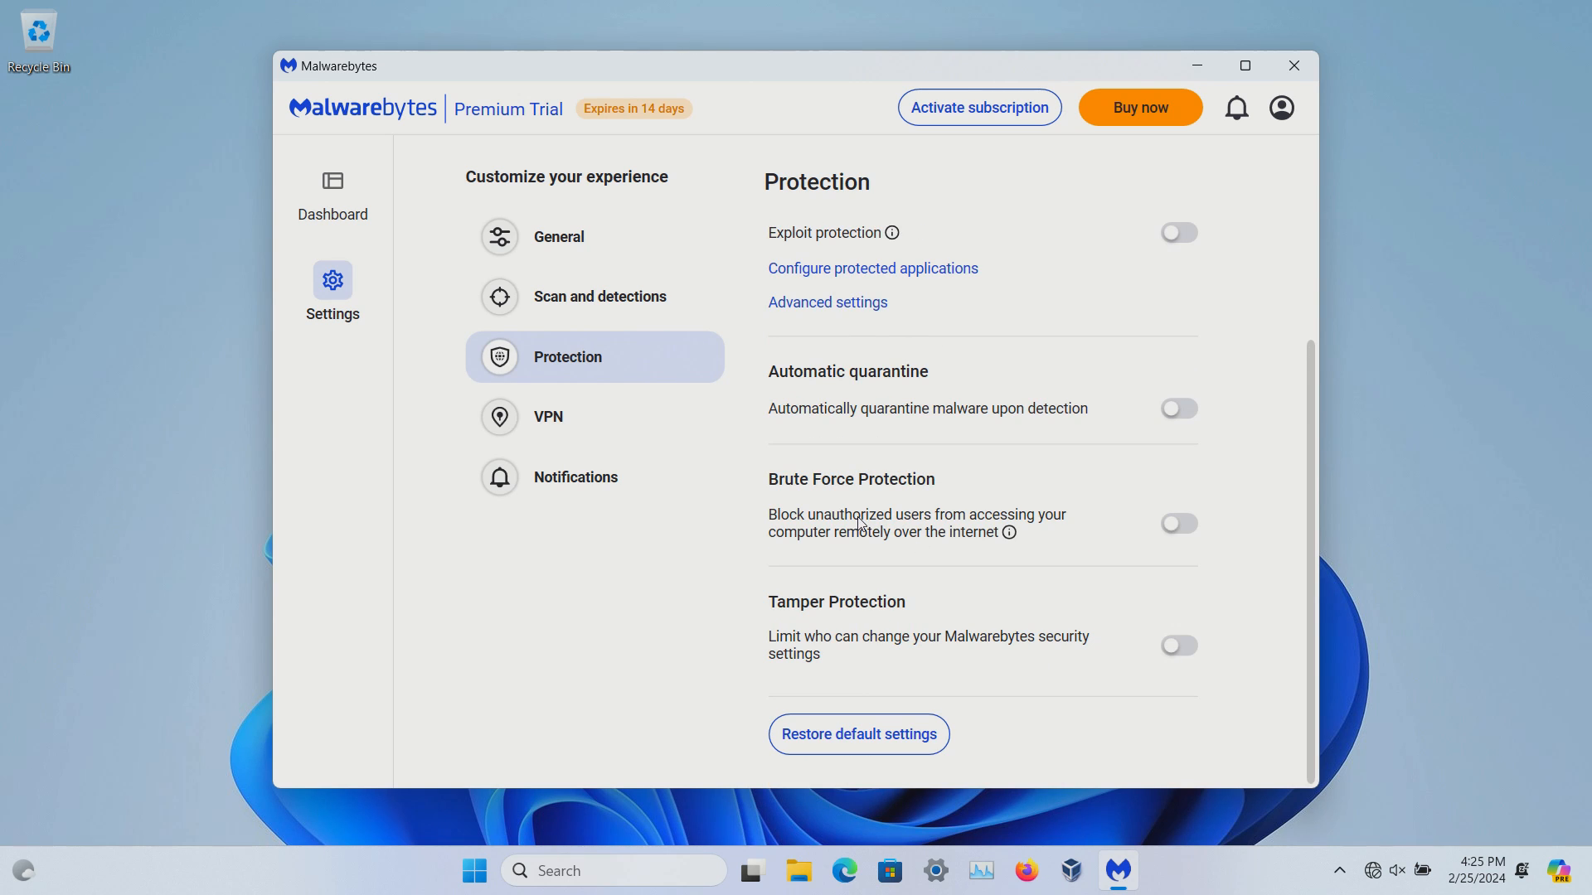
mouse_move(823, 691)
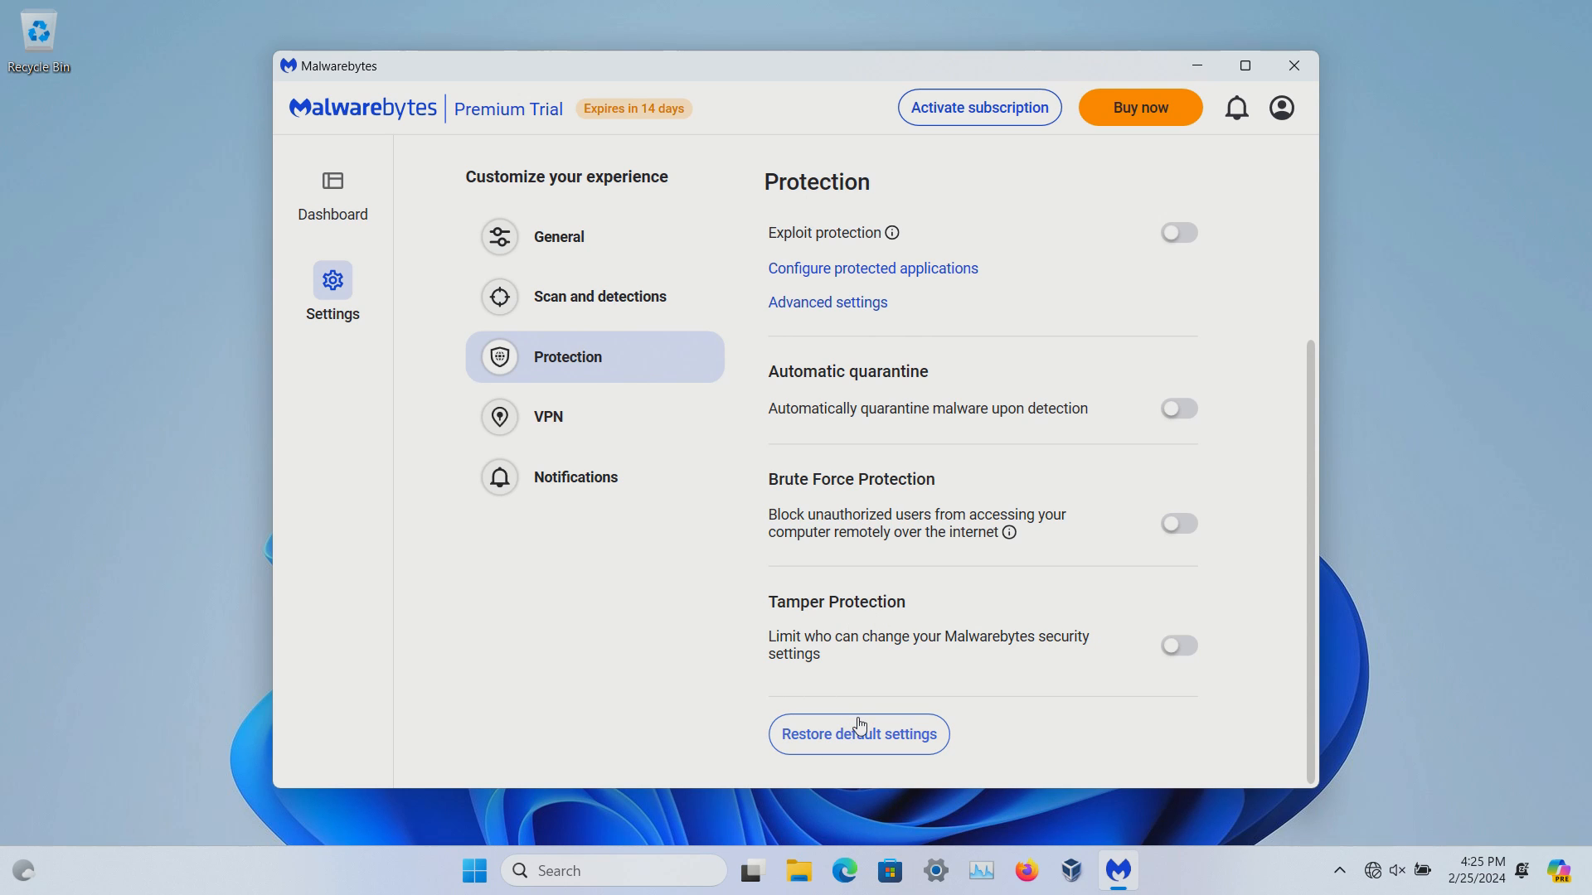
click(332, 190)
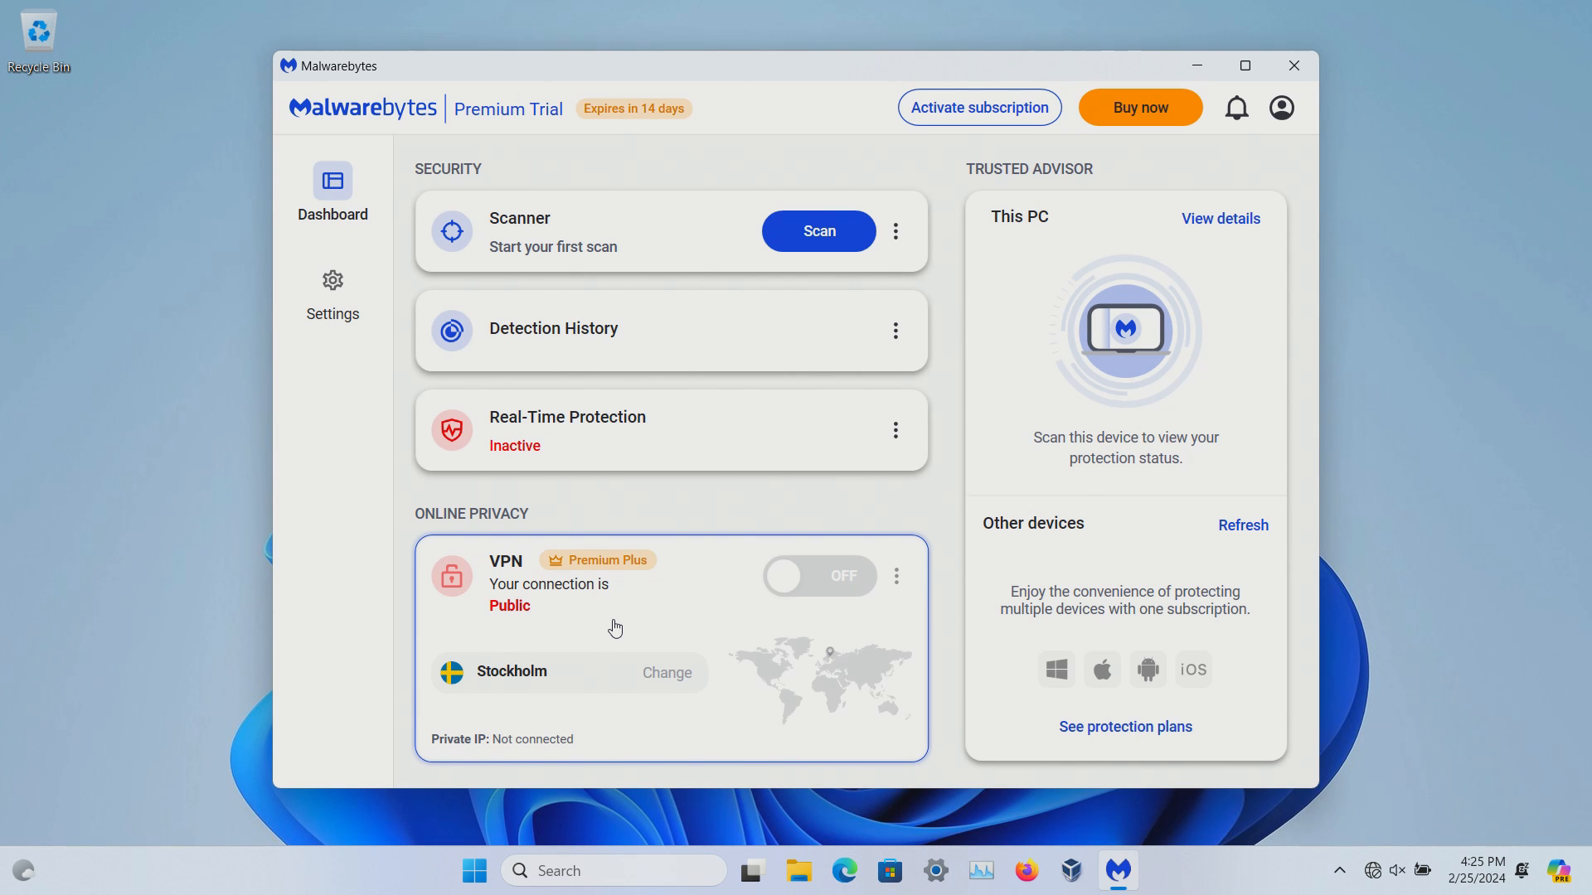
click(332, 289)
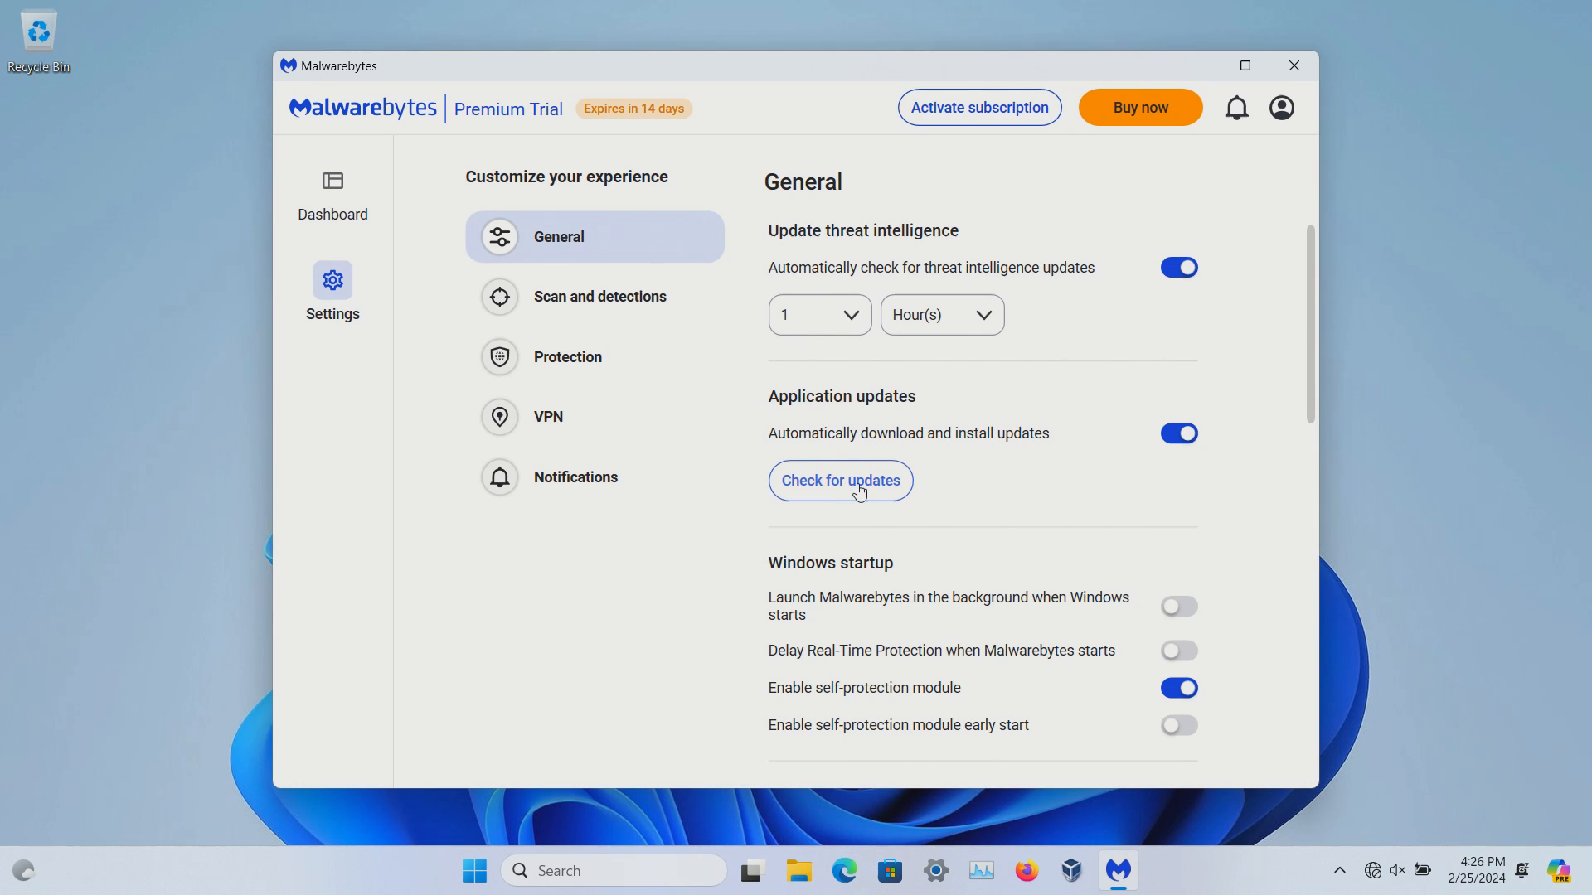
scroll(down, 3)
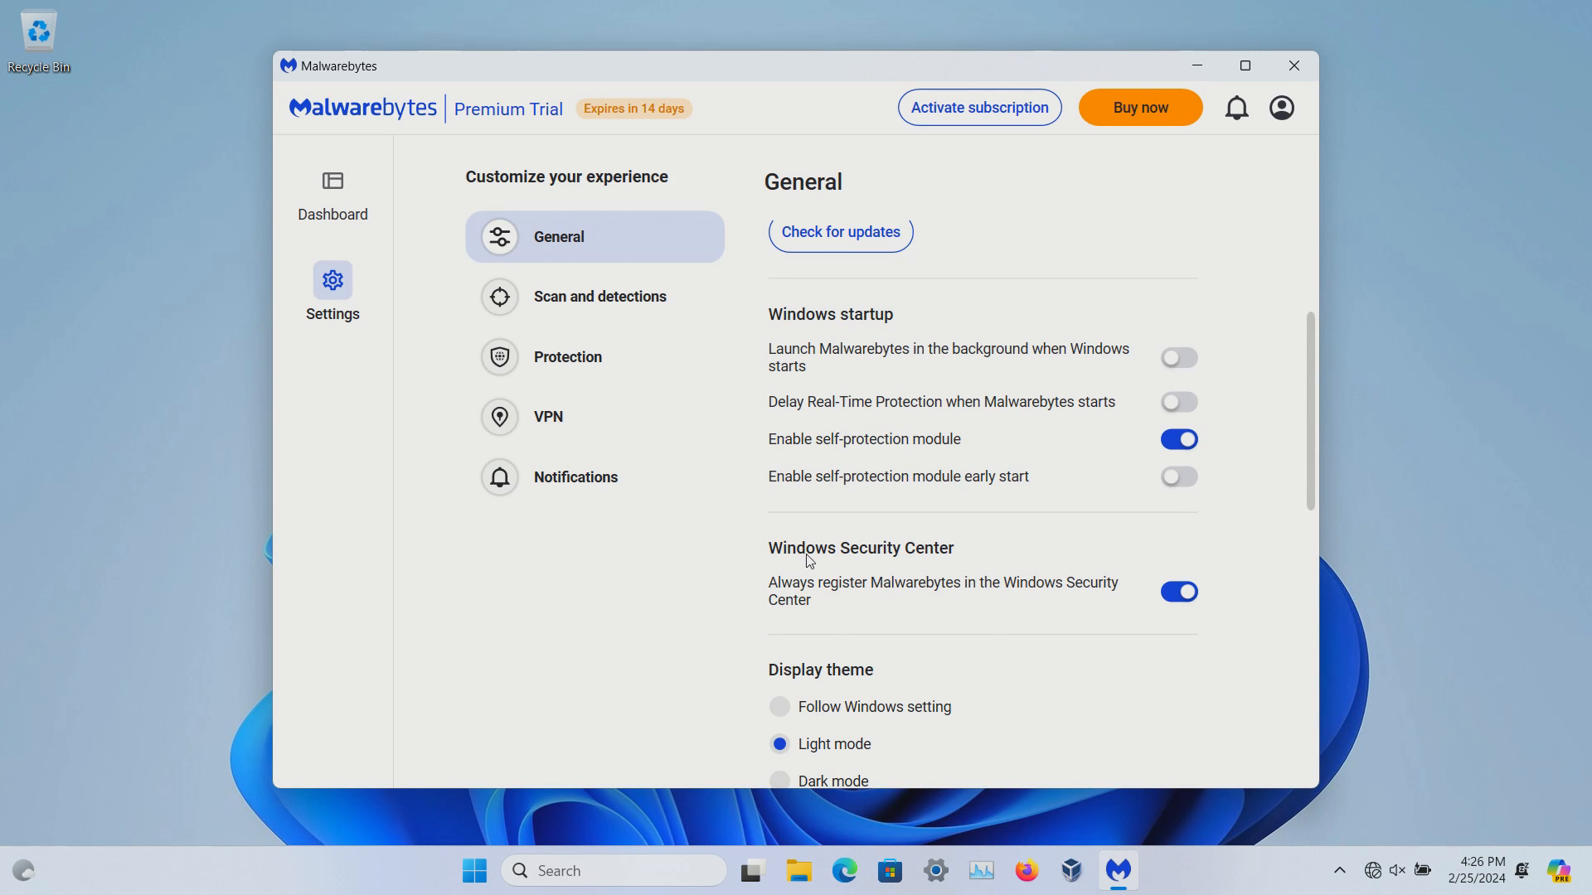
scroll(down, 3)
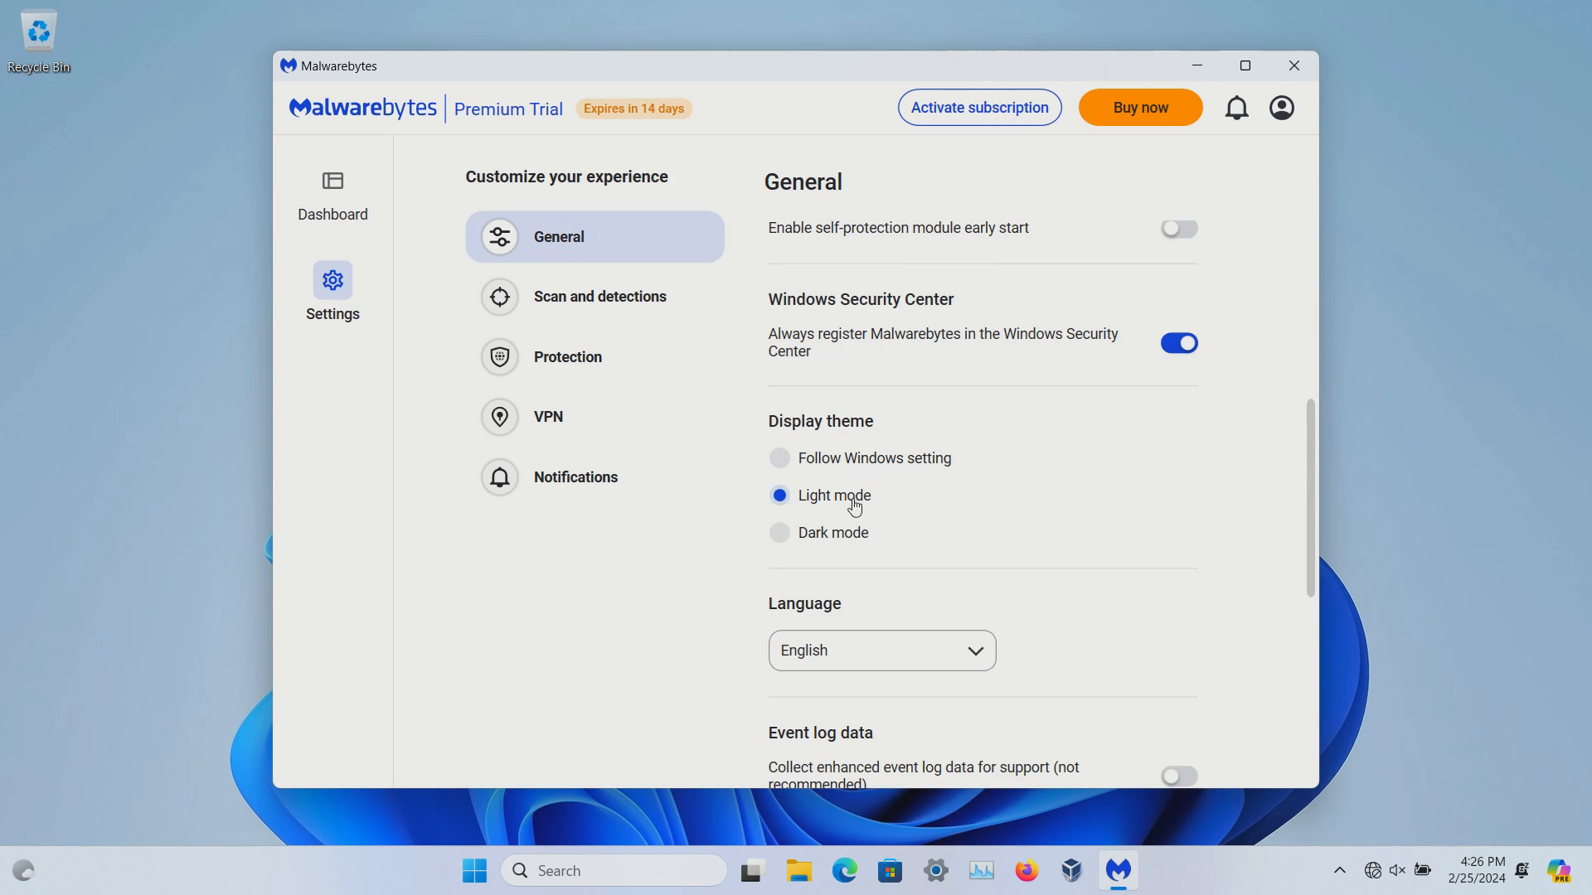
scroll(down, 3)
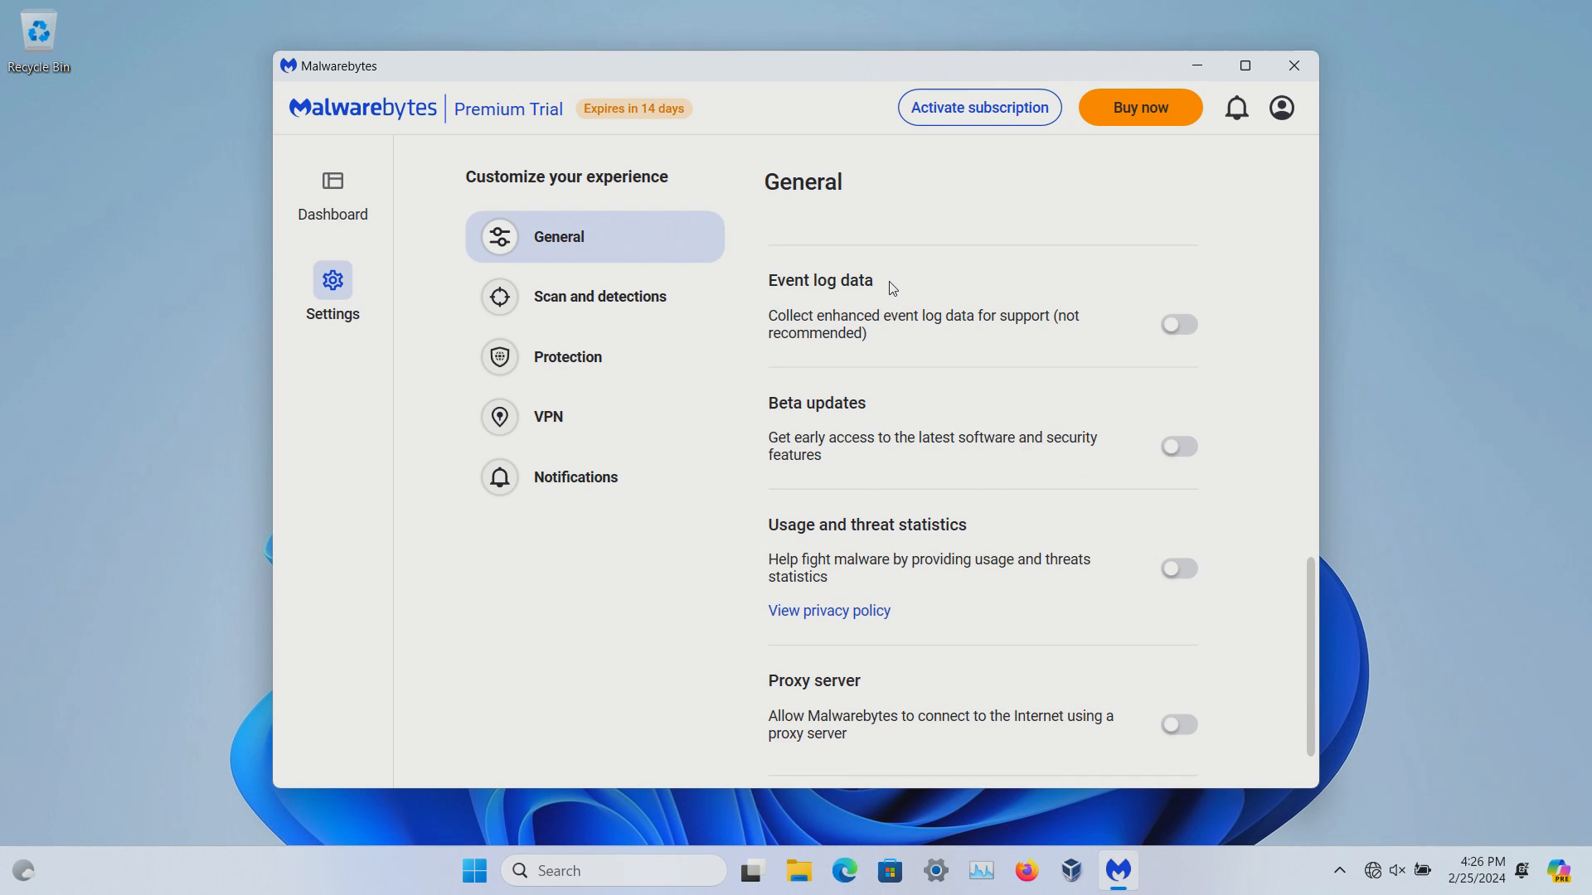
mouse_move(844, 451)
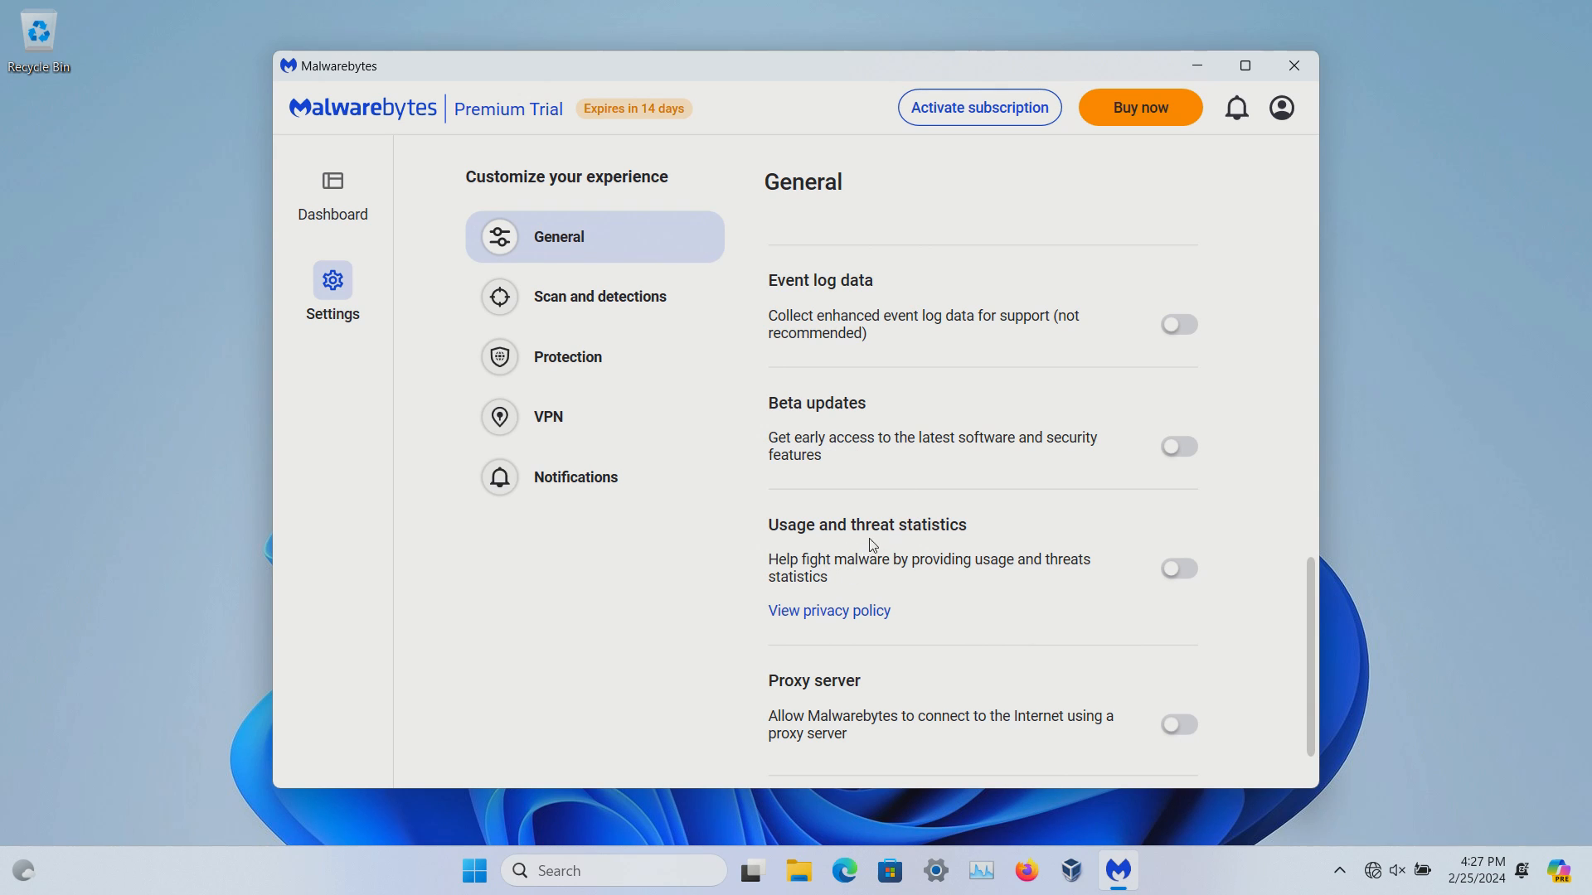
mouse_move(830, 564)
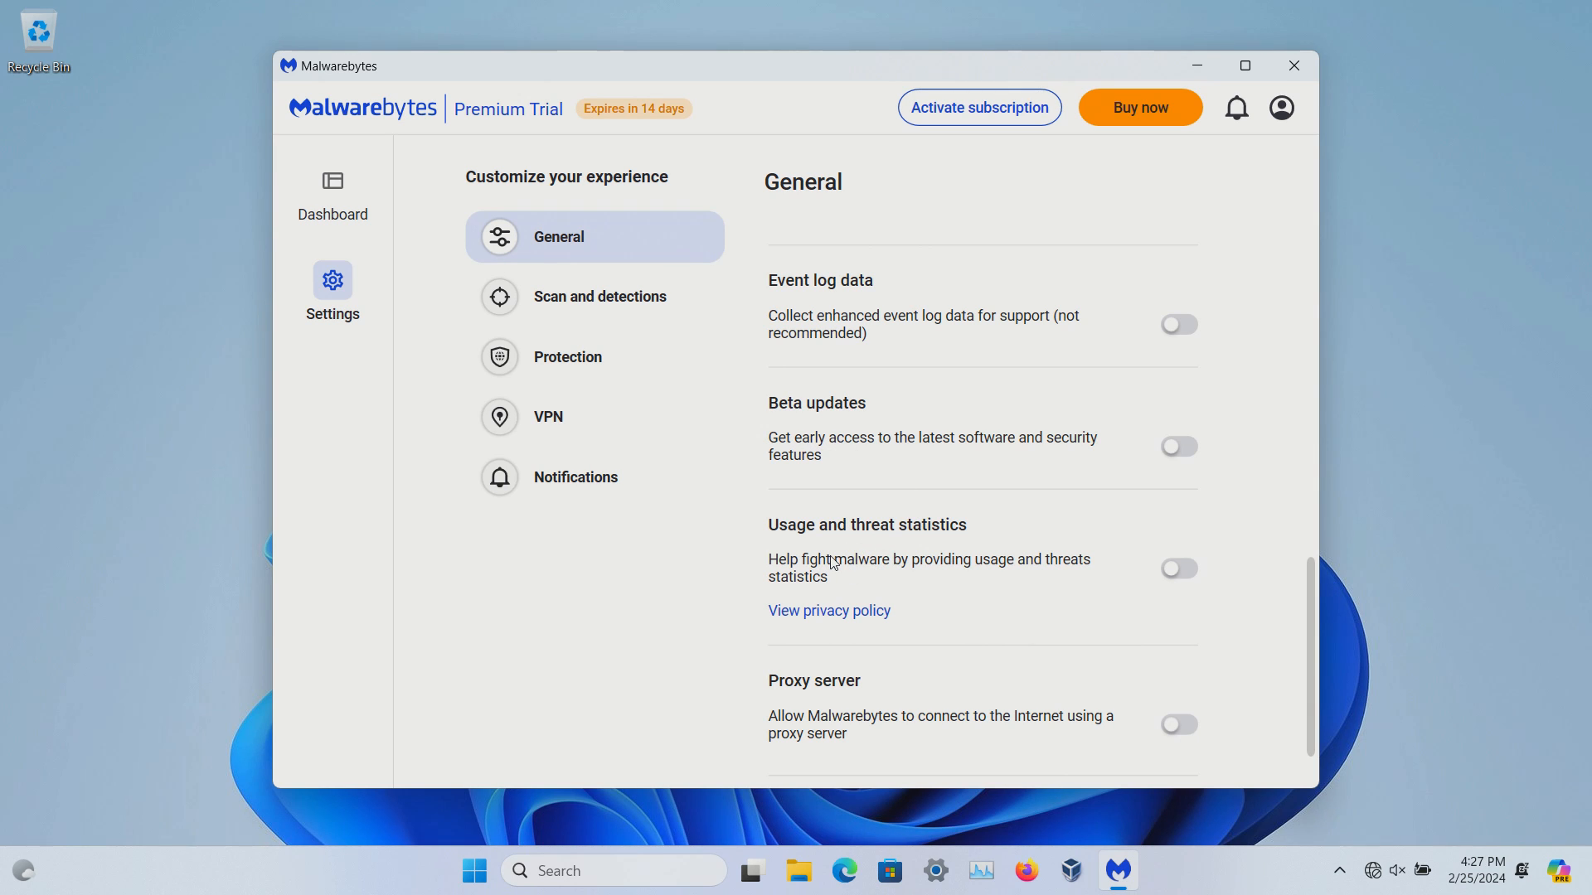
mouse_move(871, 679)
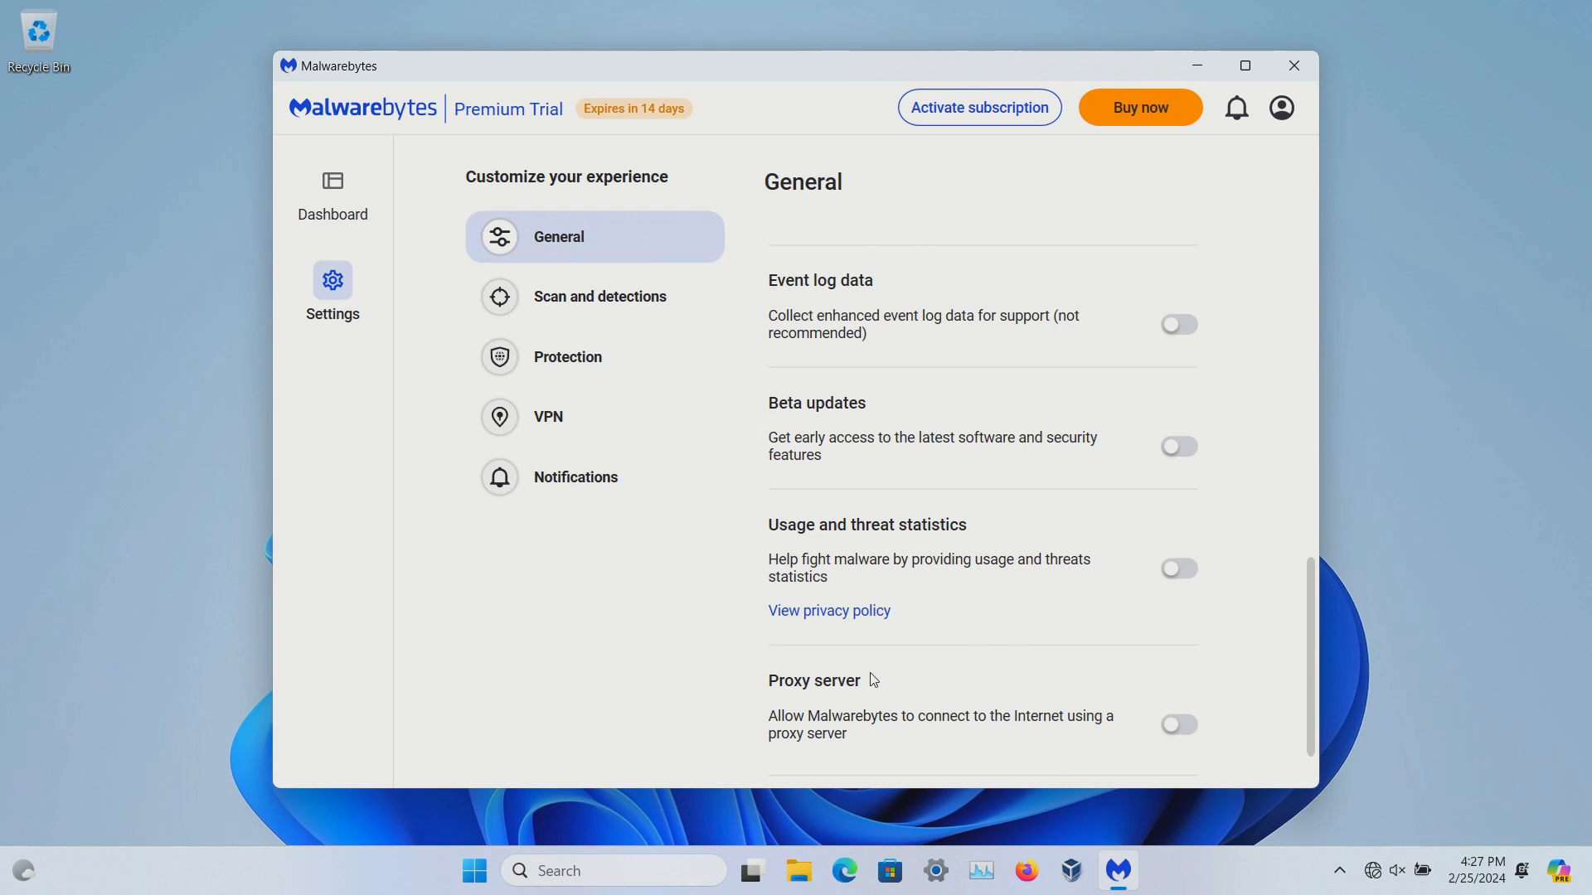
scroll(down, 3)
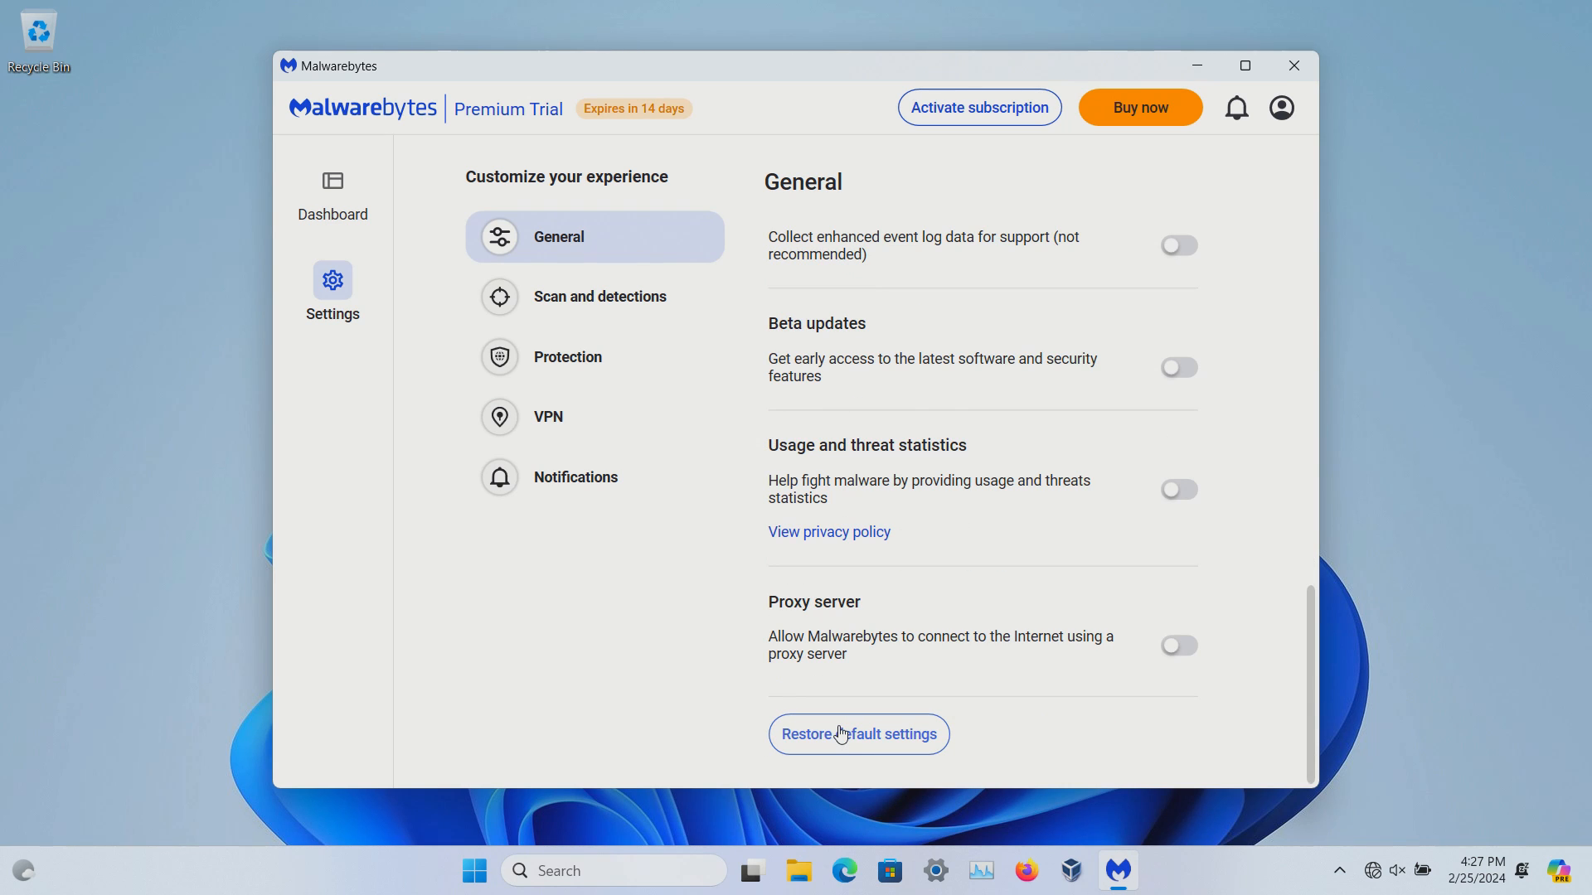
click(598, 295)
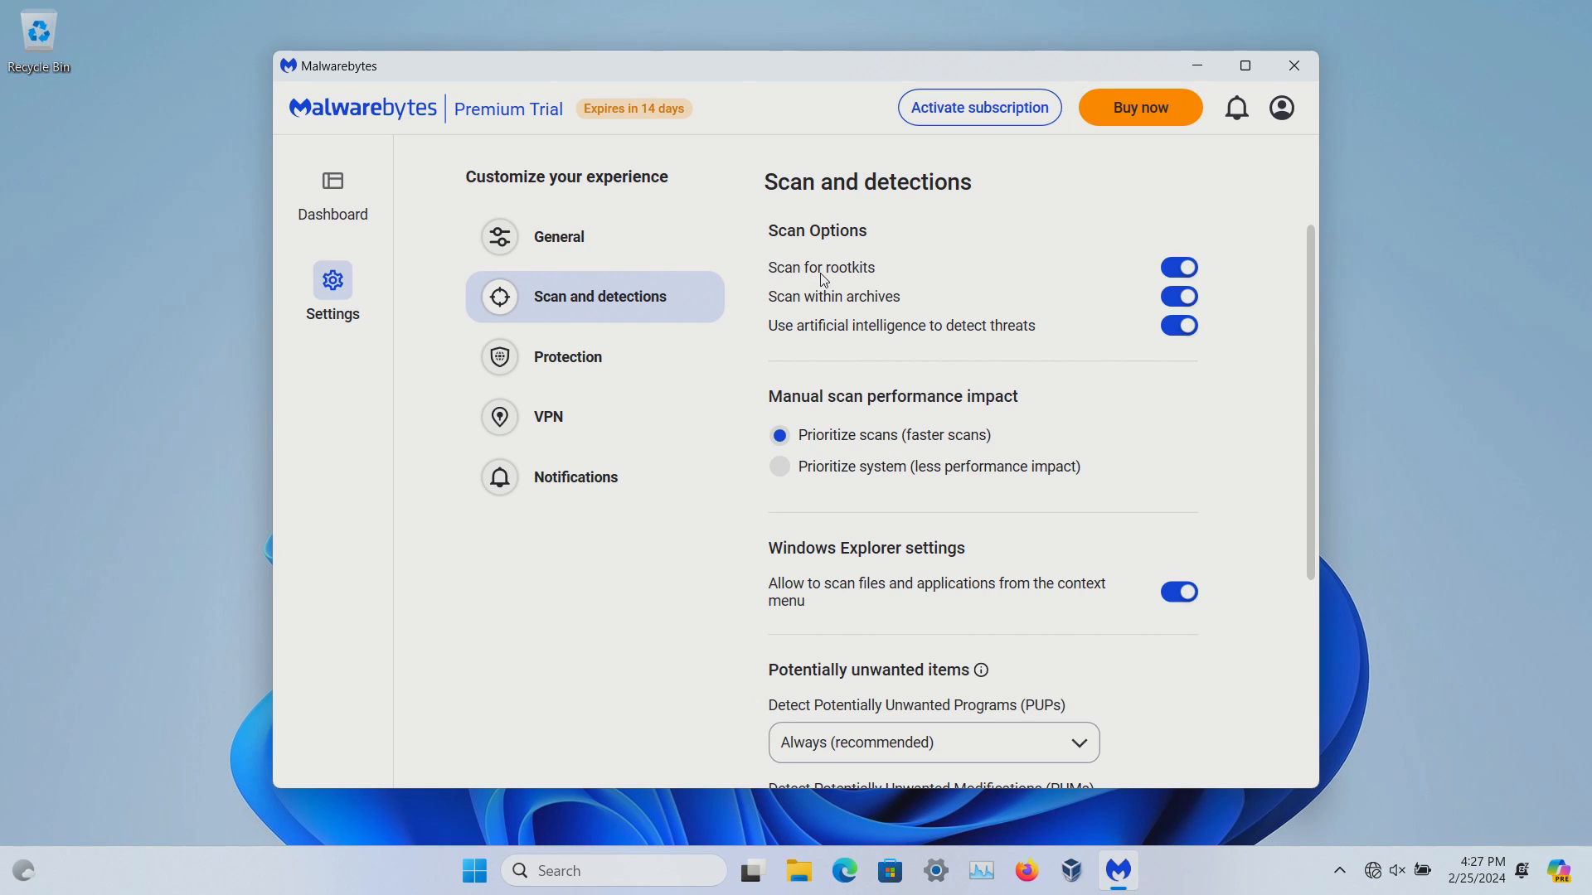
mouse_move(1157, 282)
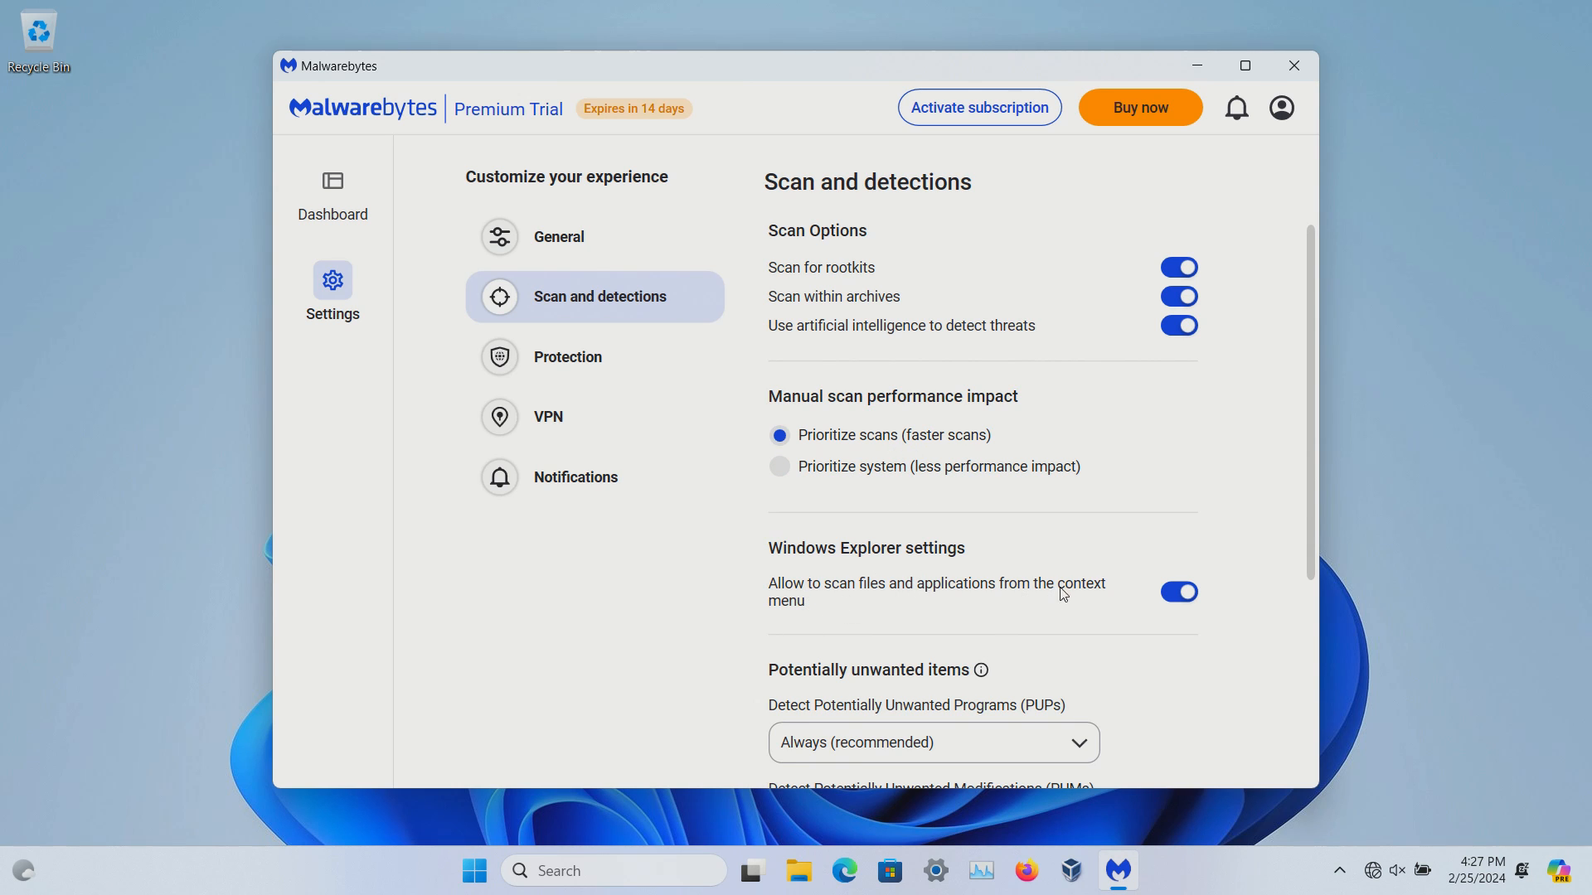
mouse_move(978, 614)
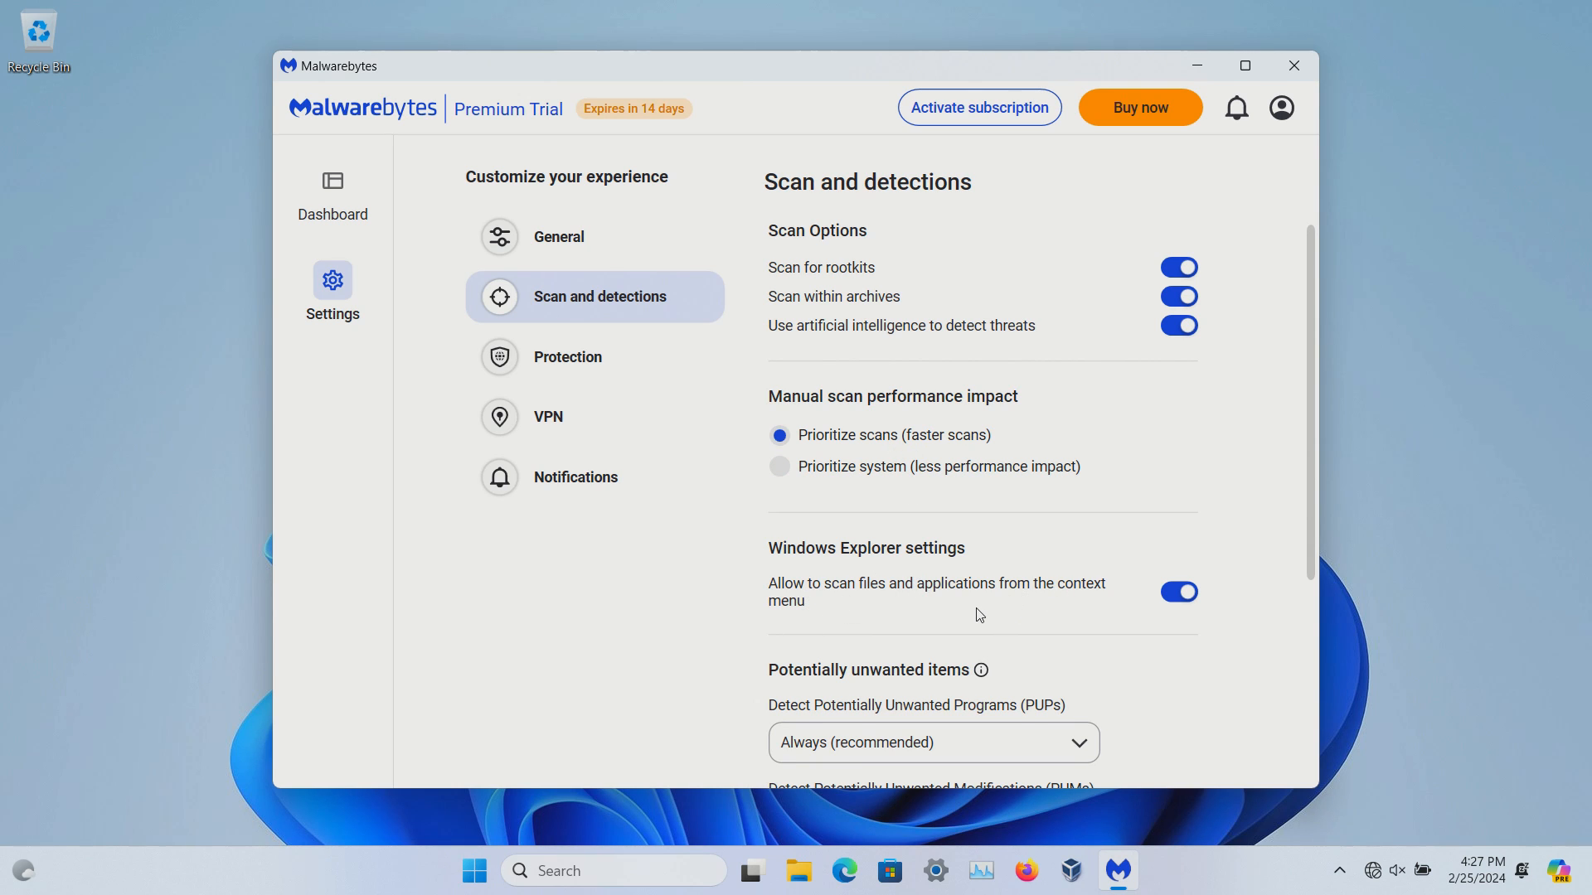
Scroll the Scan and detections settings down past the allow list to Restore default settings
scroll(down, 3)
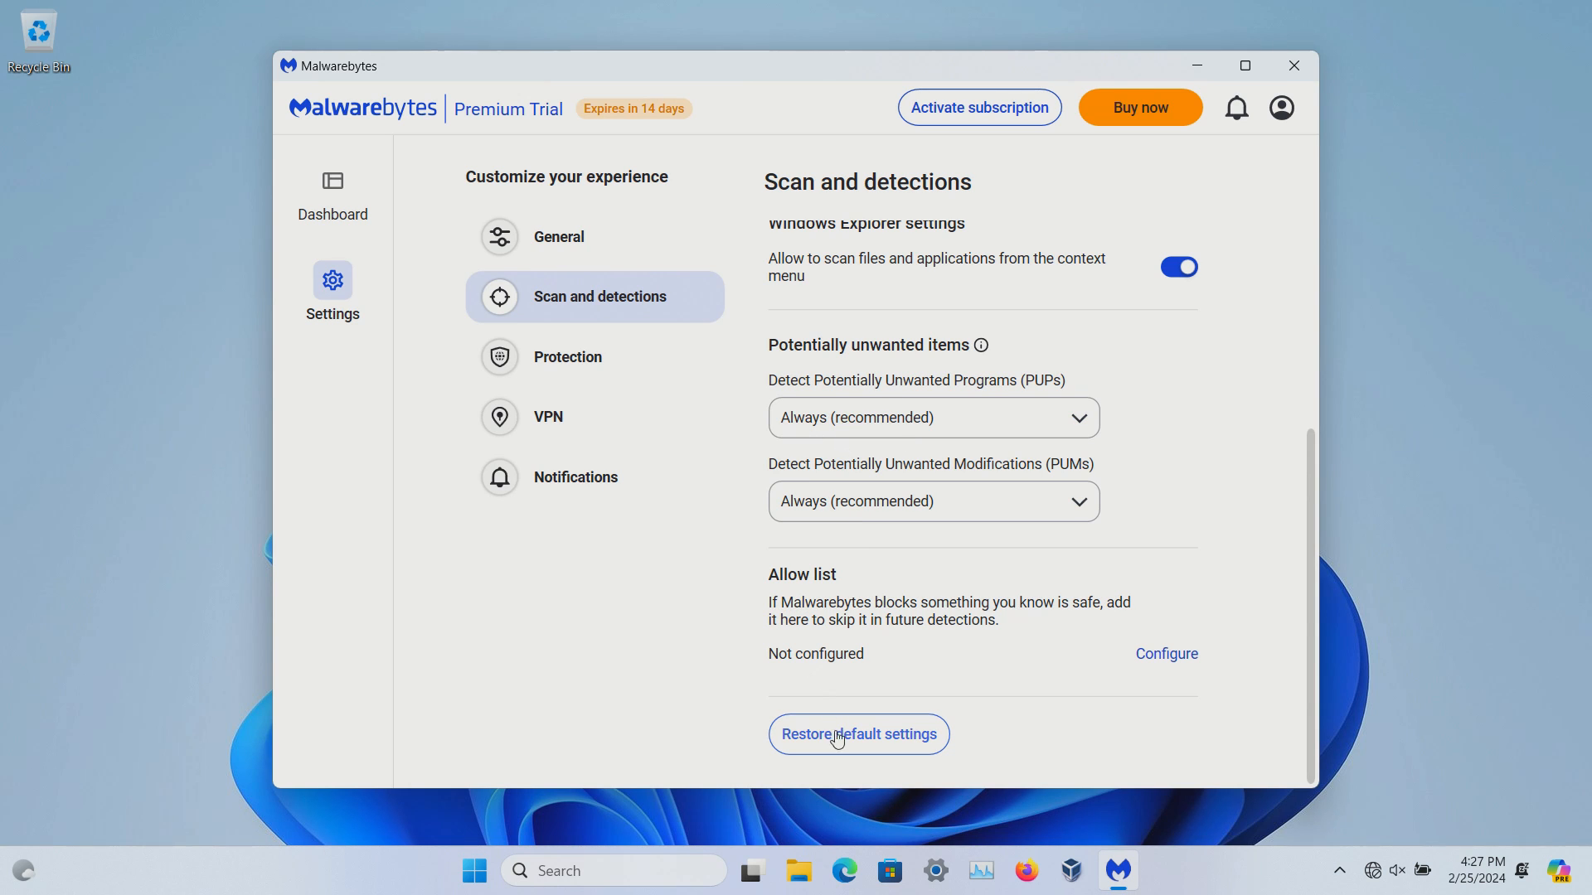
Browse Protection and VPN settings, then scroll to the bottom of the Notifications settings
click(597, 356)
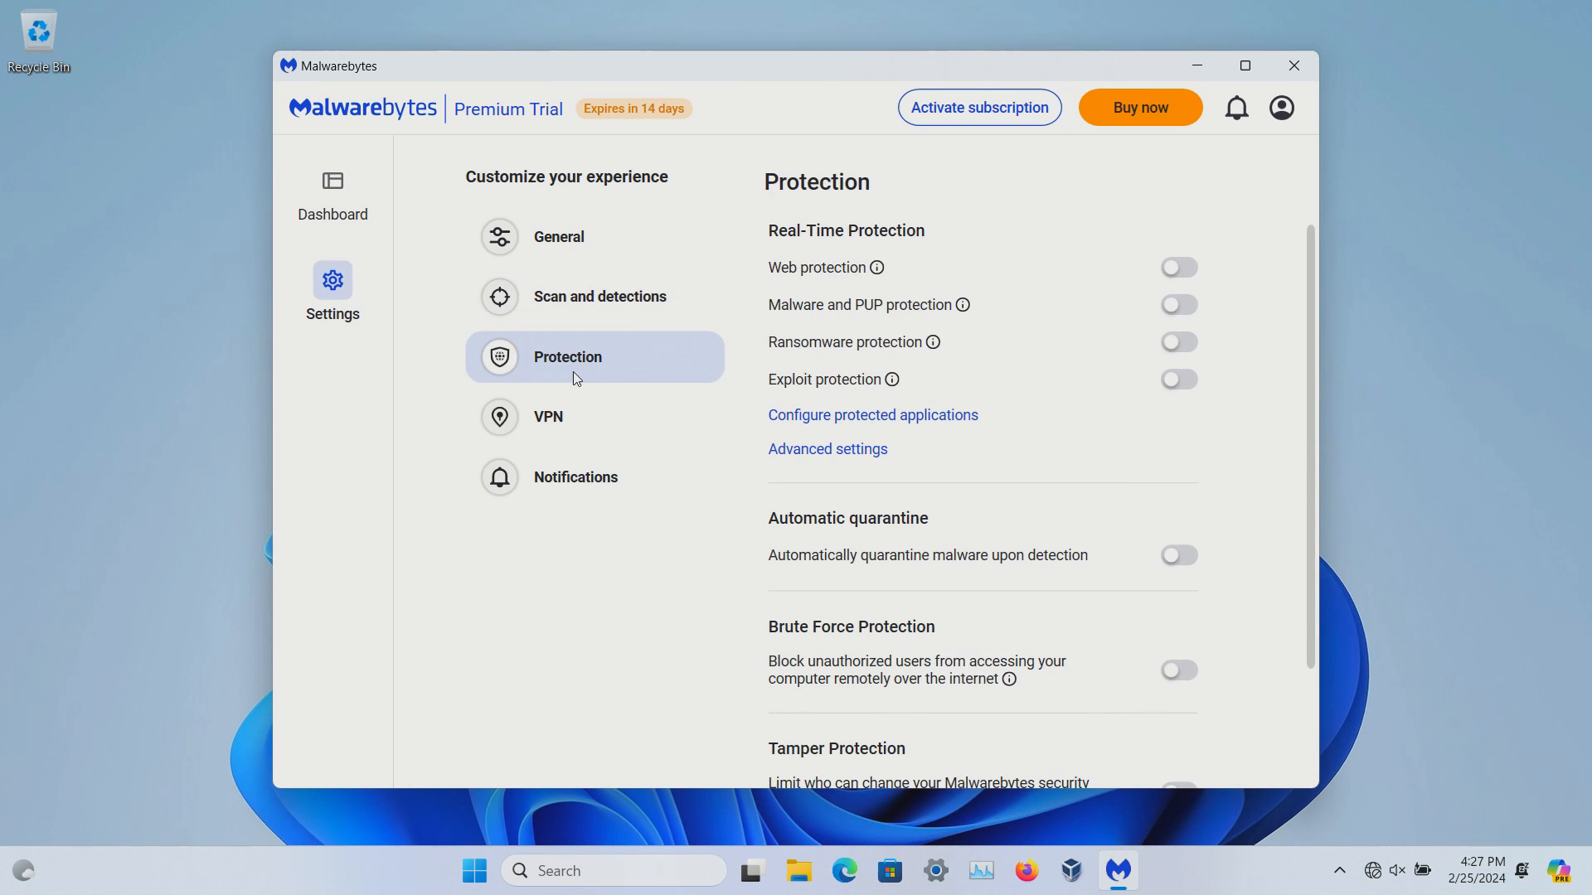
click(546, 416)
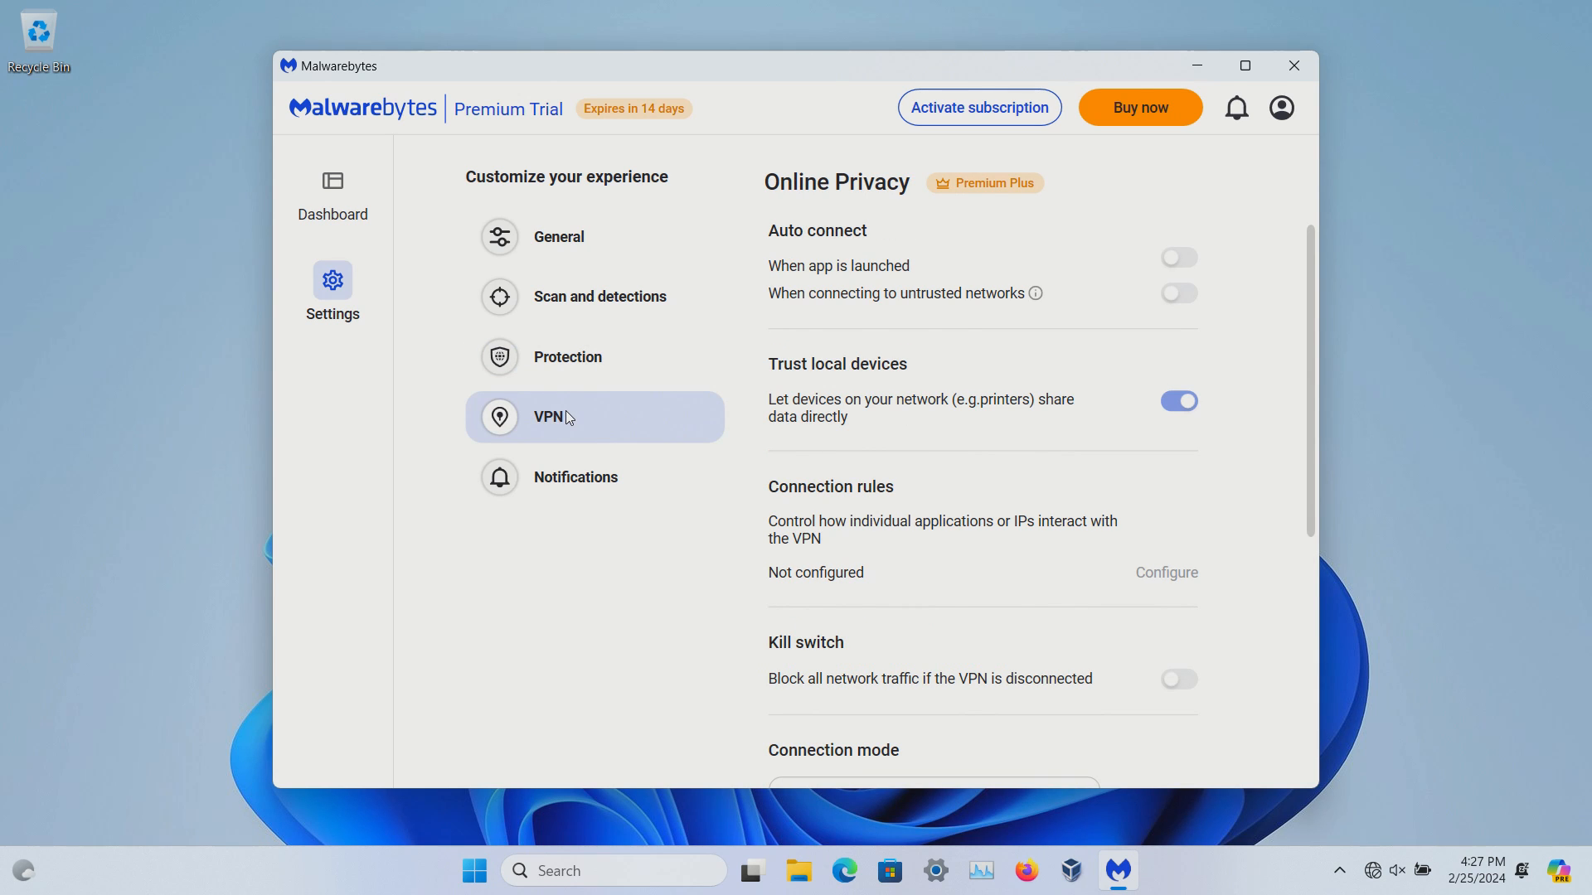
click(574, 478)
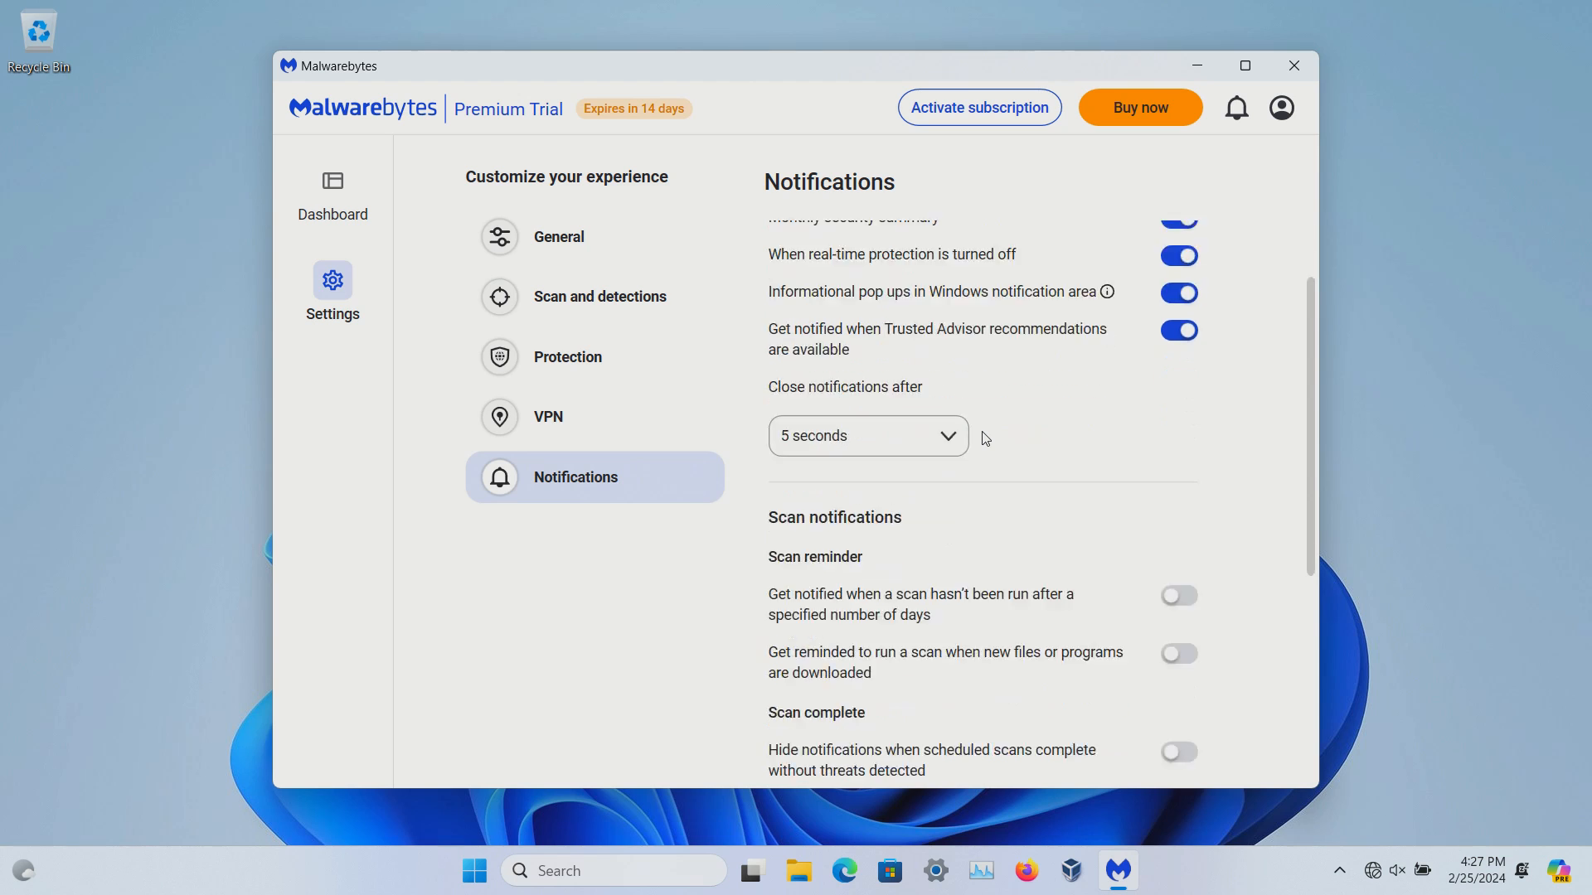
scroll(down, 3)
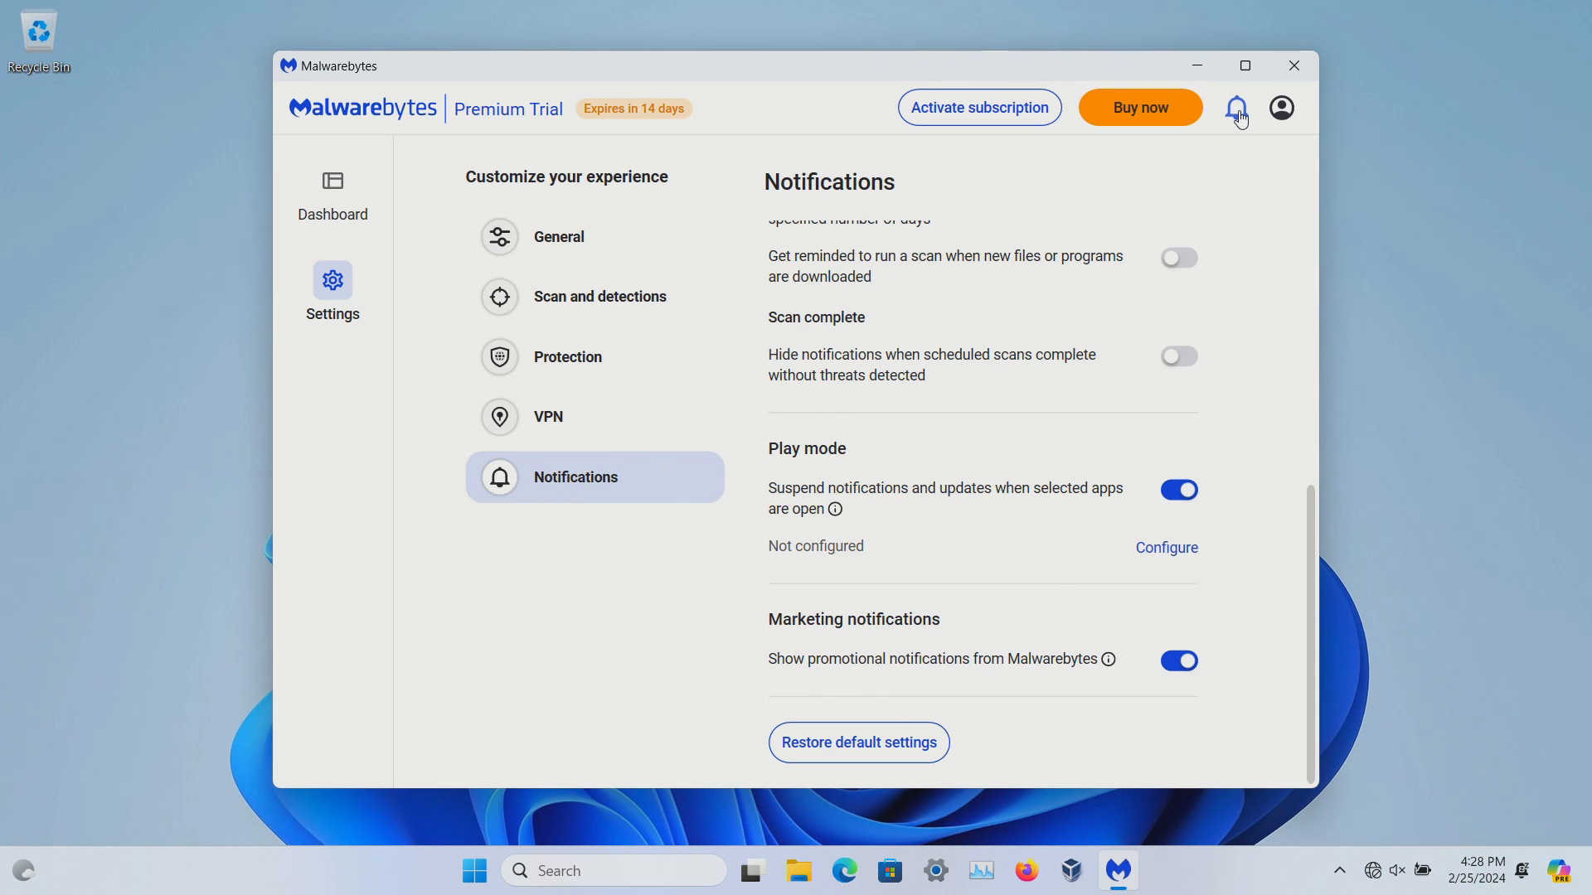
Check notifications, view the Premium Trial subscription expiring 3/10/2024, and reopen the profile menu
click(1235, 108)
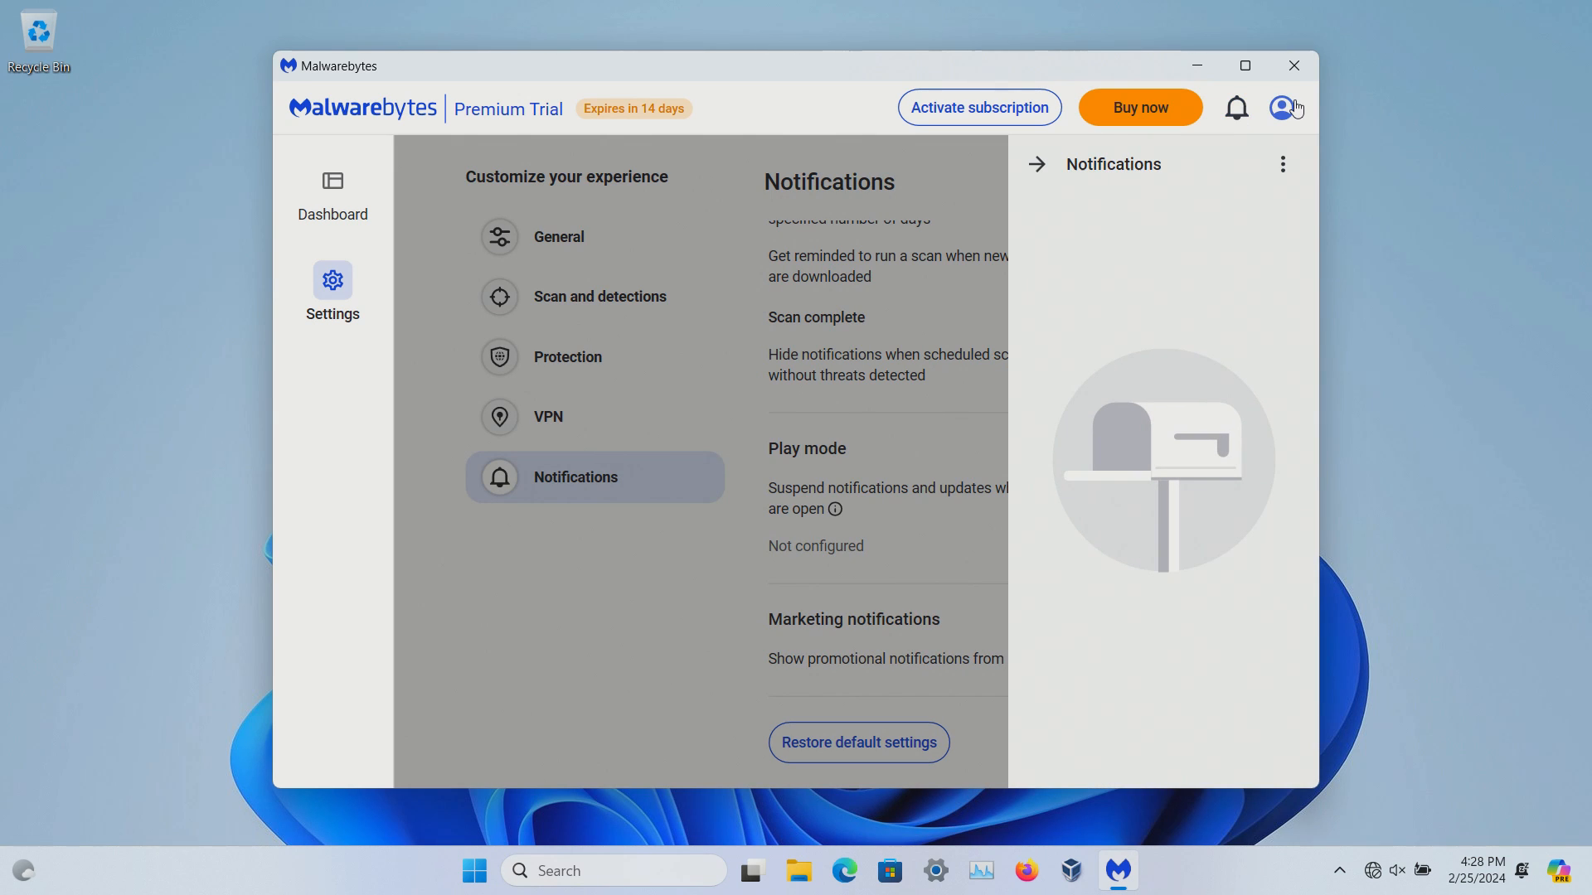
click(1283, 107)
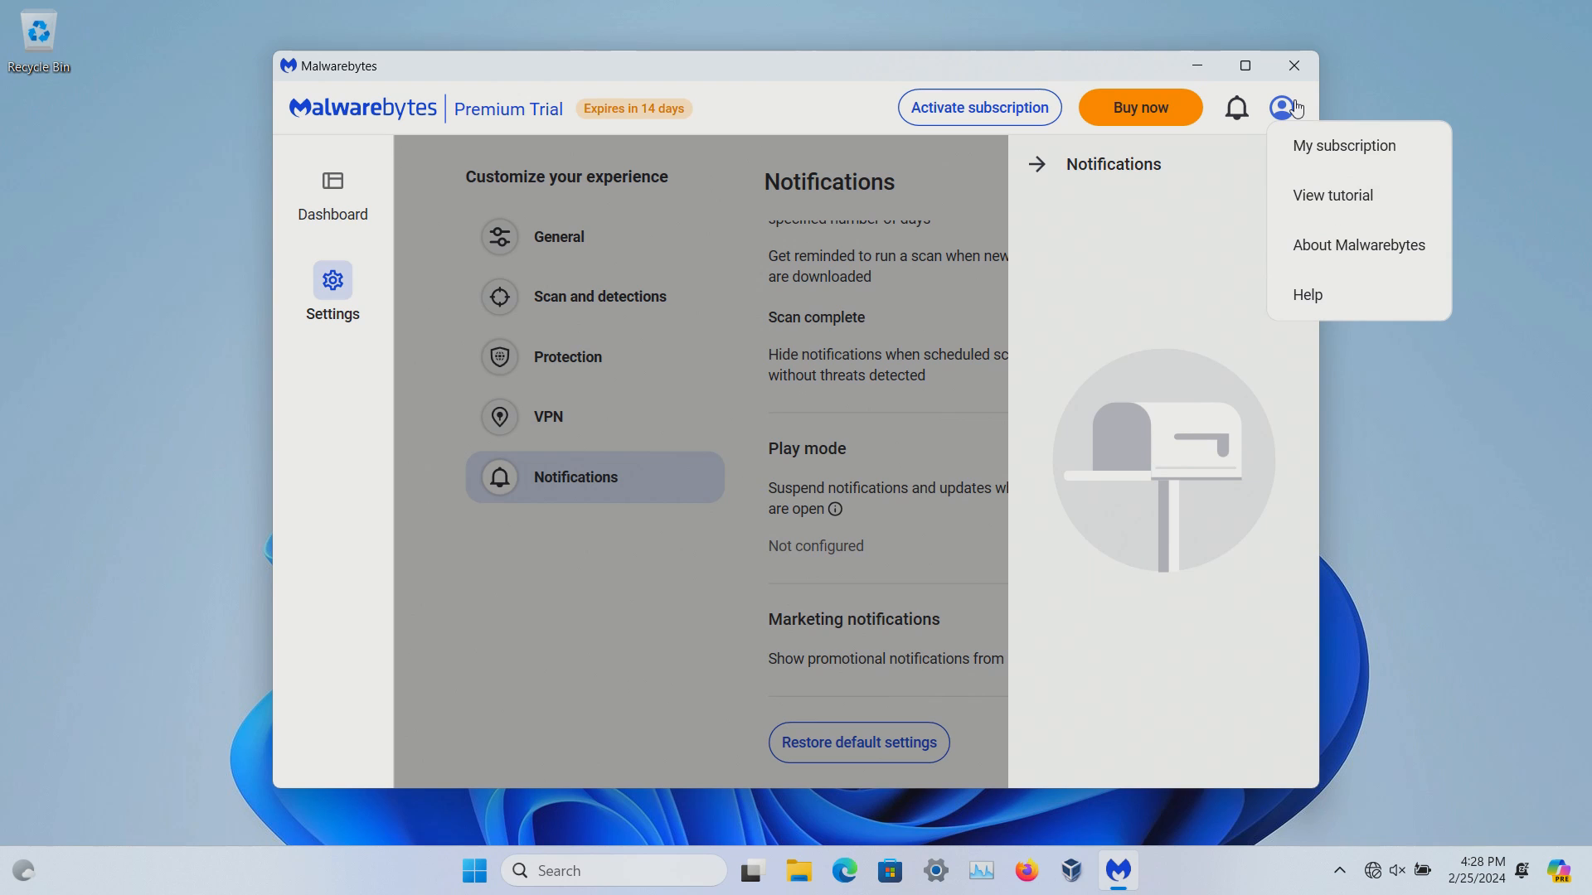
click(1342, 145)
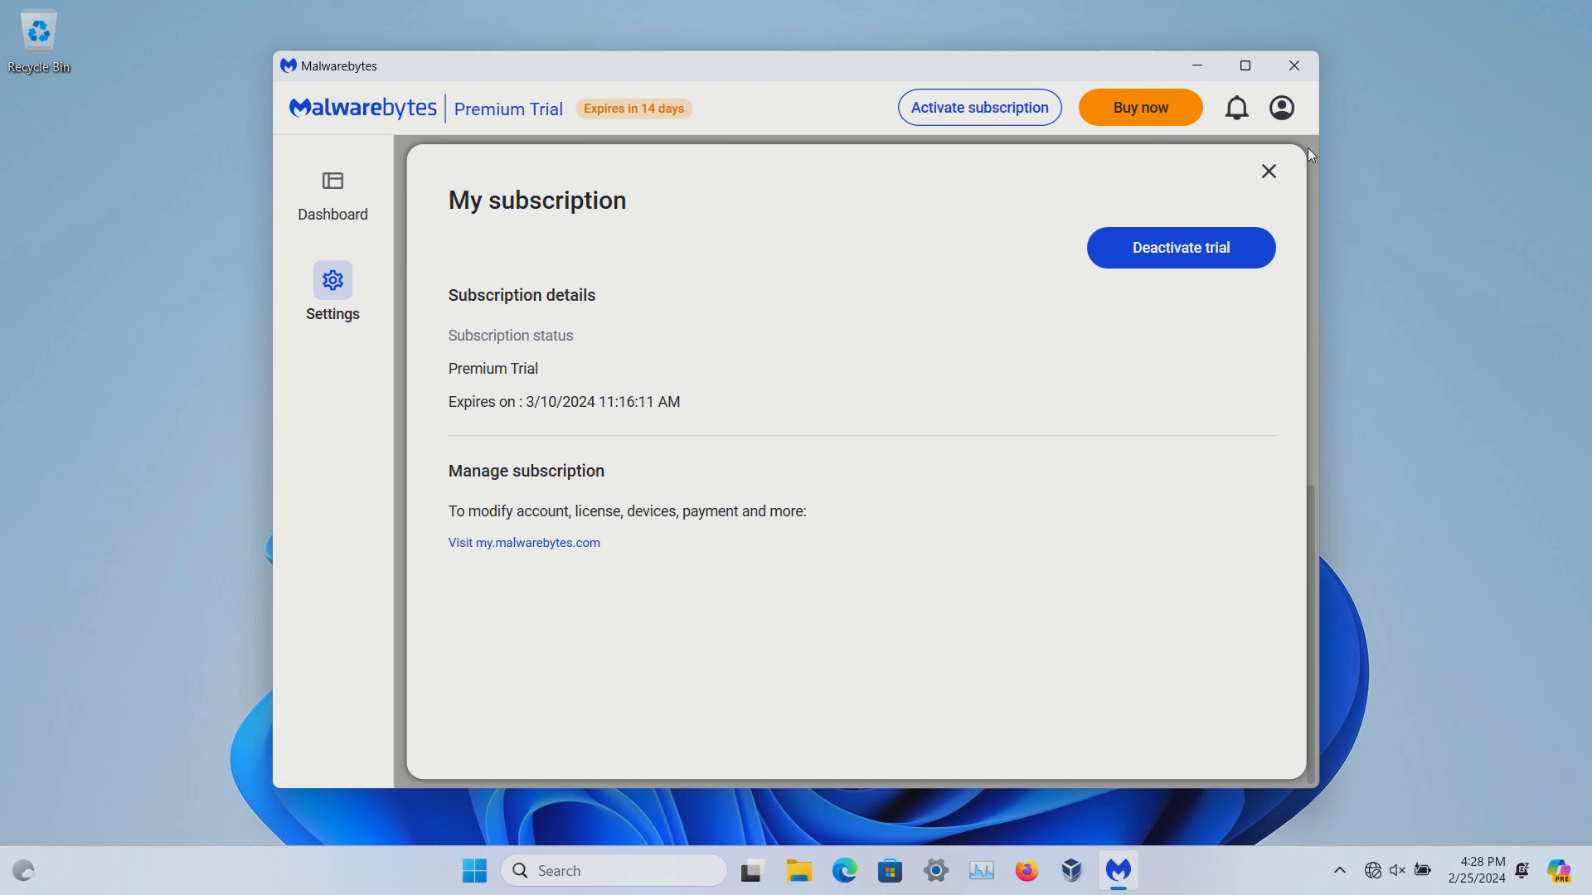
mouse_move(972, 270)
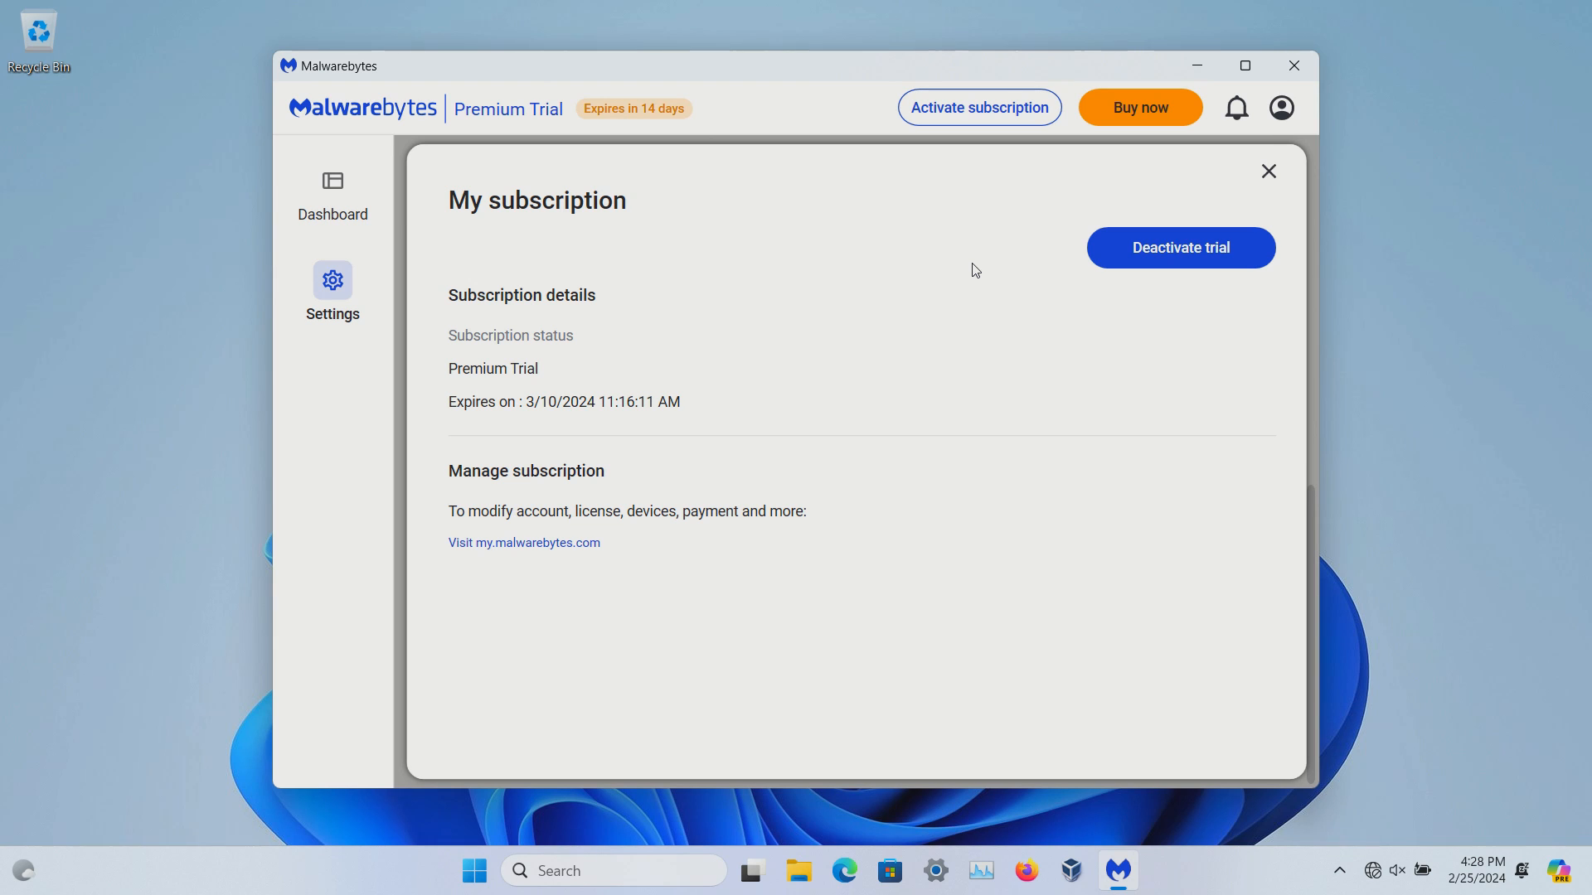
click(1281, 107)
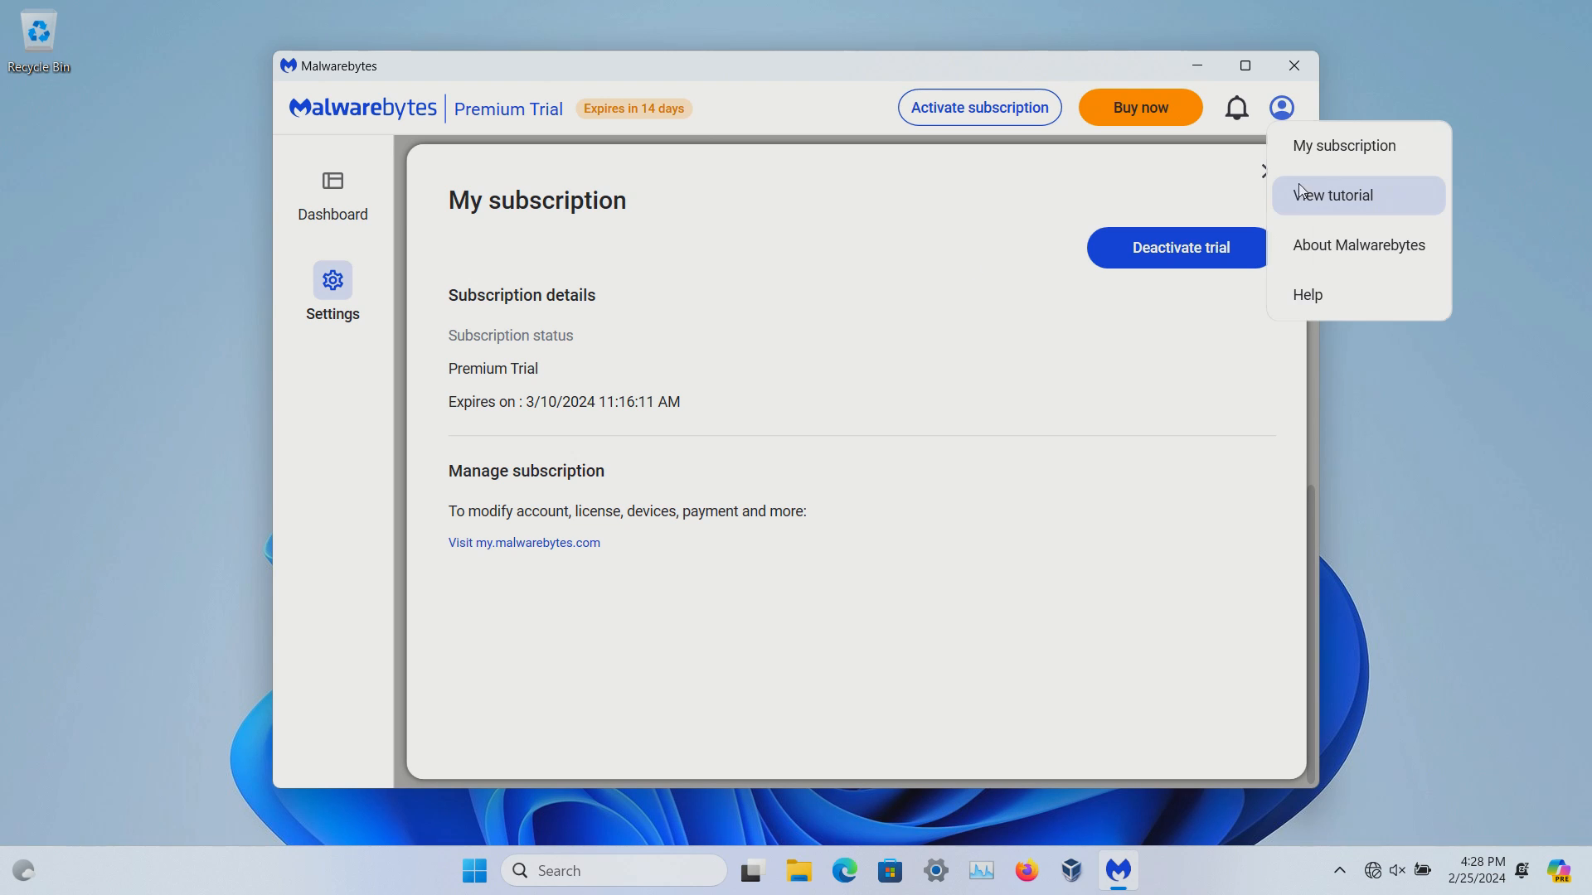
View About (version 5.0.17.99) and Help, then open the tray icon's protection quick menu
click(332, 291)
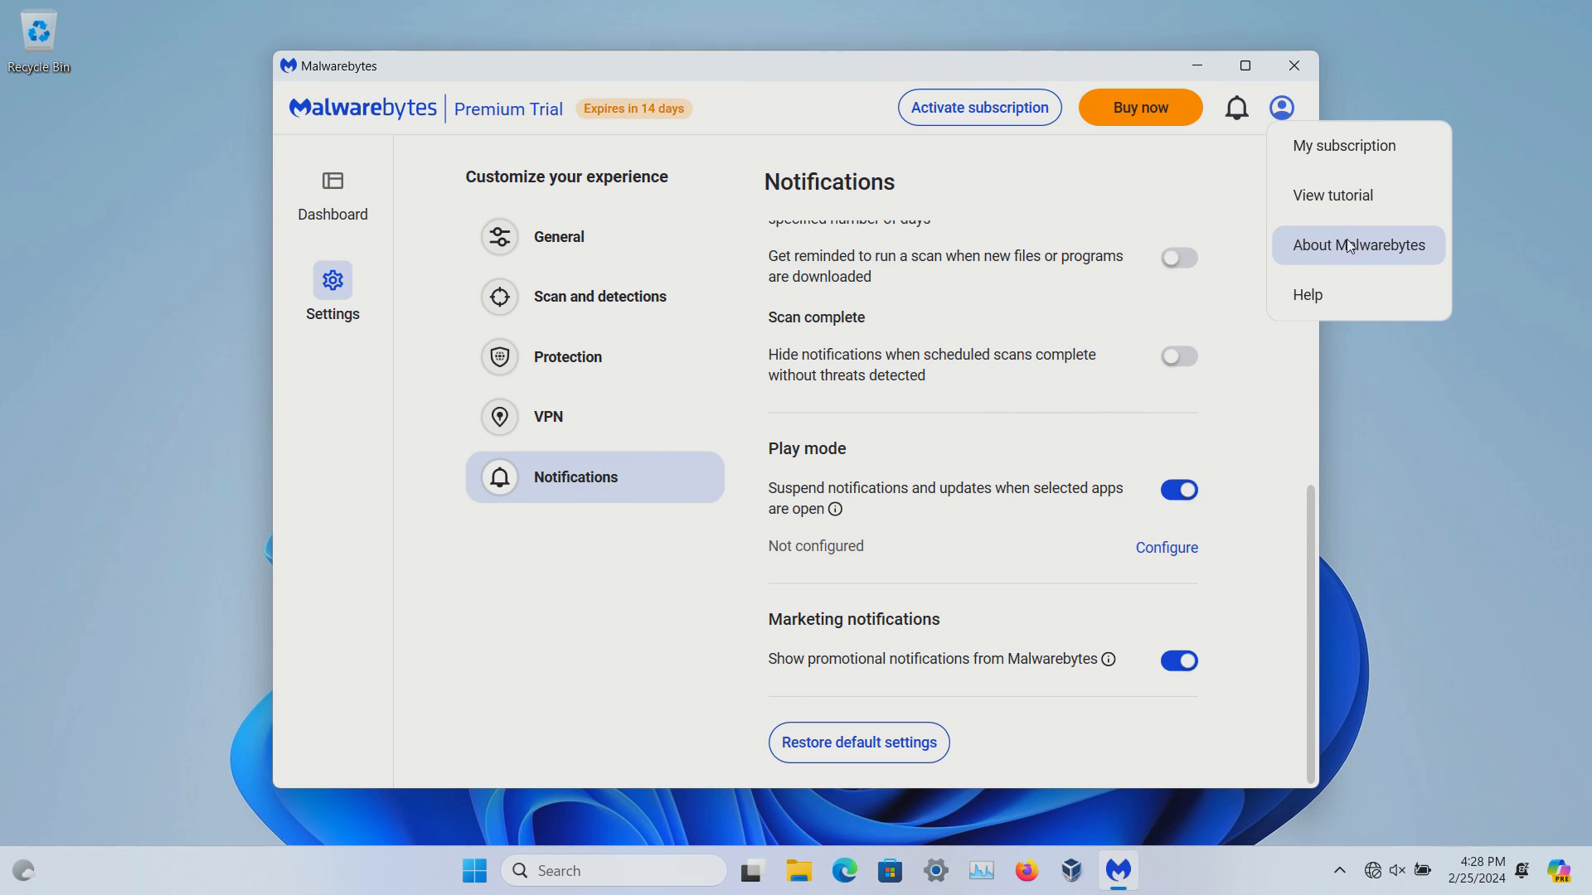
click(1357, 245)
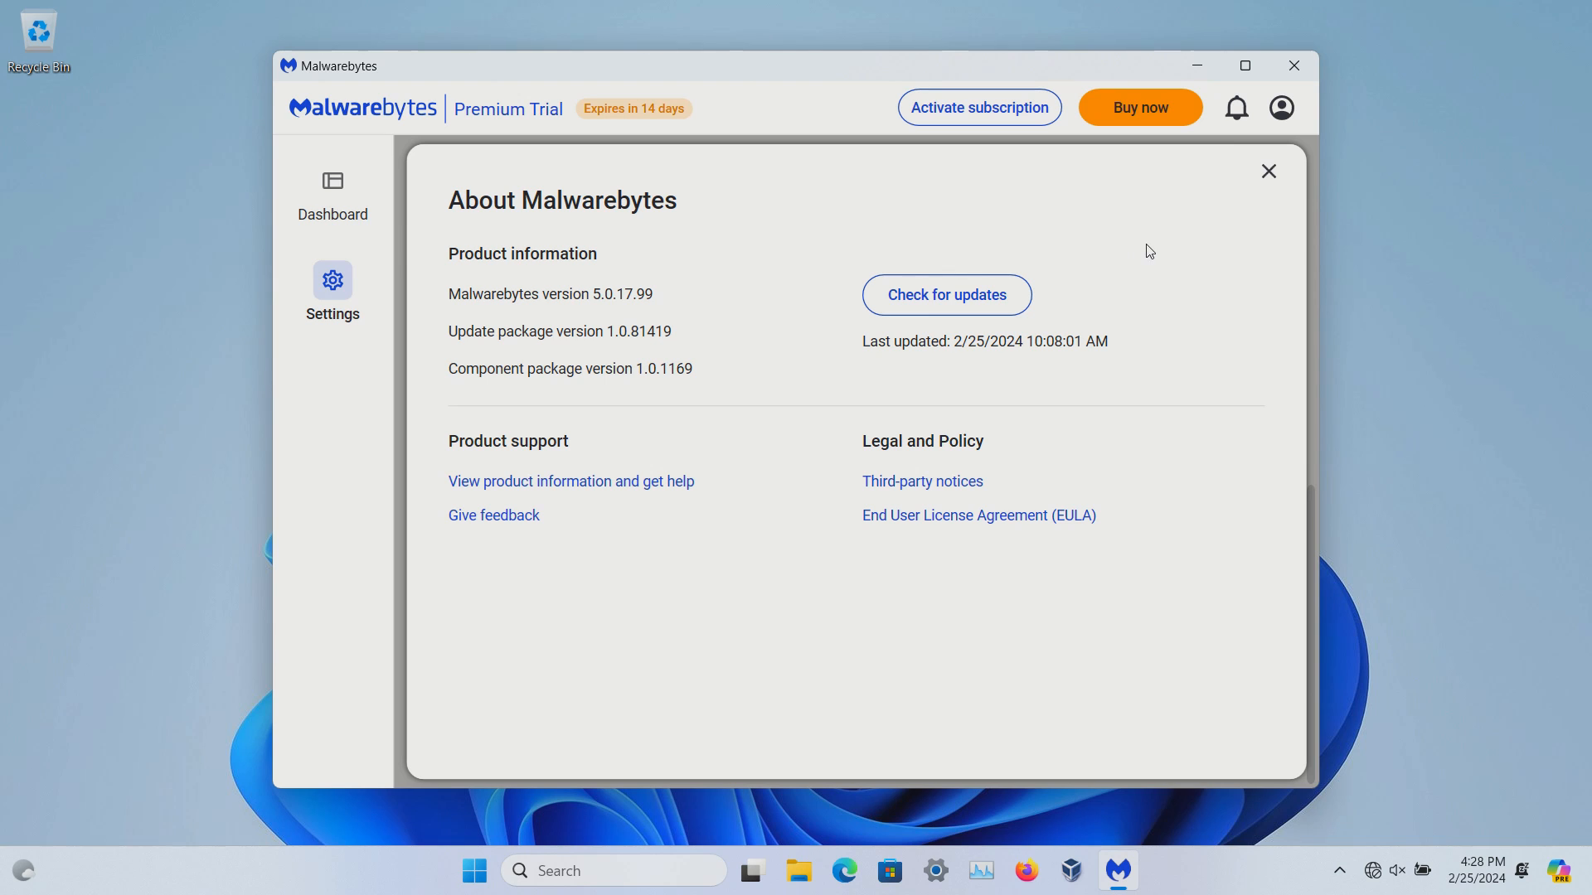
click(1281, 108)
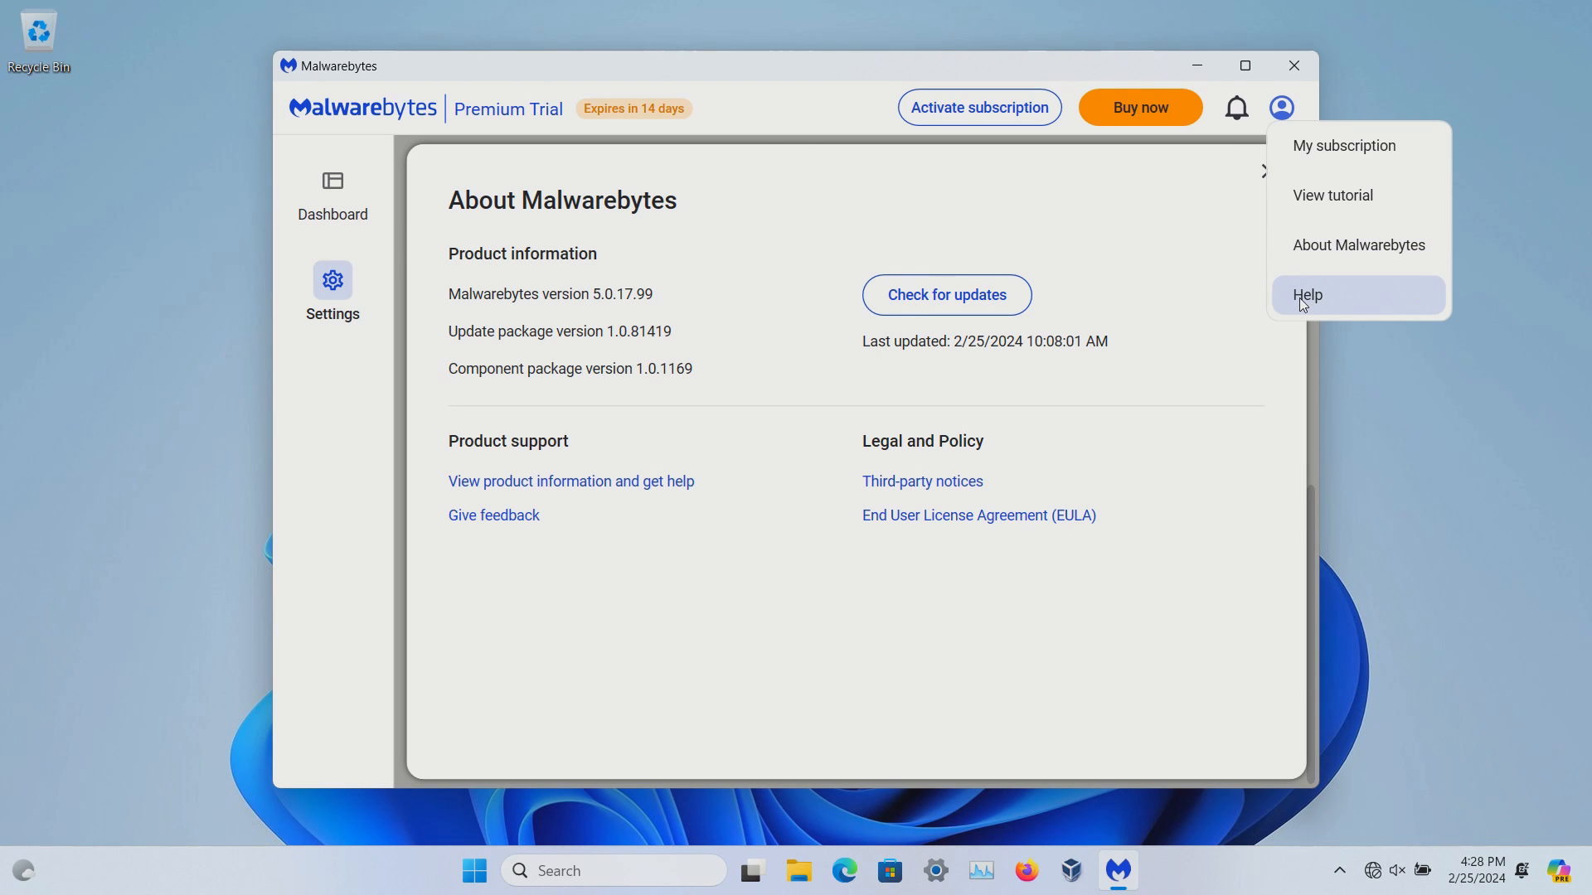
click(1310, 295)
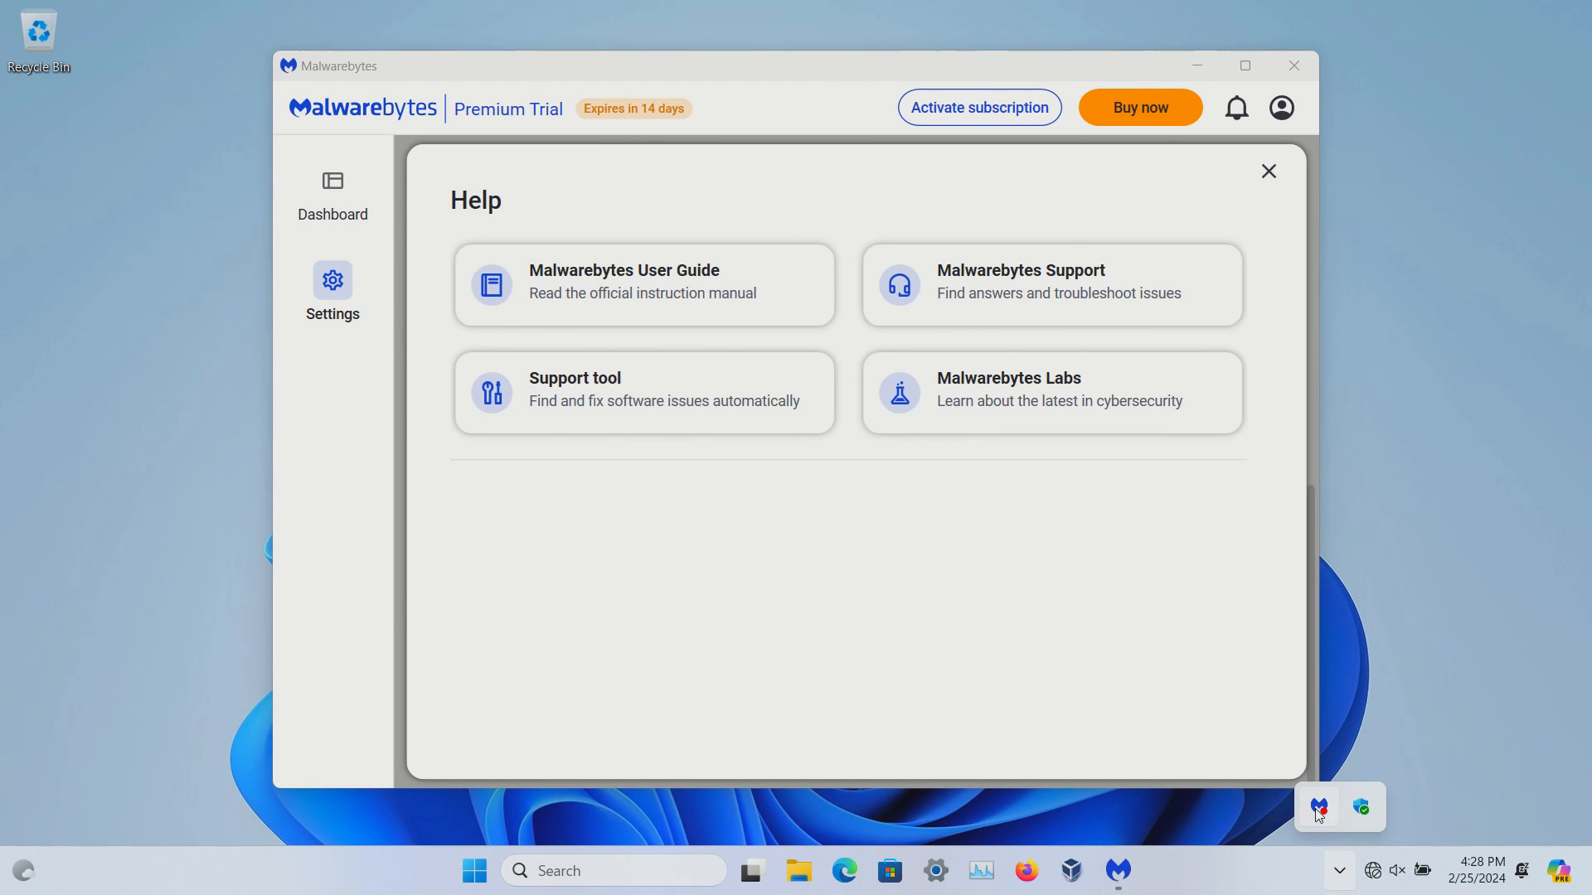
right_click(1316, 807)
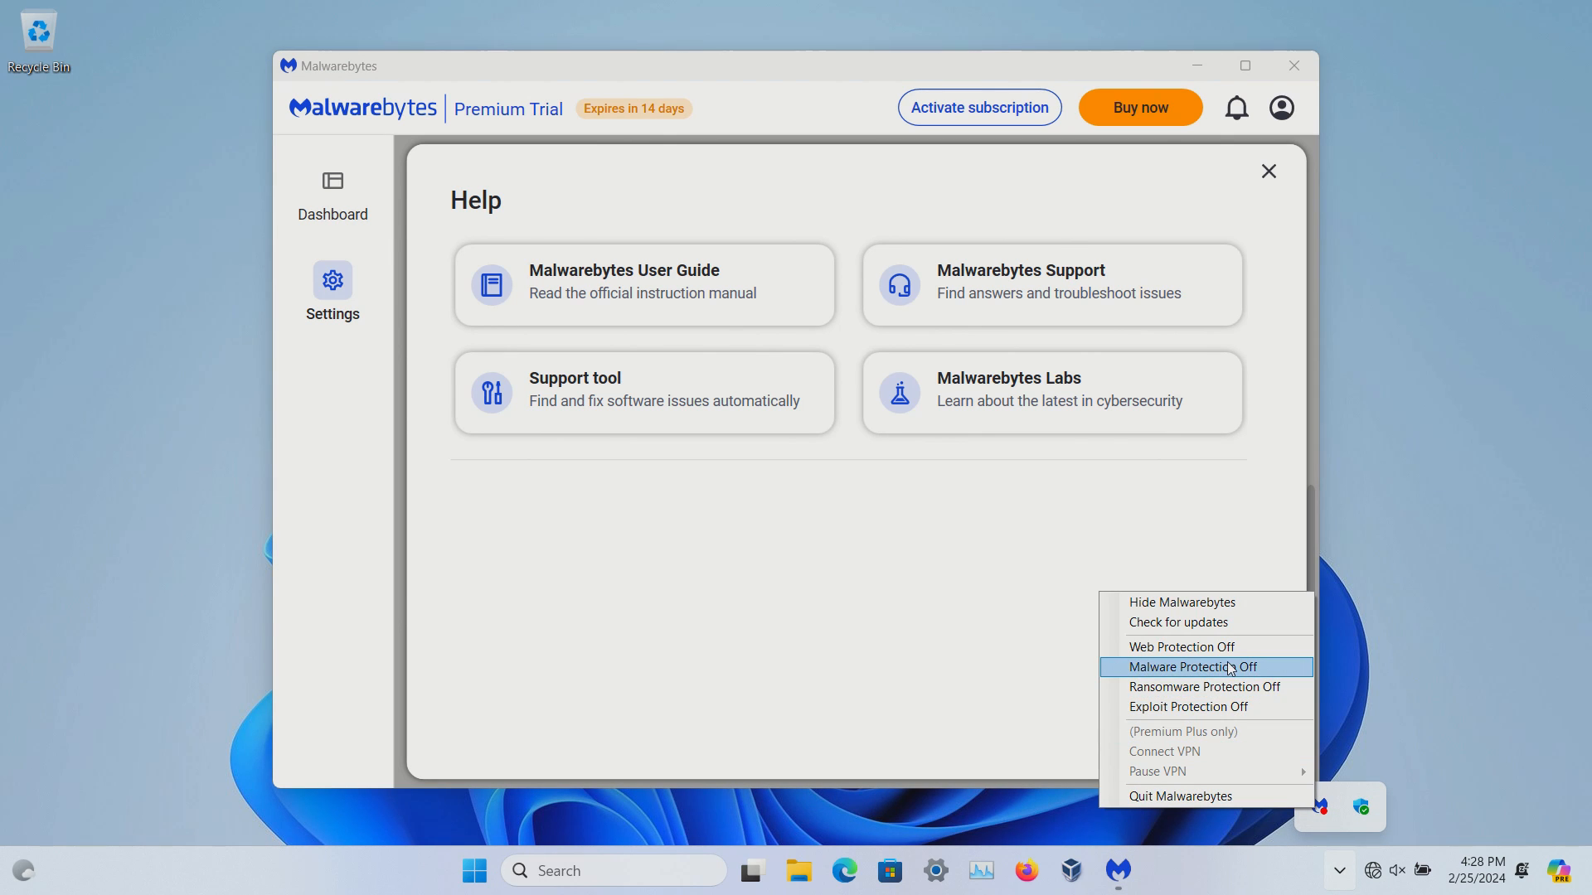
mouse_move(1181, 646)
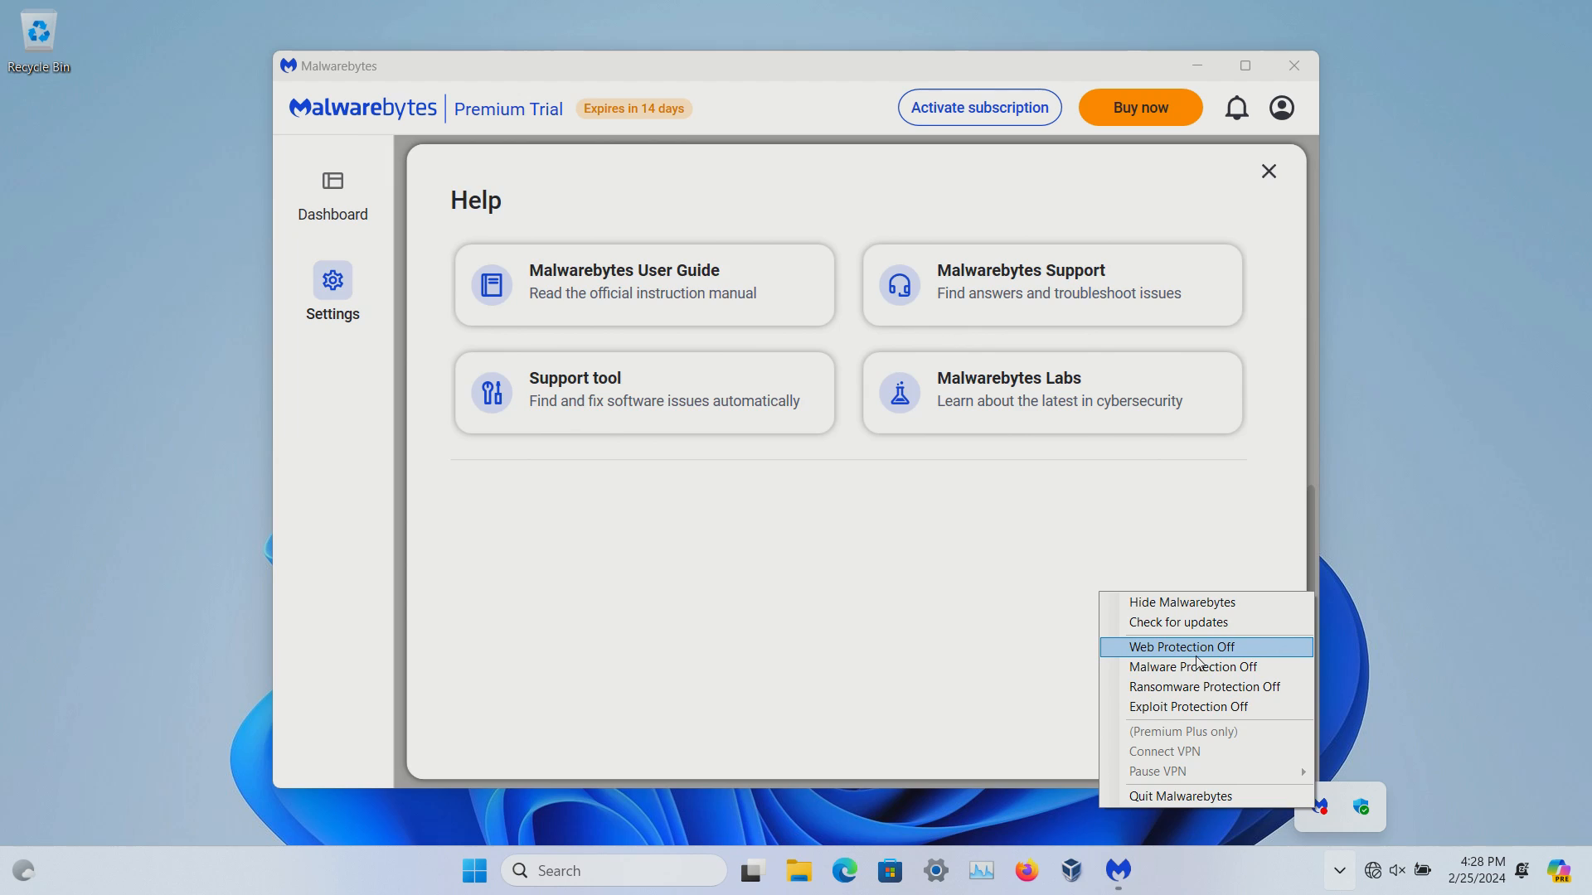